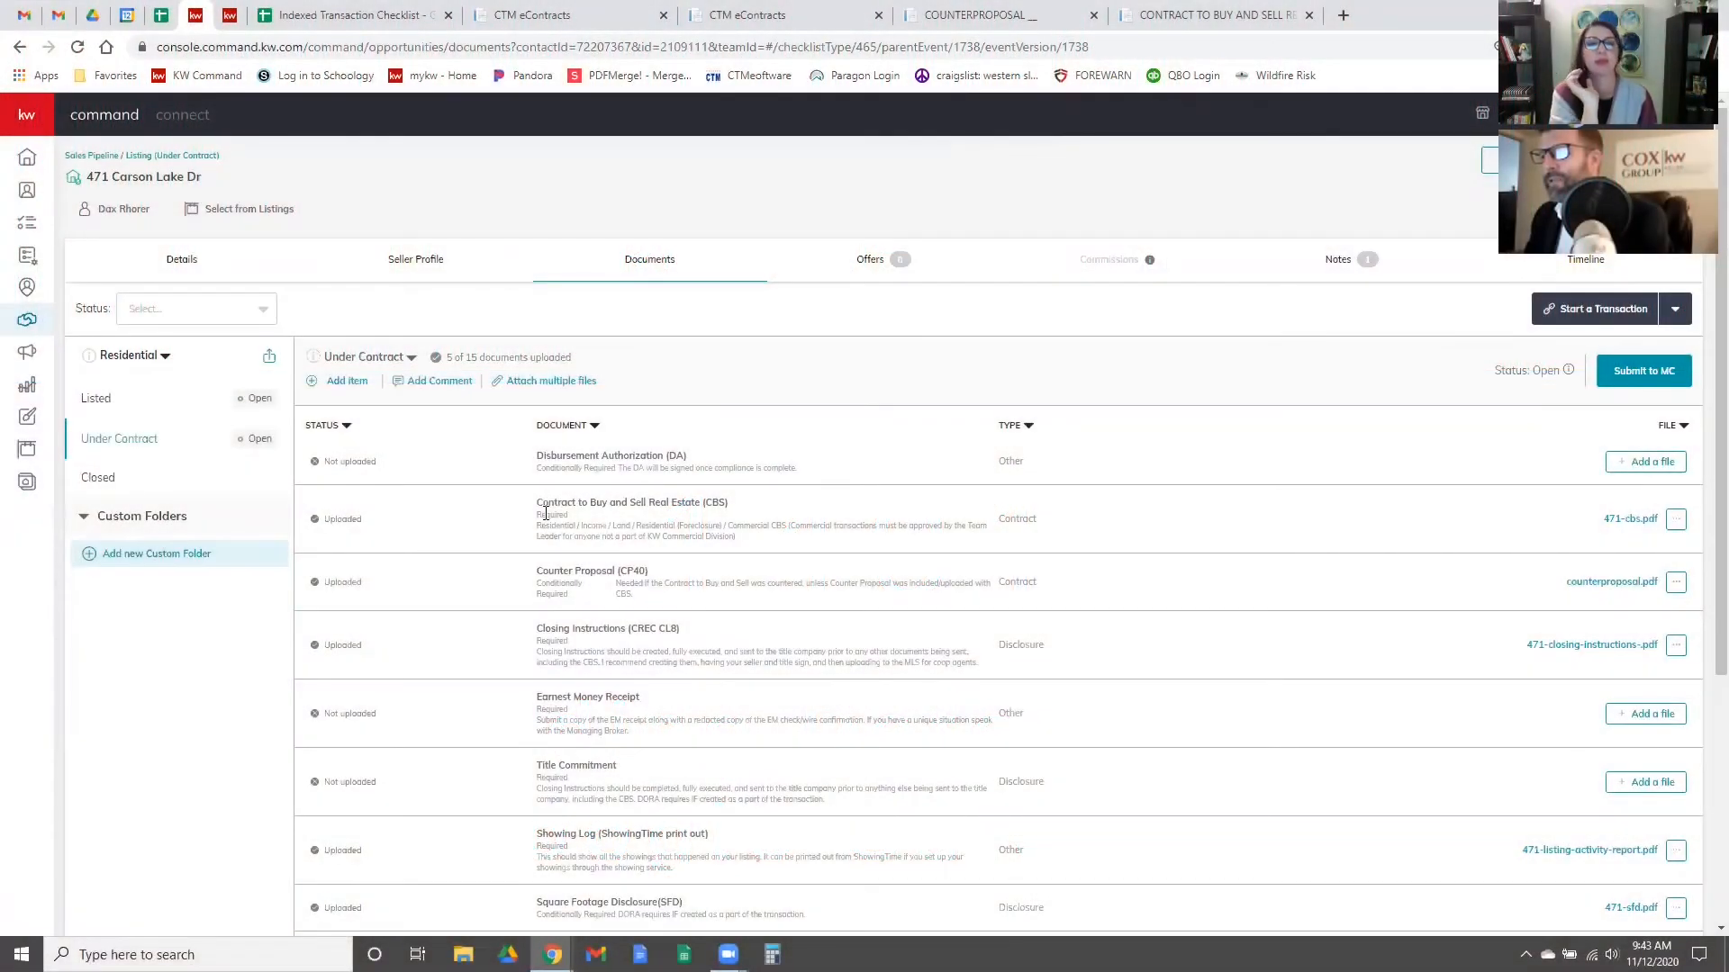
mouse_move(582, 552)
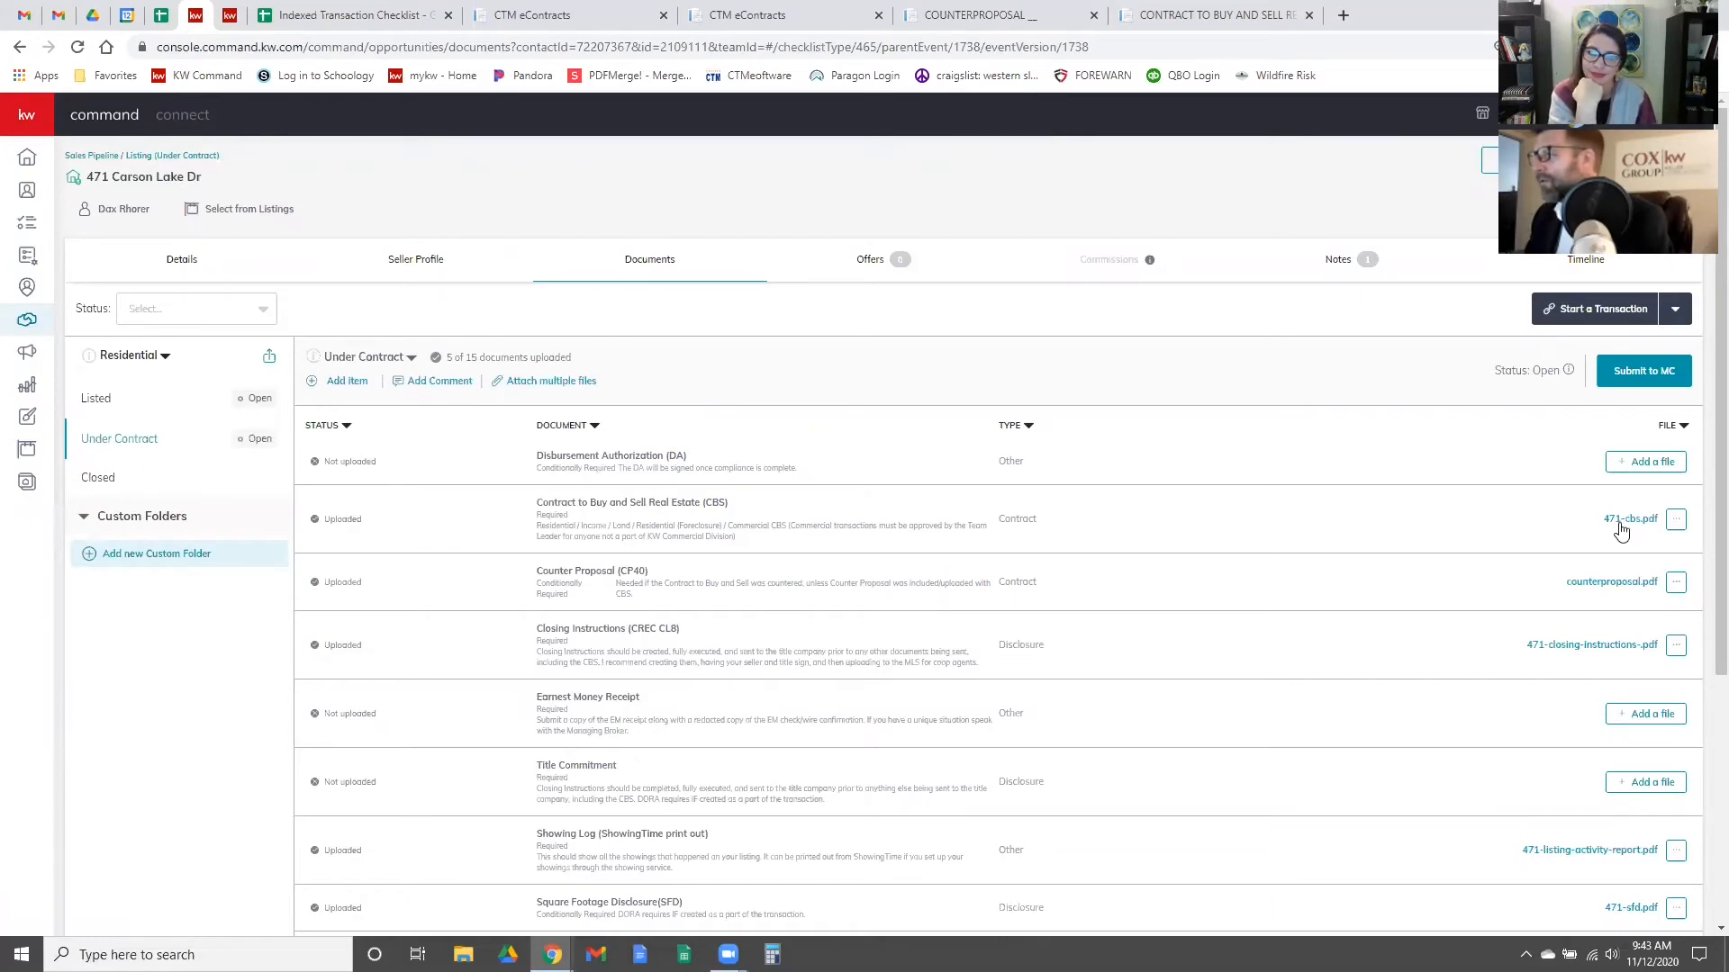
mouse_move(372, 351)
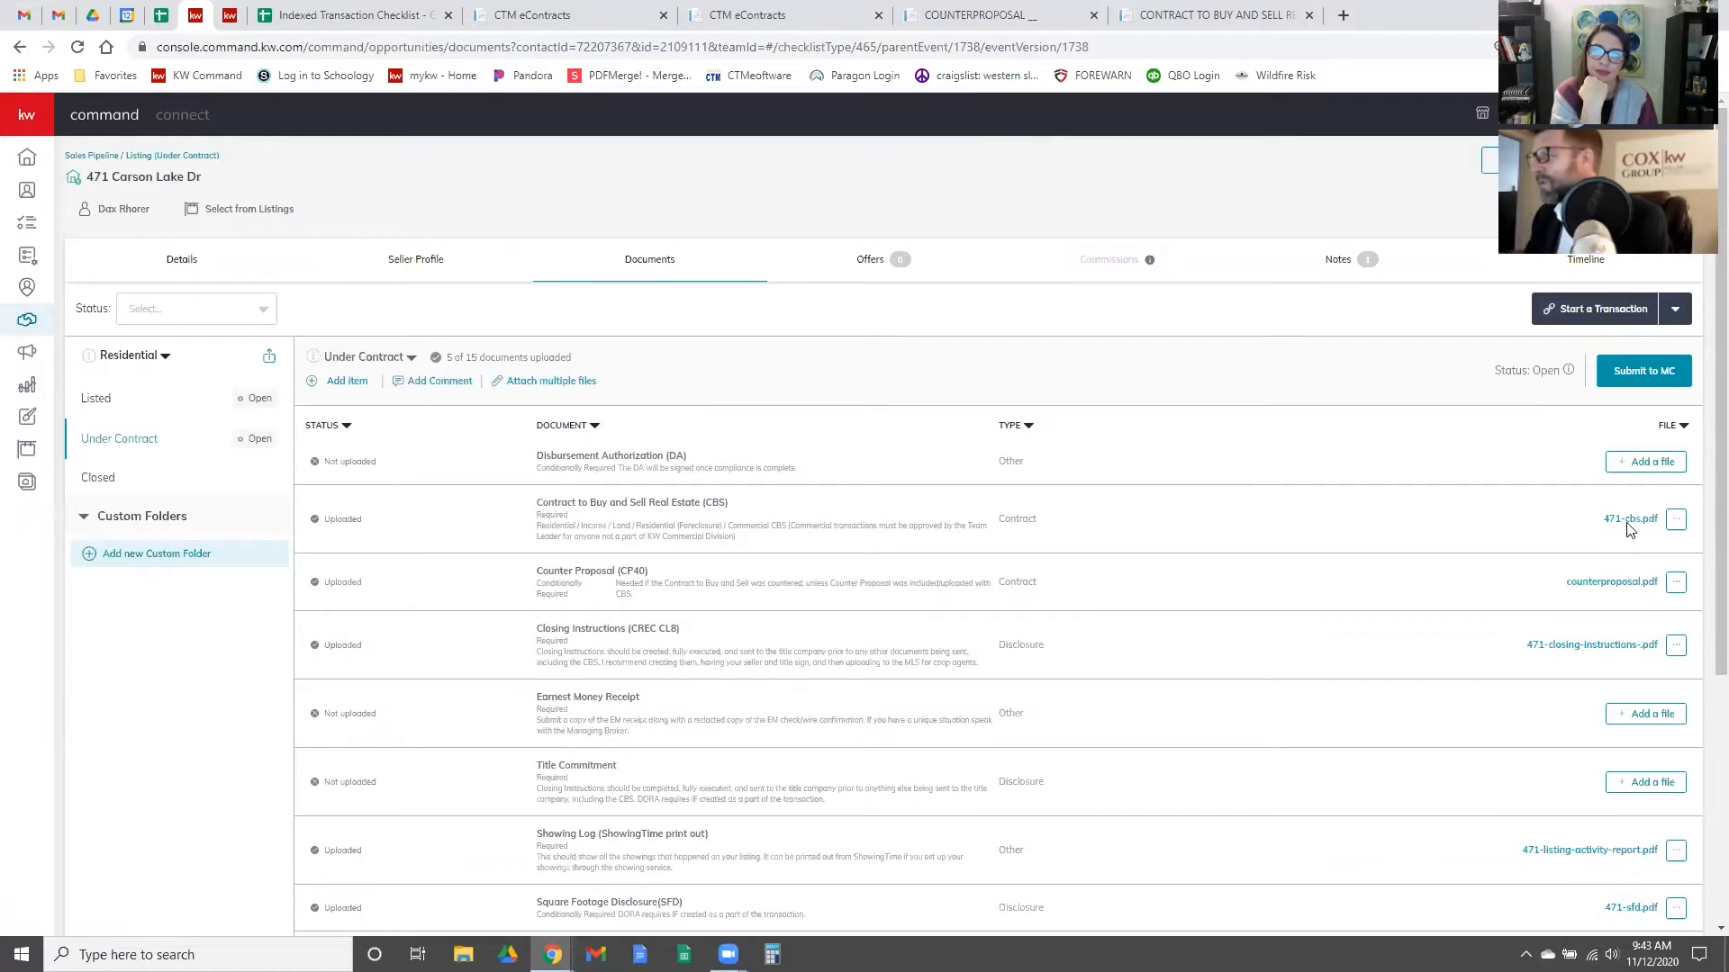
Step: Open the 471-cbs.pdf Contract to Buy and Sell in the KW Command viewer
left_click(1632, 518)
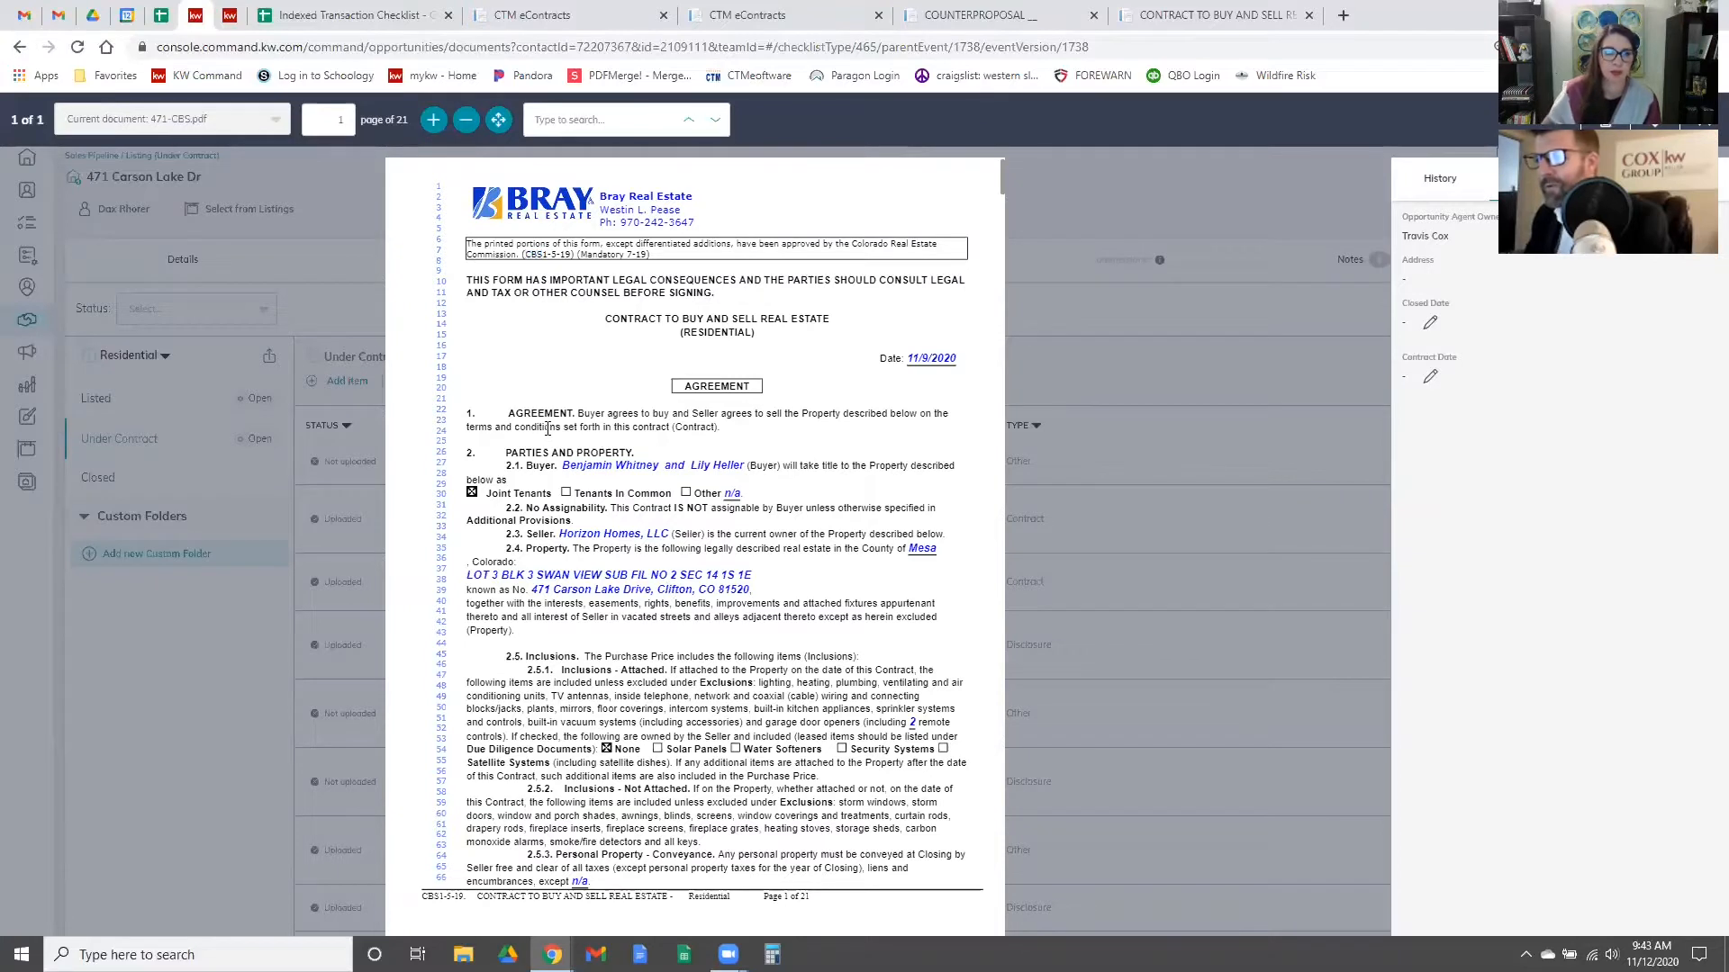
mouse_move(570, 443)
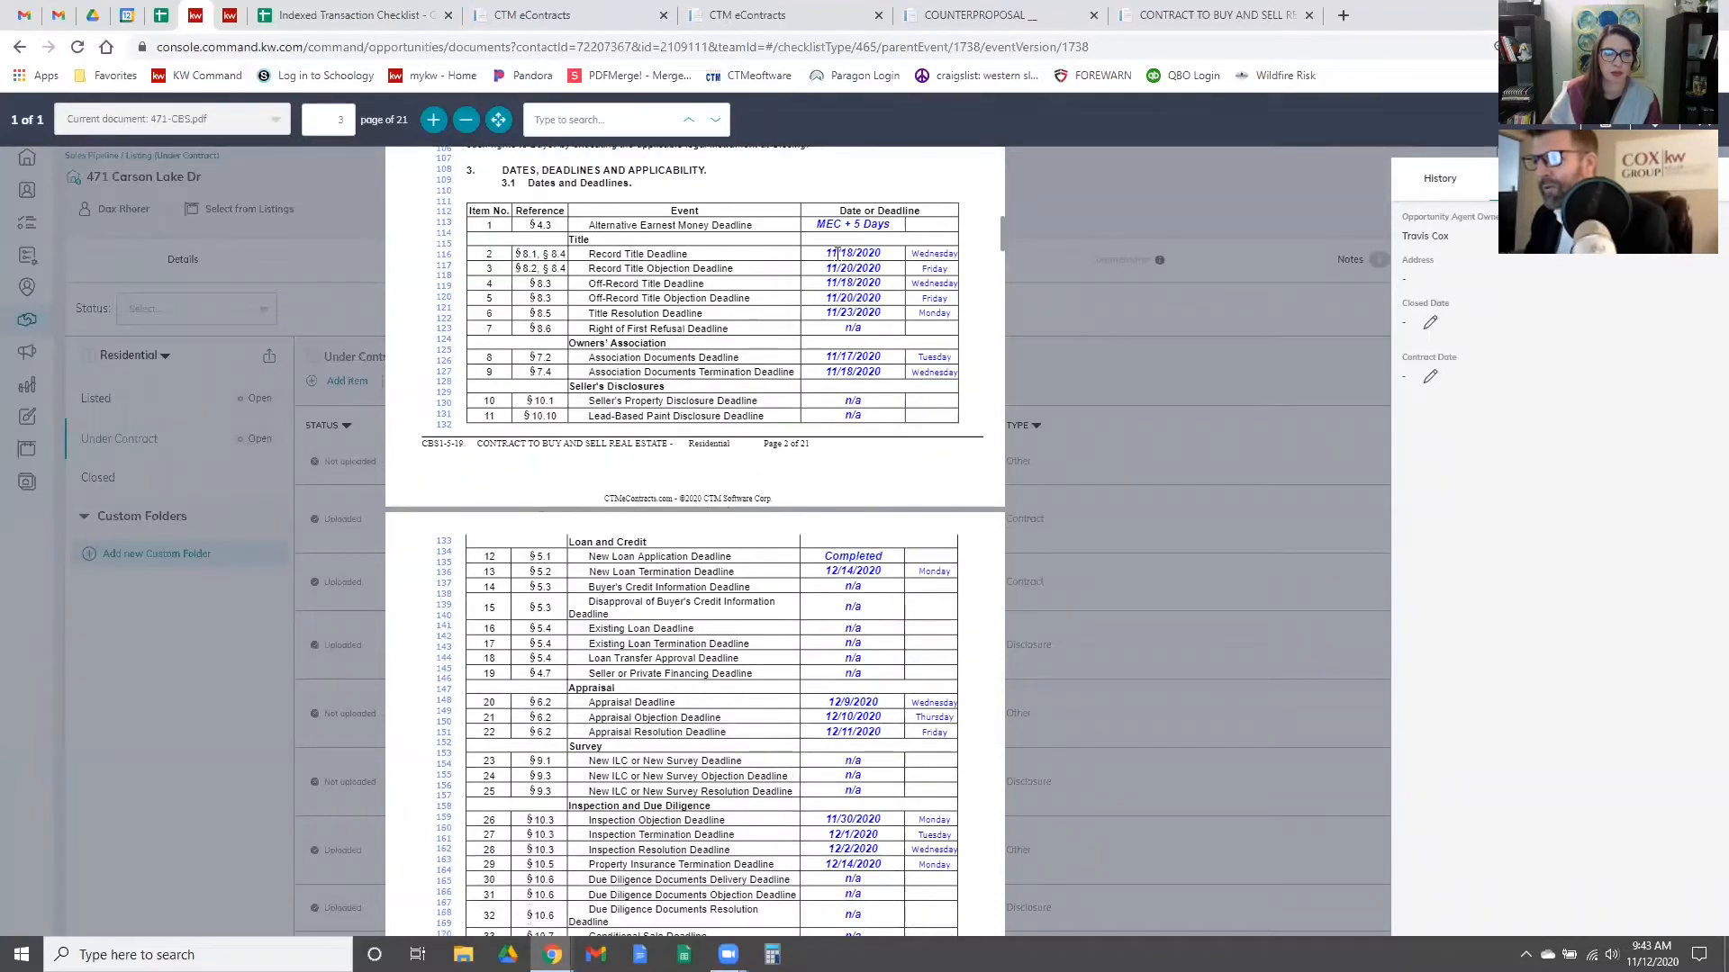
mouse_move(828, 706)
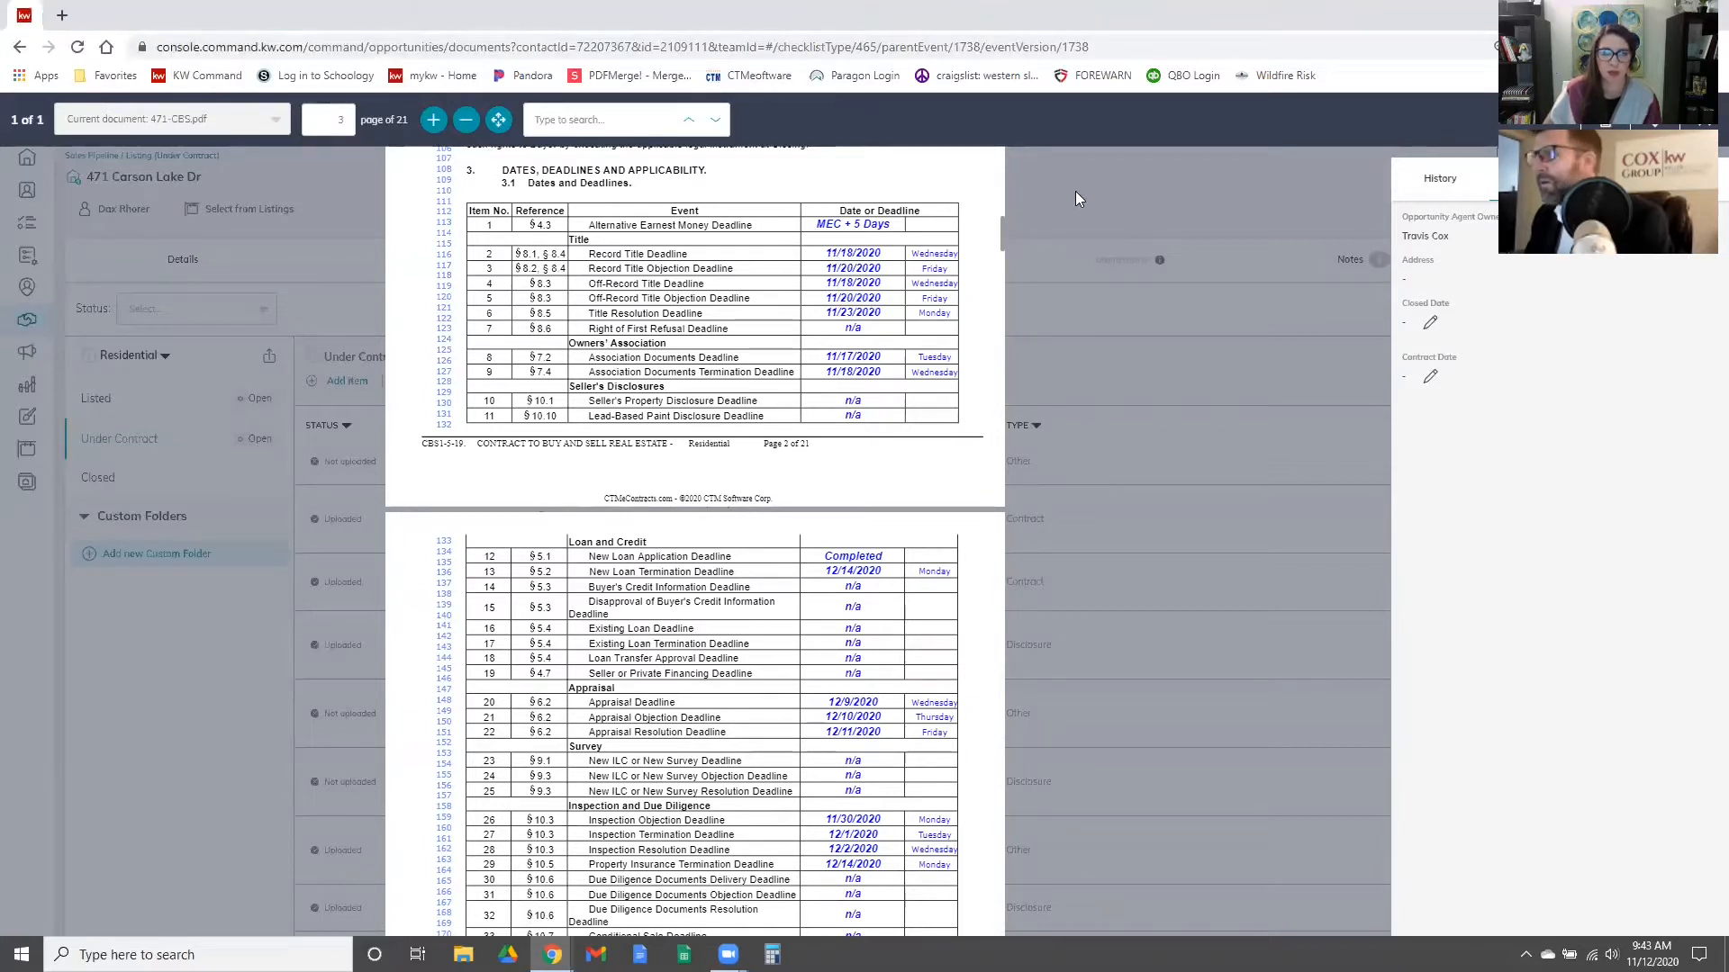
Step: Bring Google Calendar beside the contract and show the November 15–21 week
key("alt+tab")
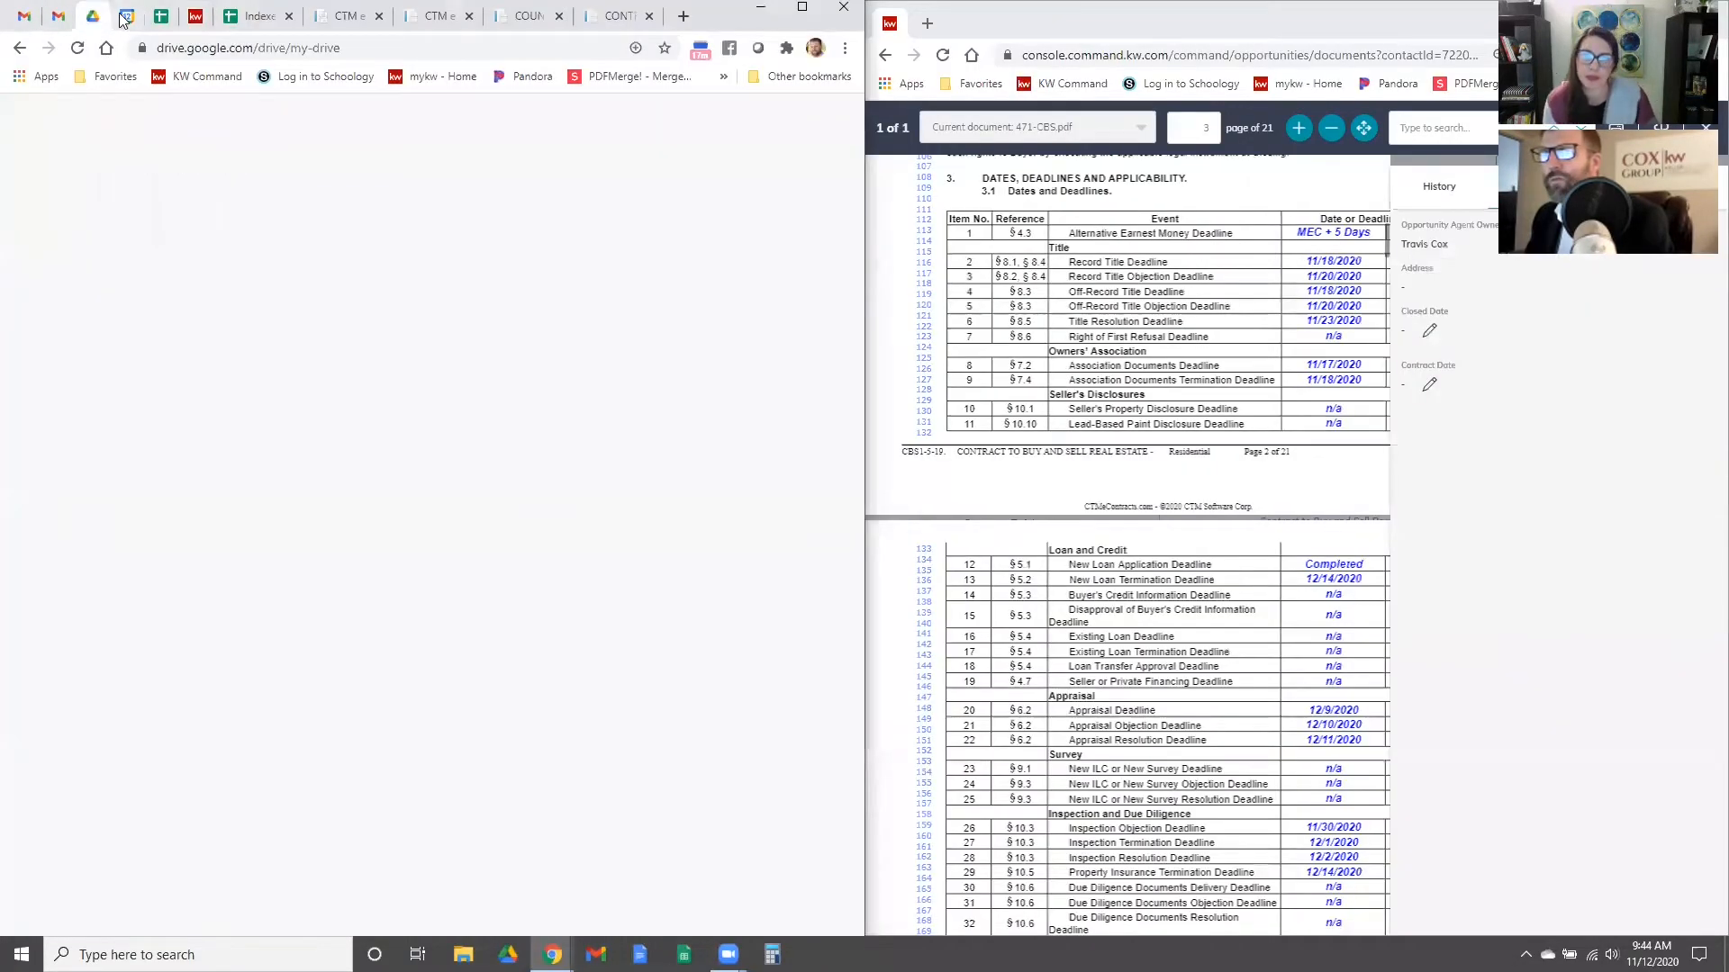
left_click(126, 16)
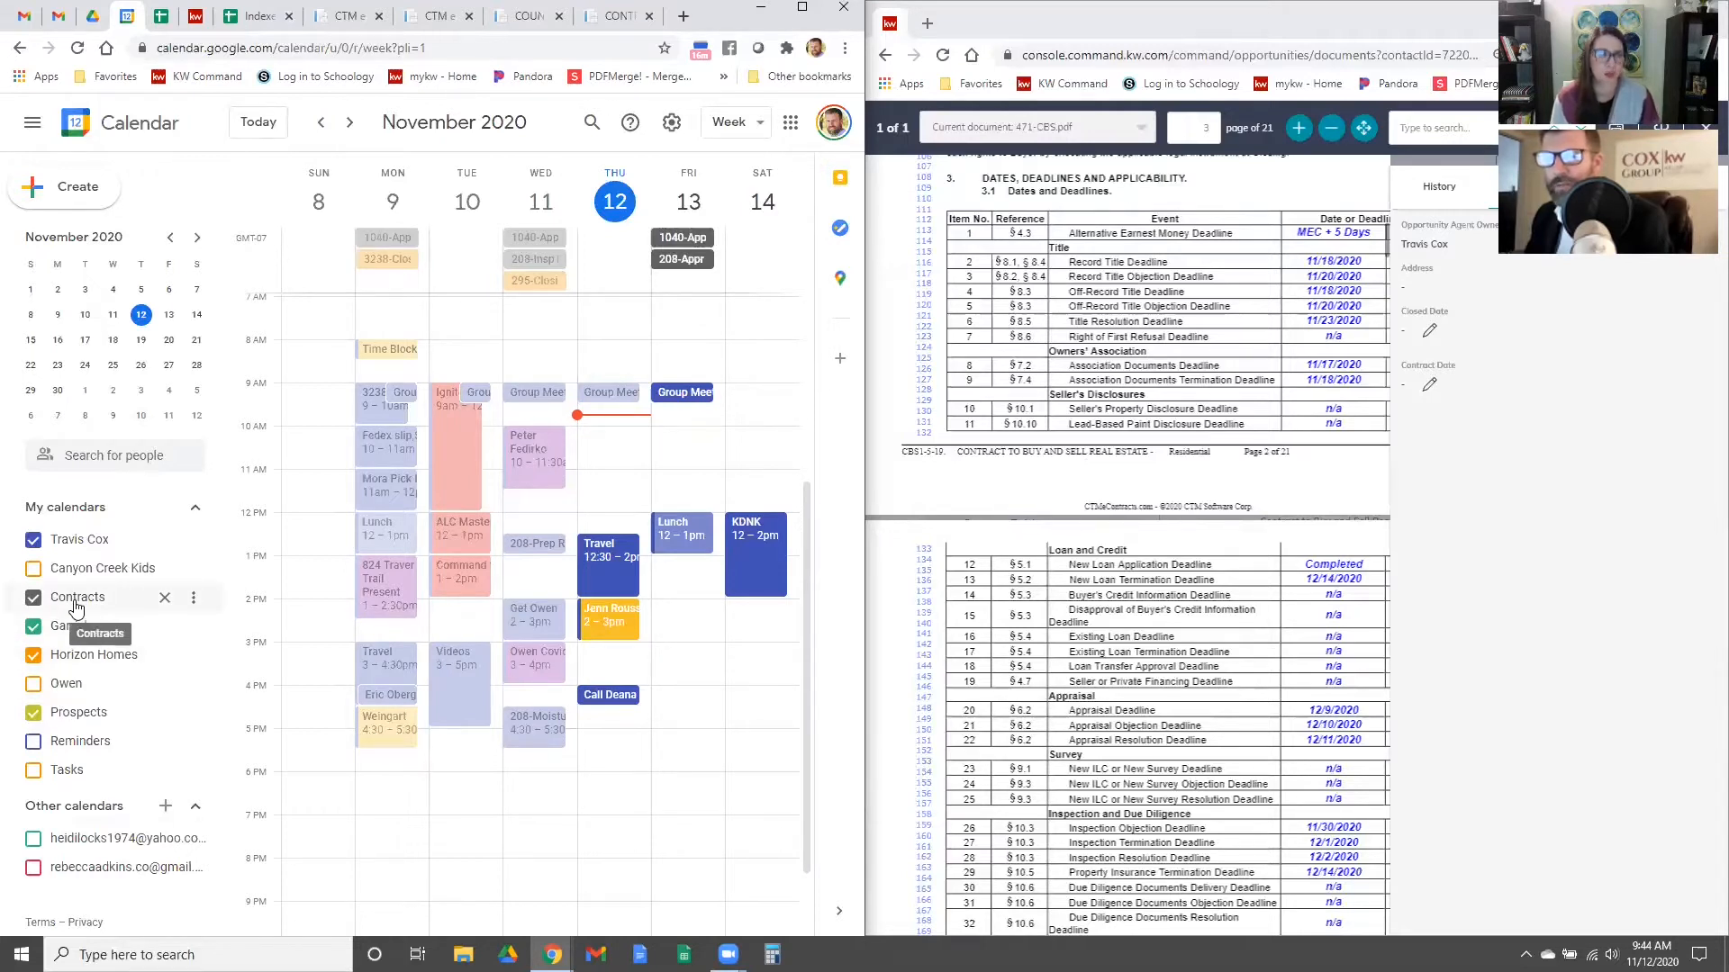
left_click(32, 625)
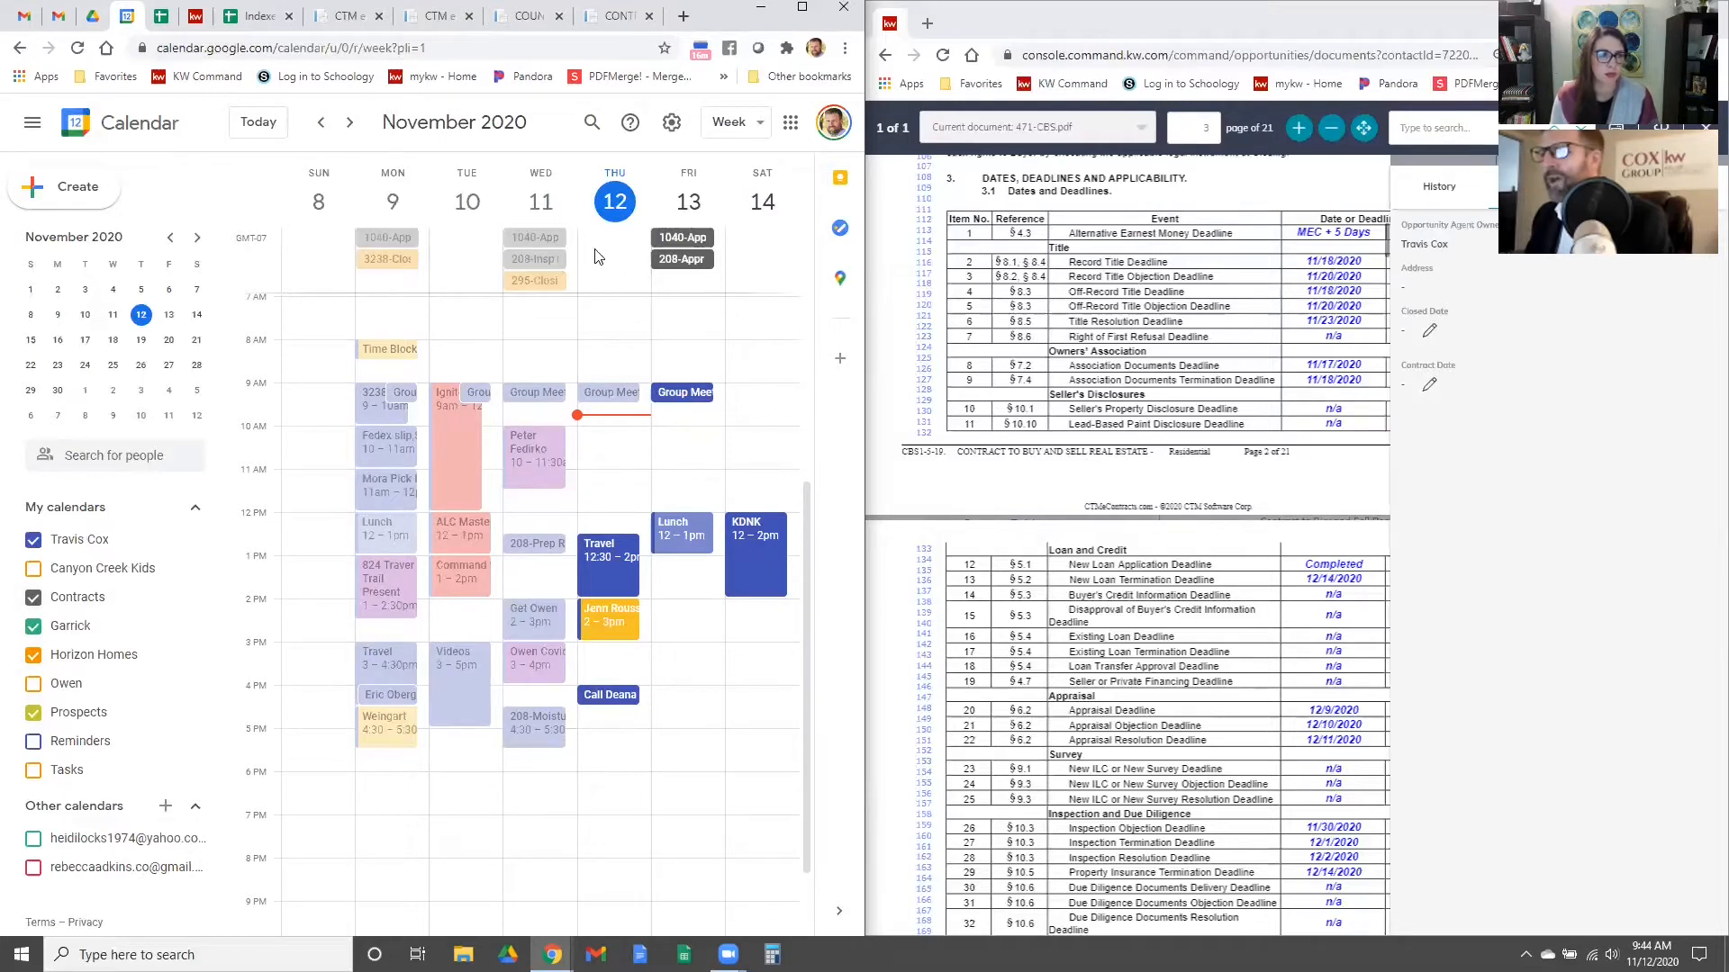
mouse_move(197, 238)
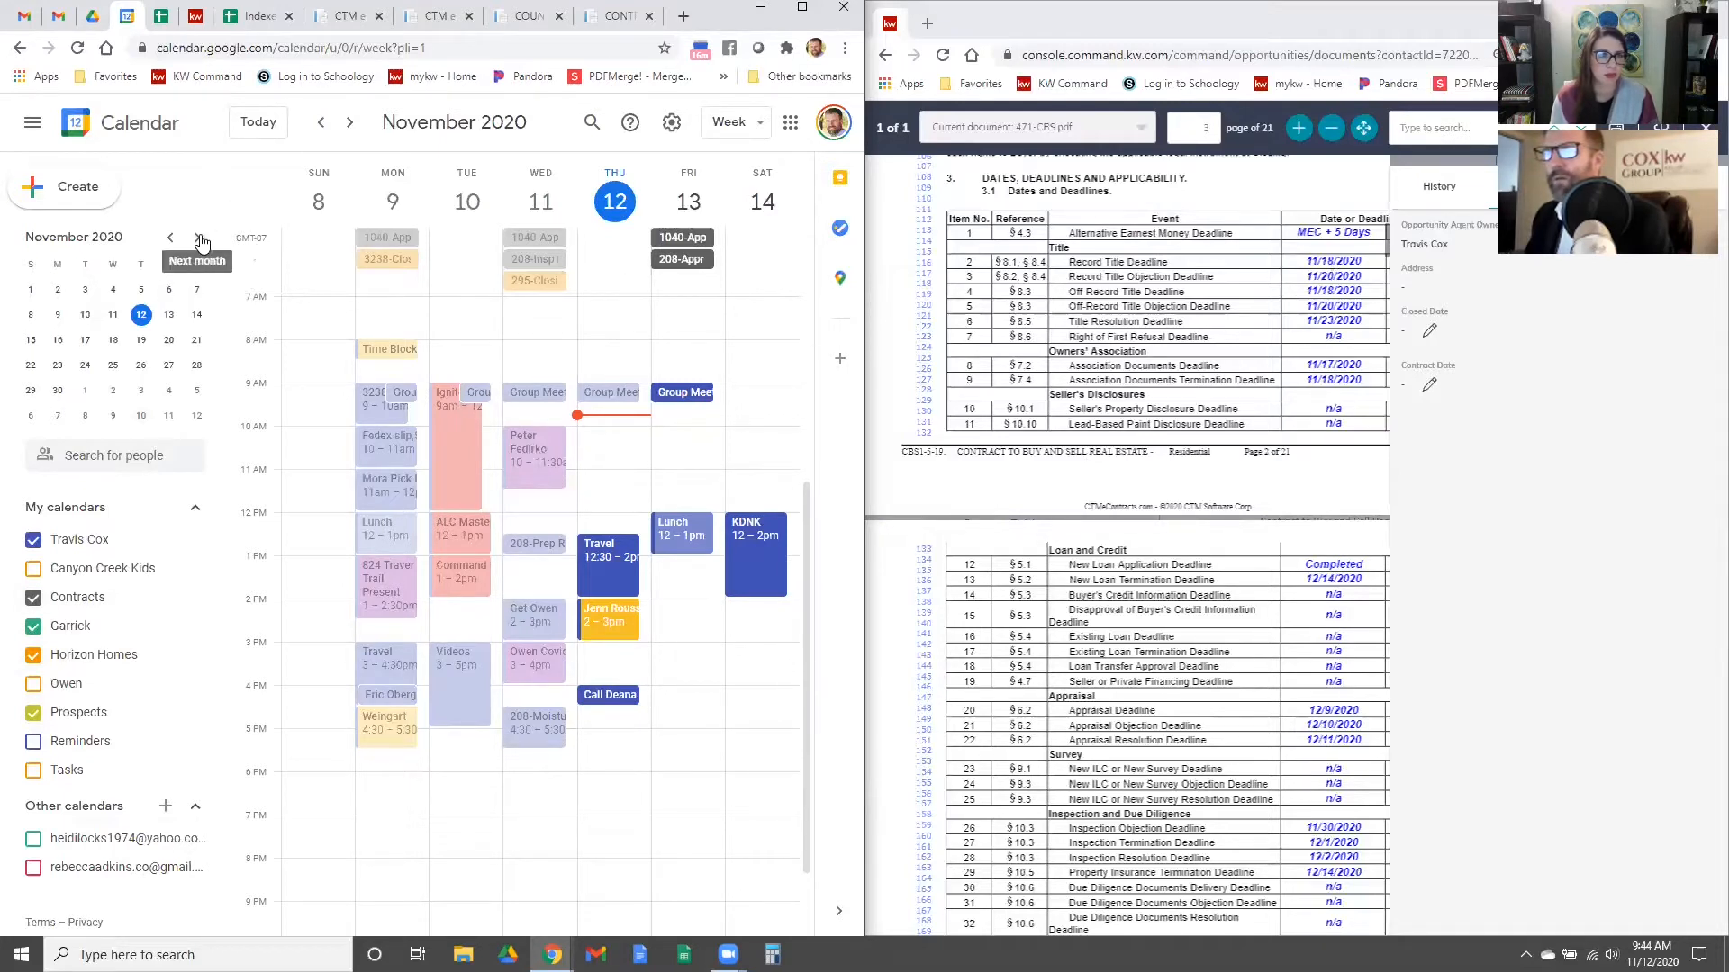
left_click(348, 122)
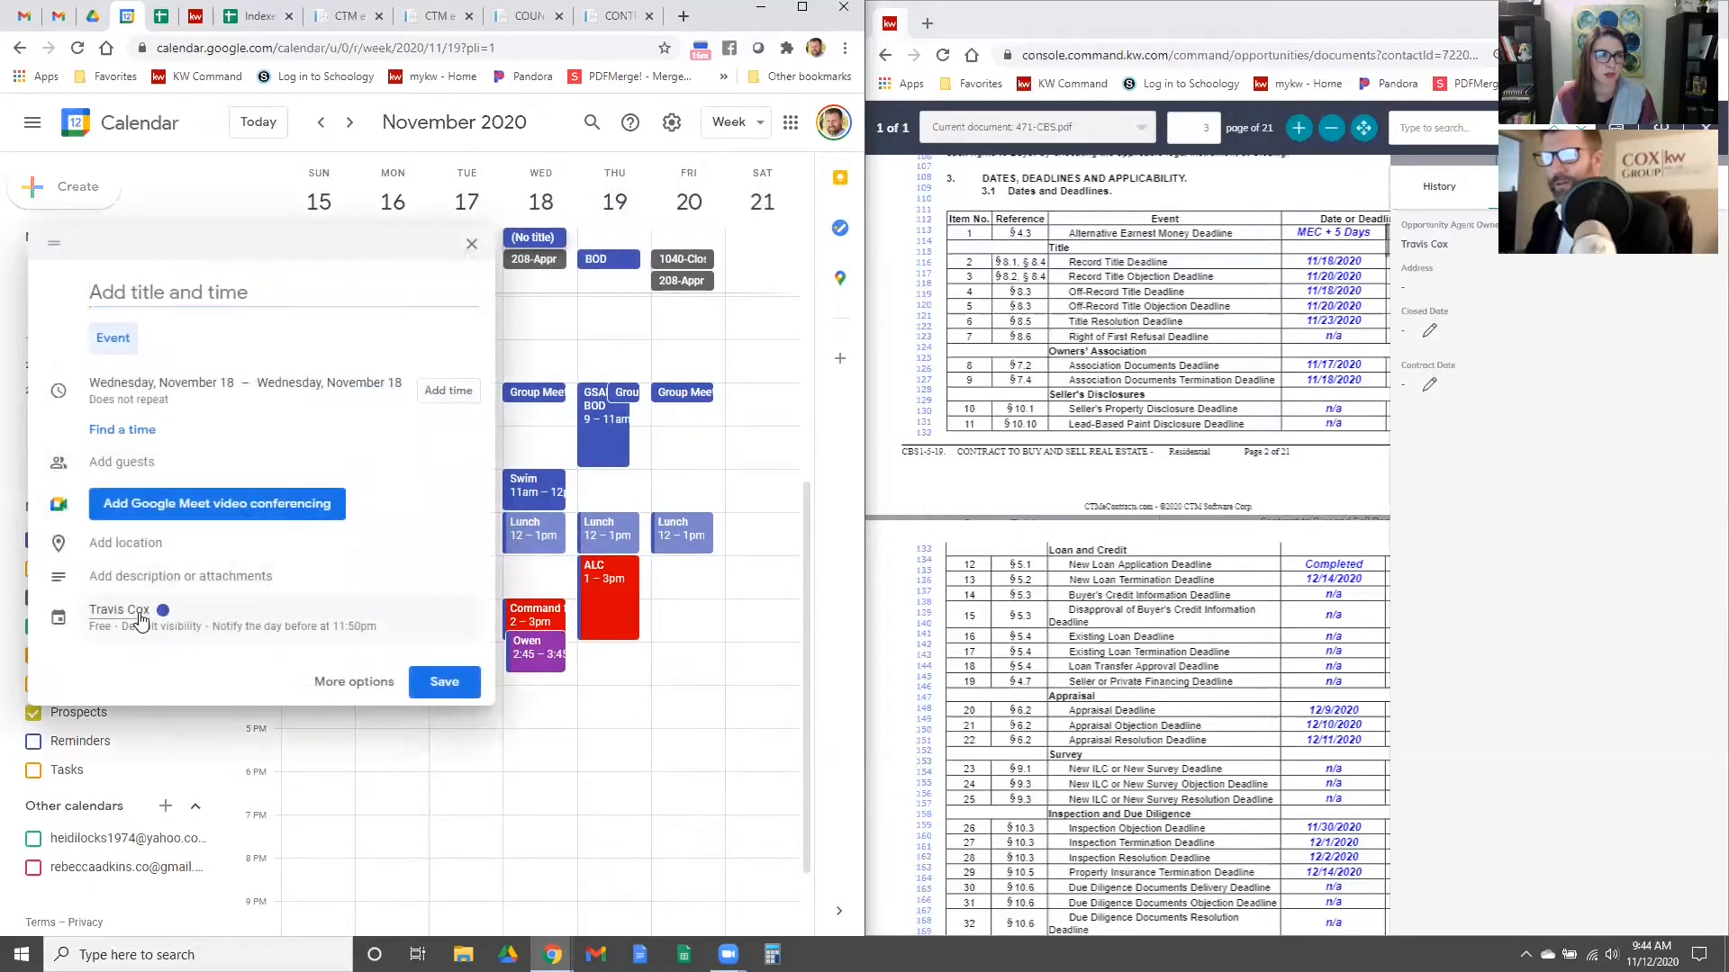
Step: Set the November 18 event to Horizon Homes and title it 471-Title,HOA
left_click(141, 623)
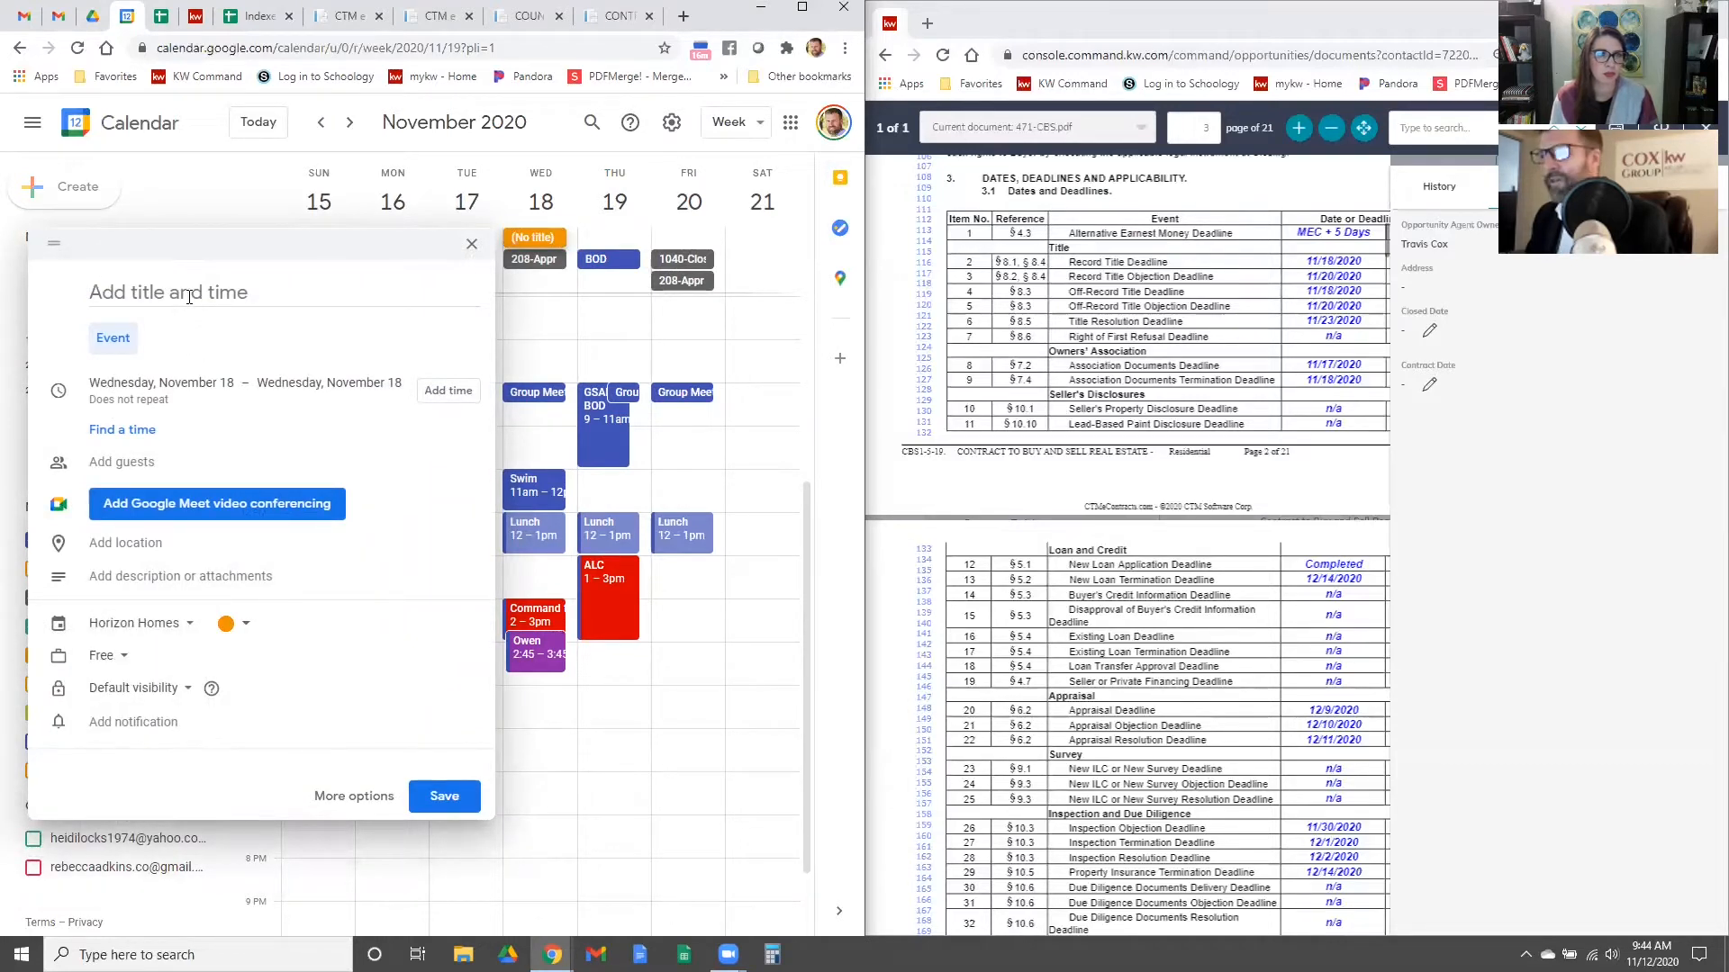
type("471")
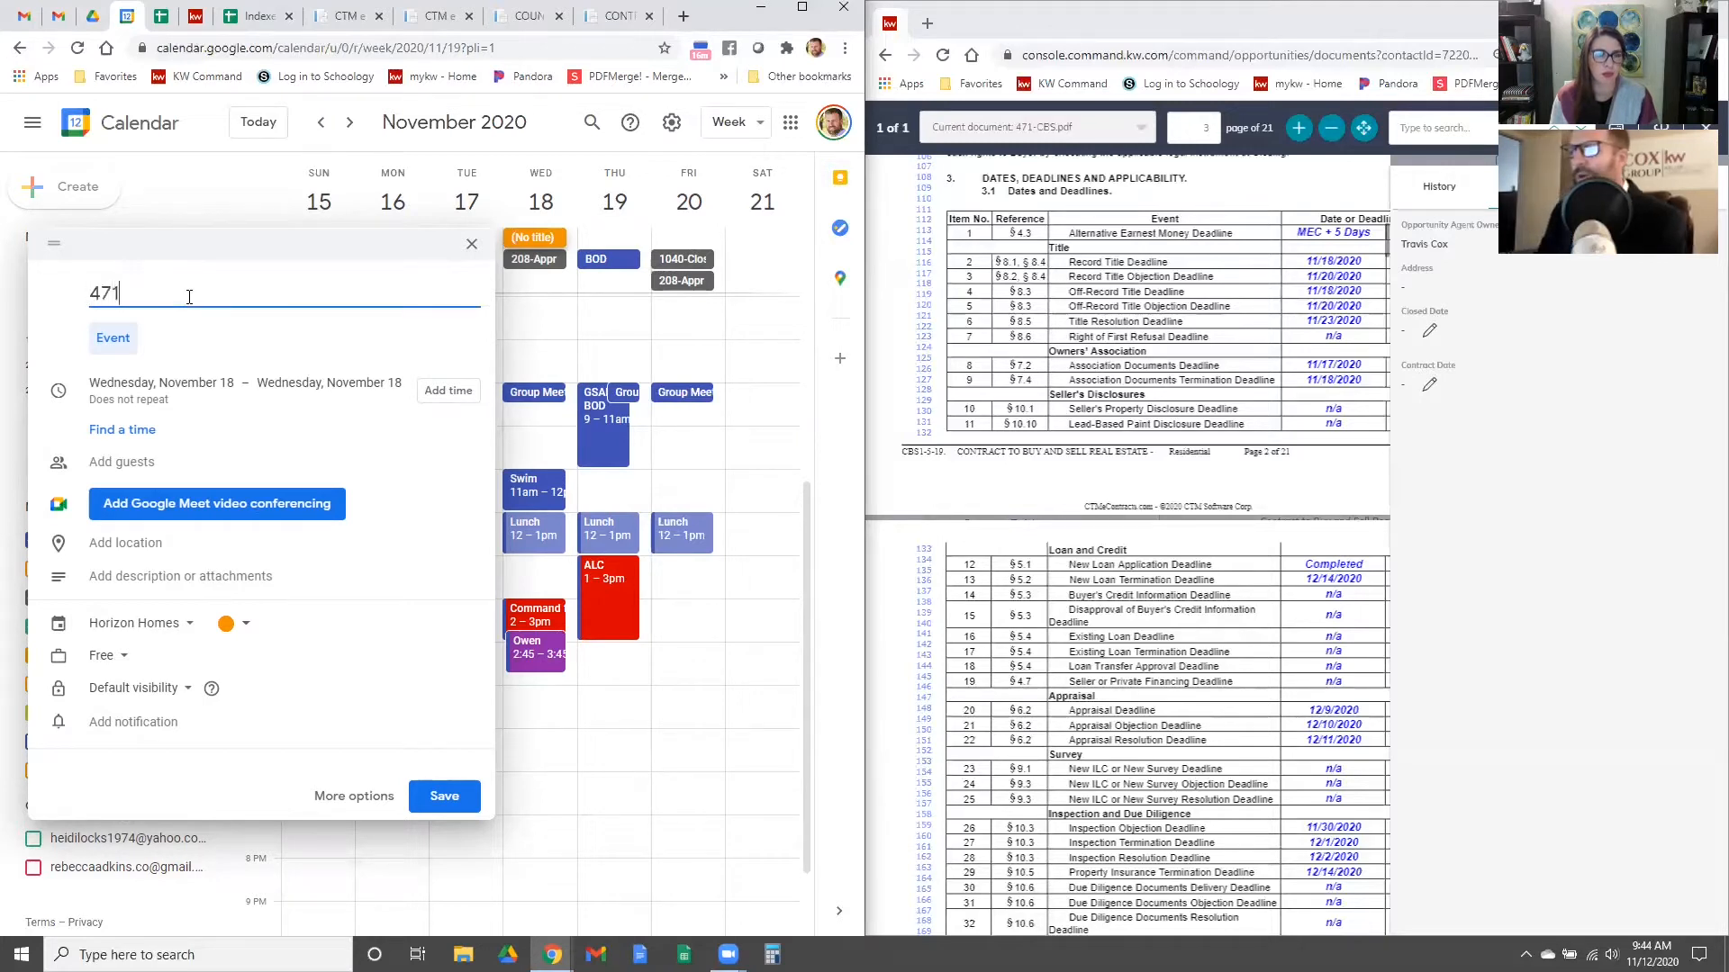
type("-R")
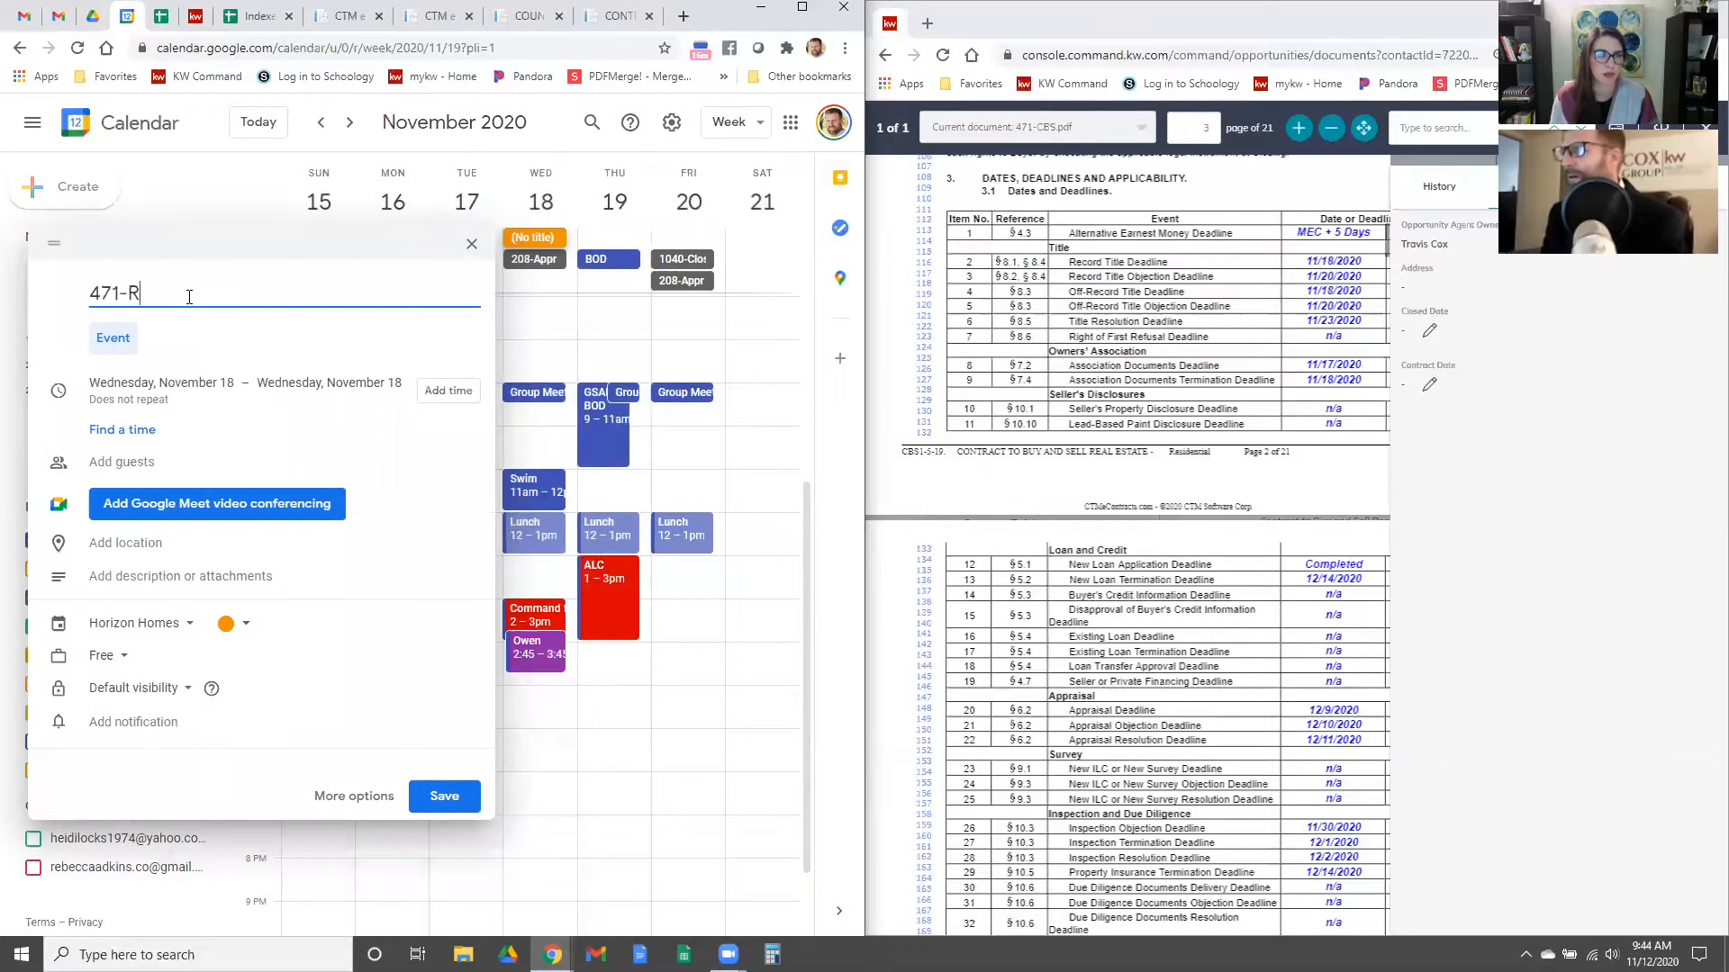
type("itle")
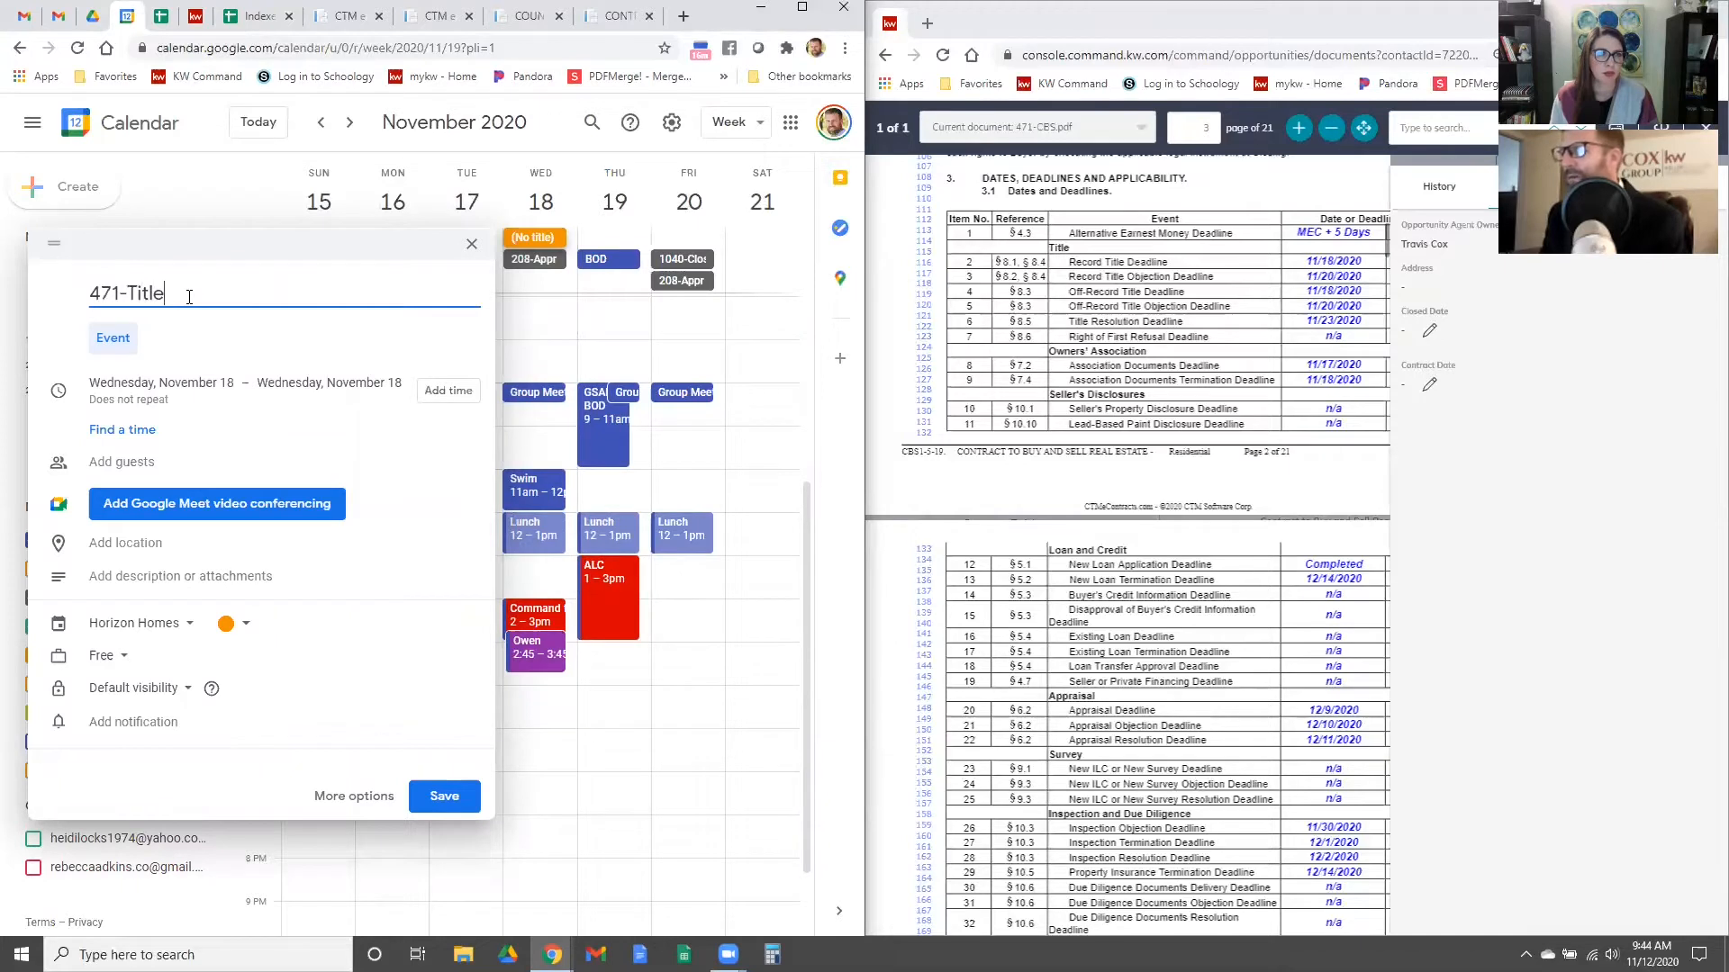
type(",")
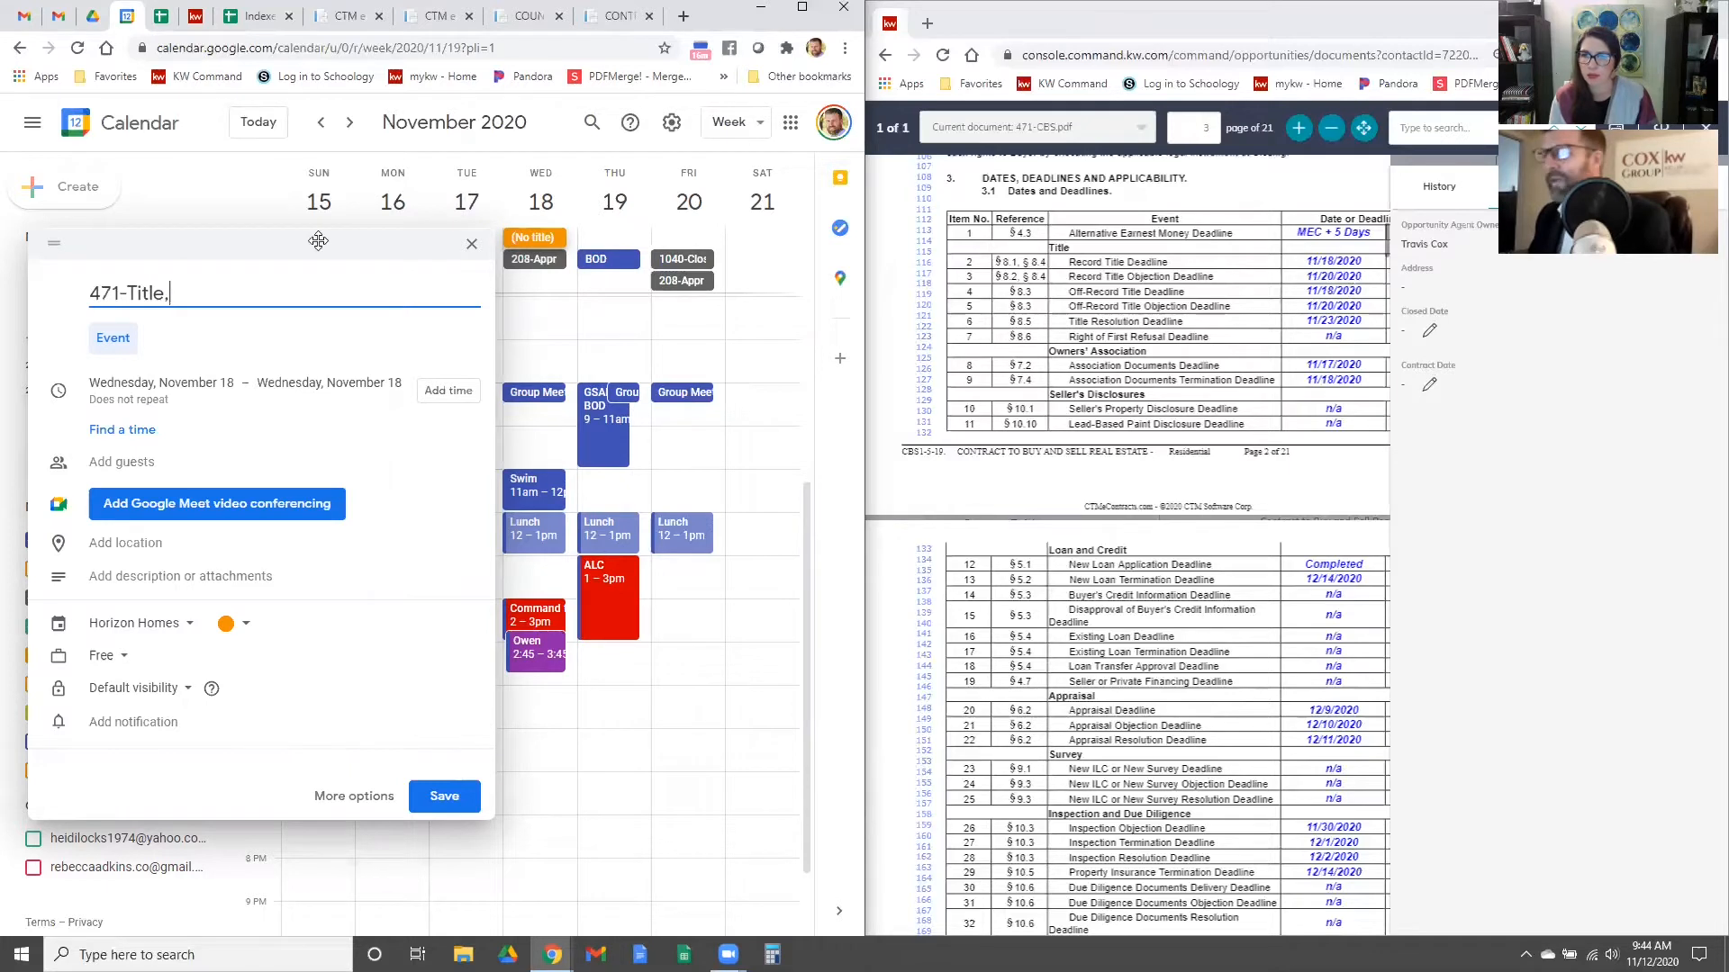
type("HOA,")
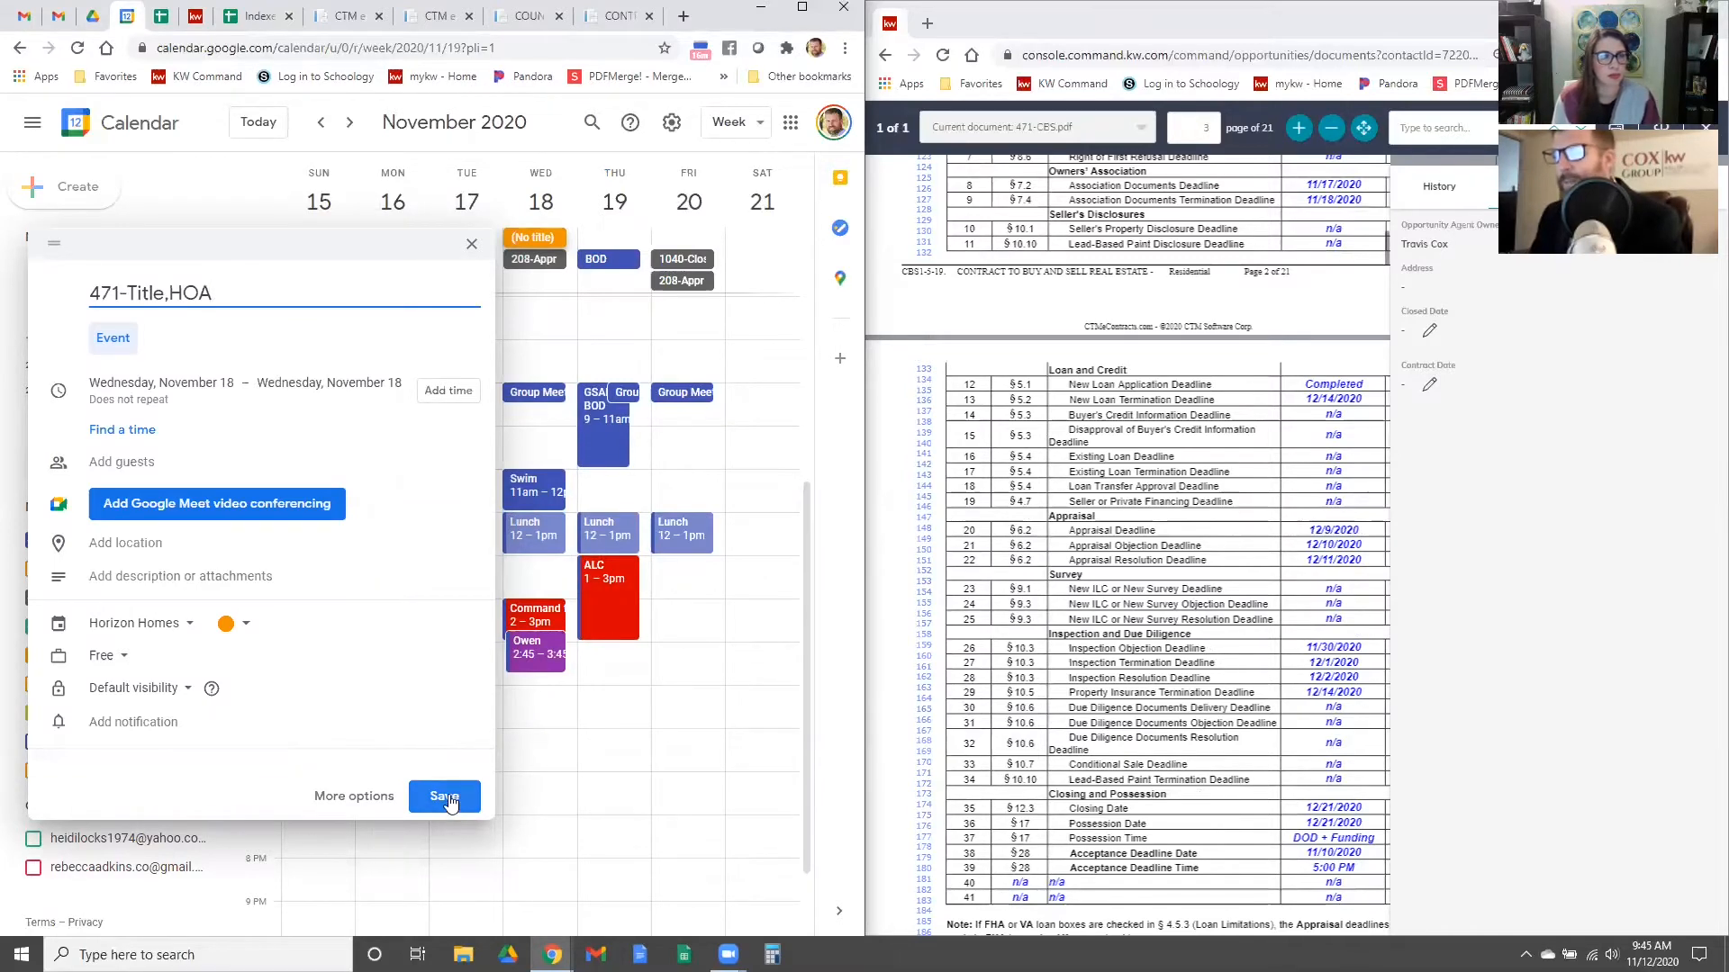
Step: Save the November 18 471-Title,HOA deadline event
left_click(445, 796)
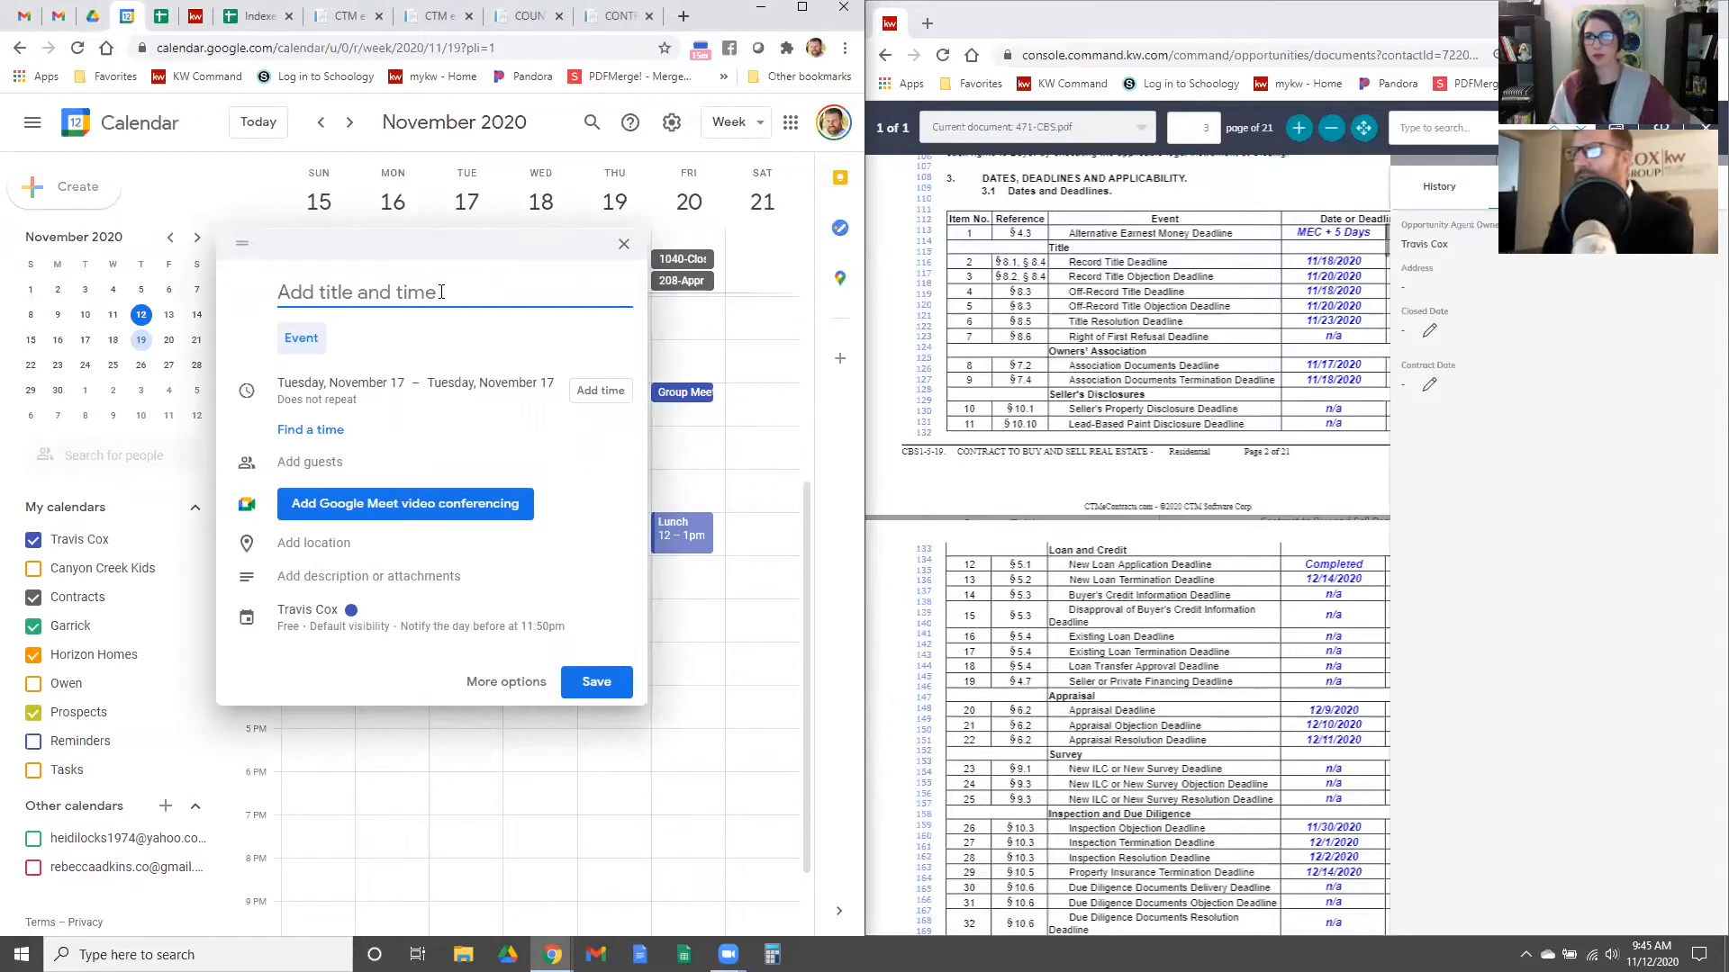
Step: Create and save a 471-HOA all-day event on November 17 on Horizon Homes
type("471")
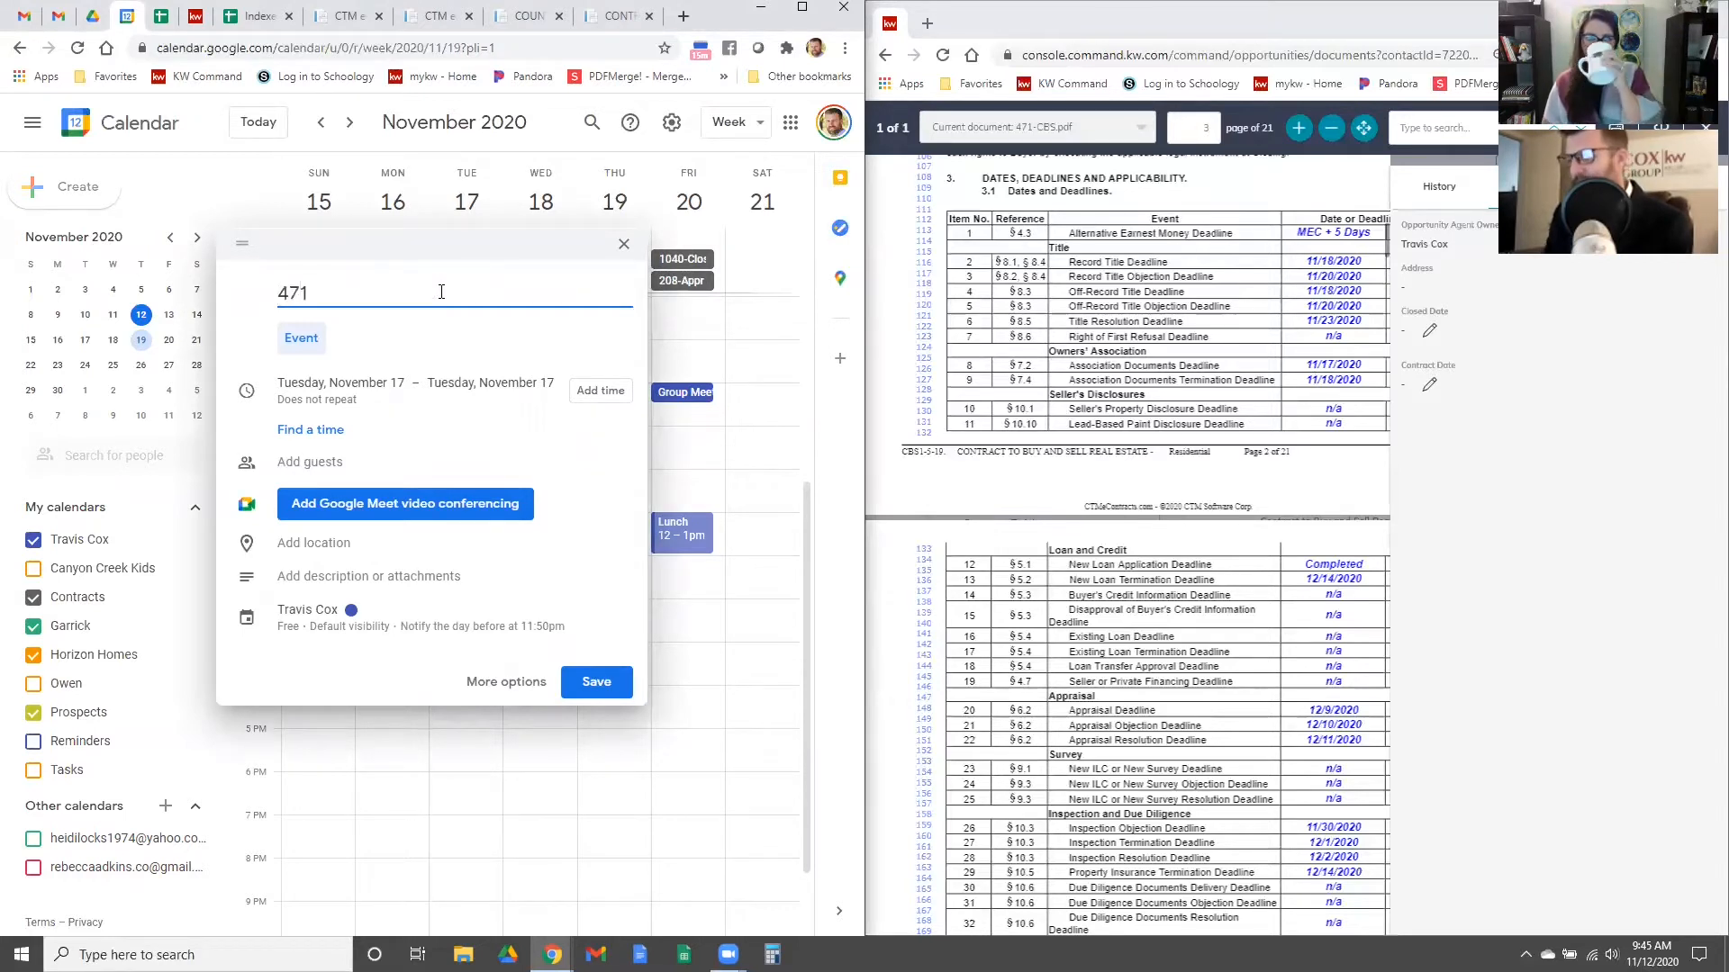
type("-")
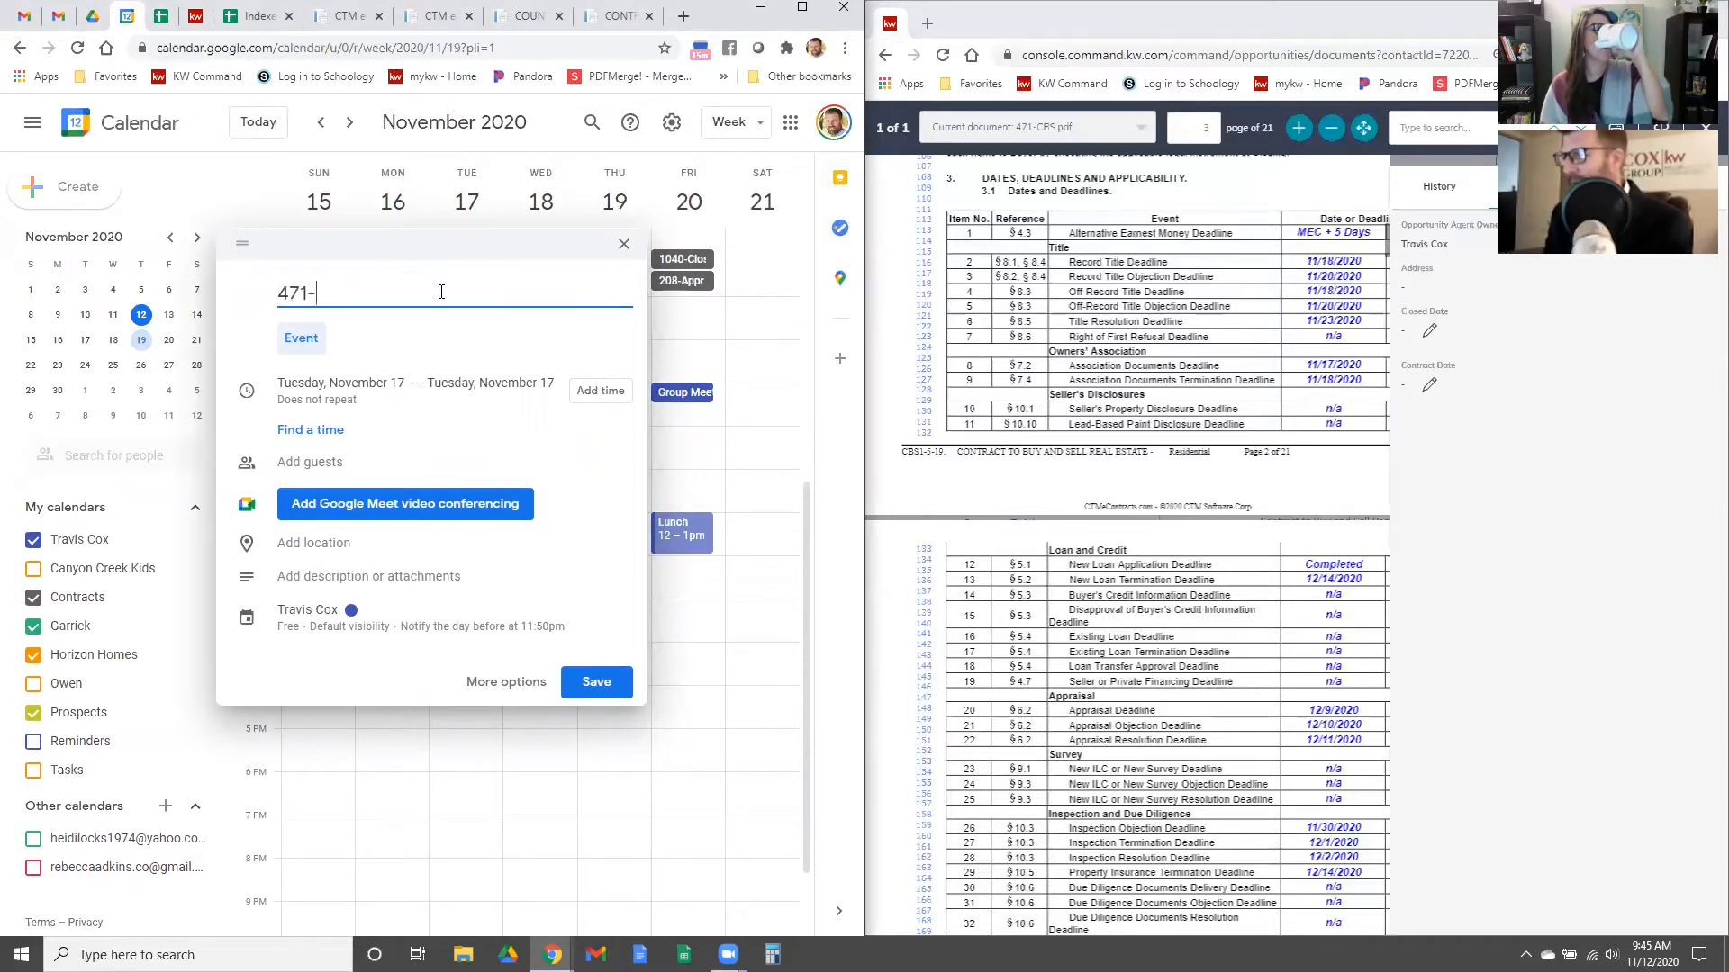
type("HOA")
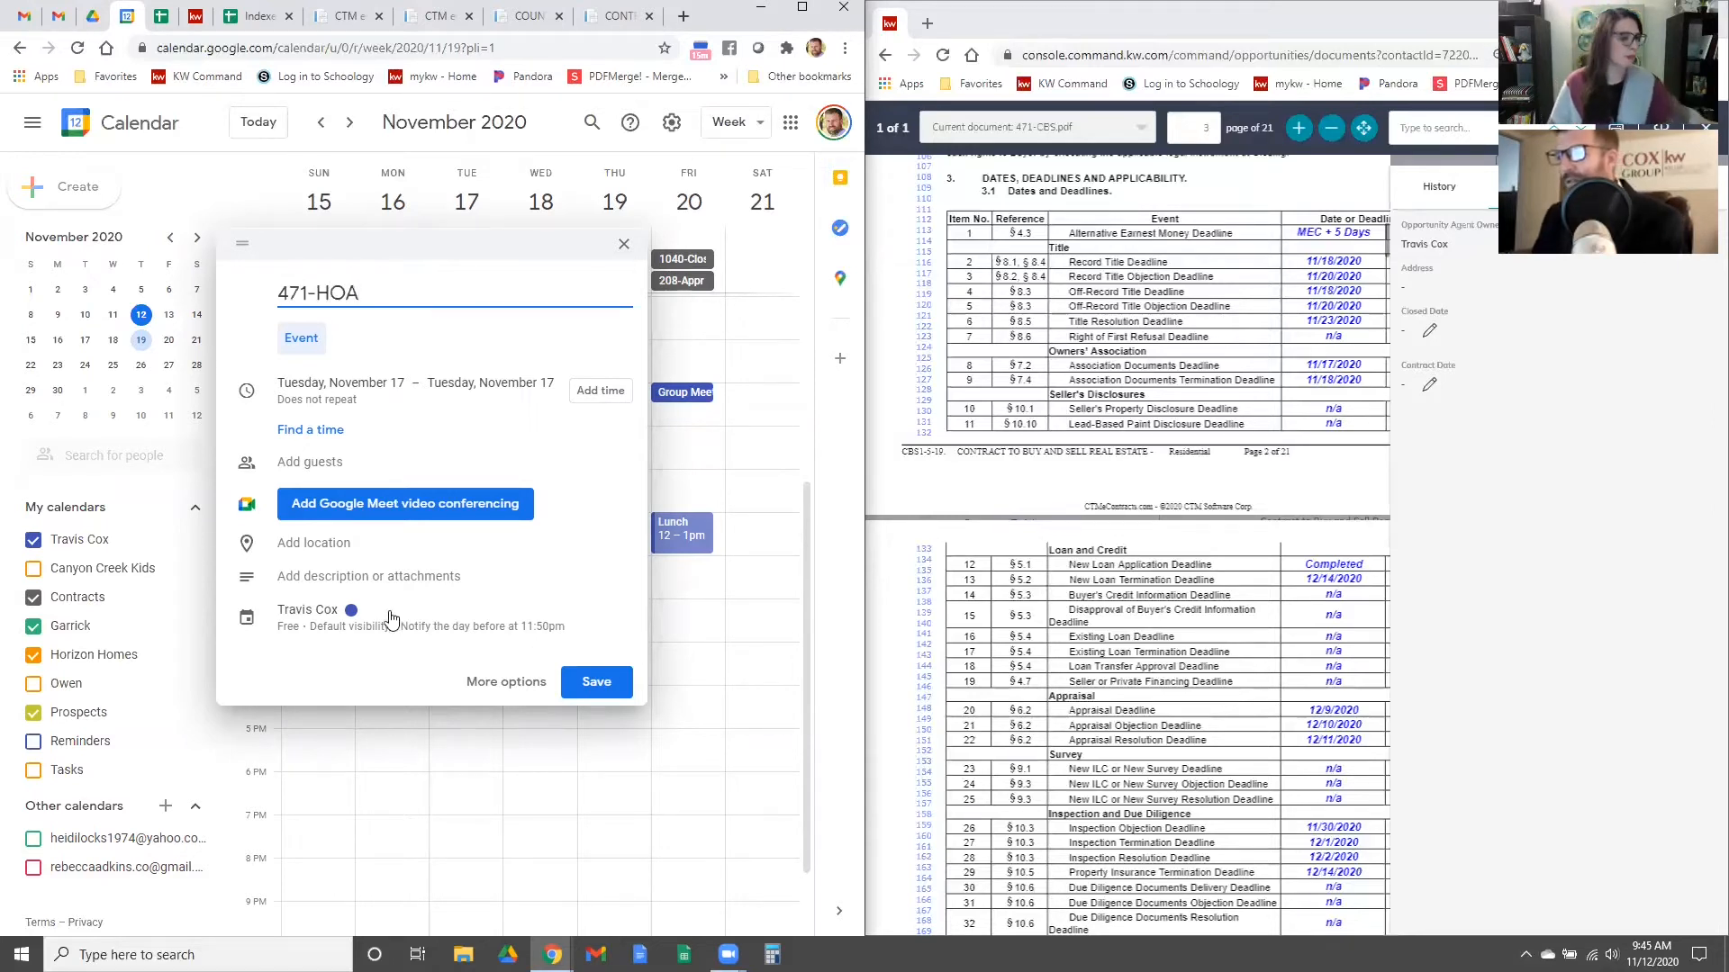
left_click(308, 617)
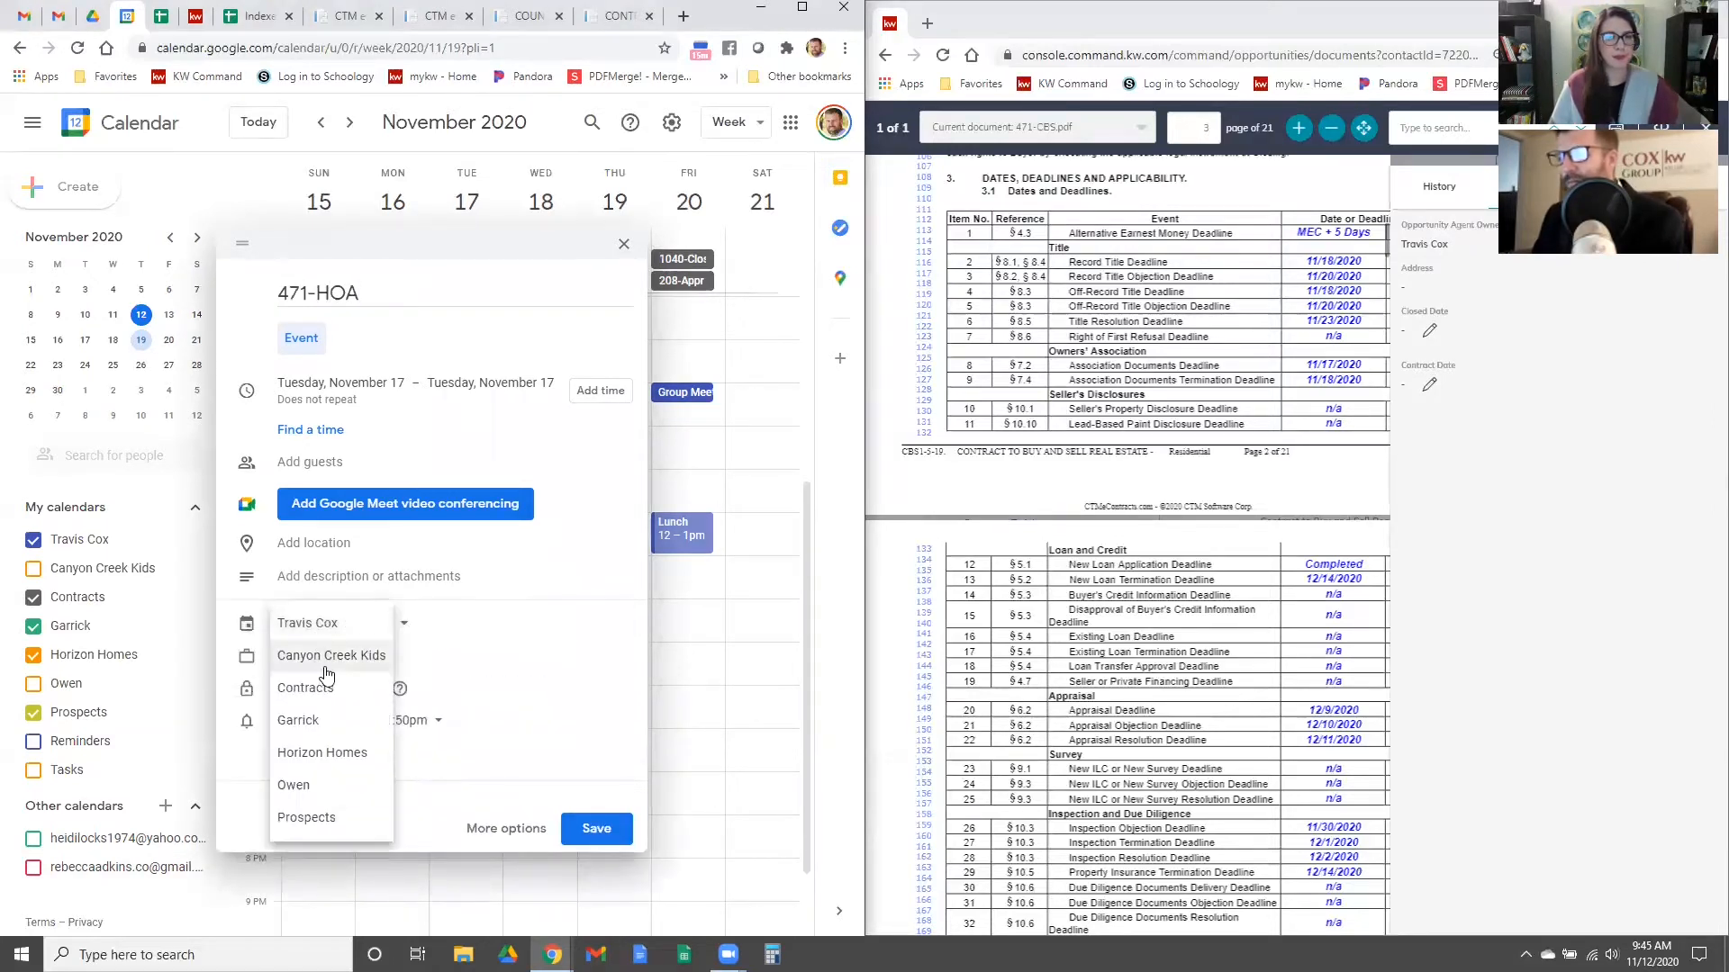
left_click(320, 753)
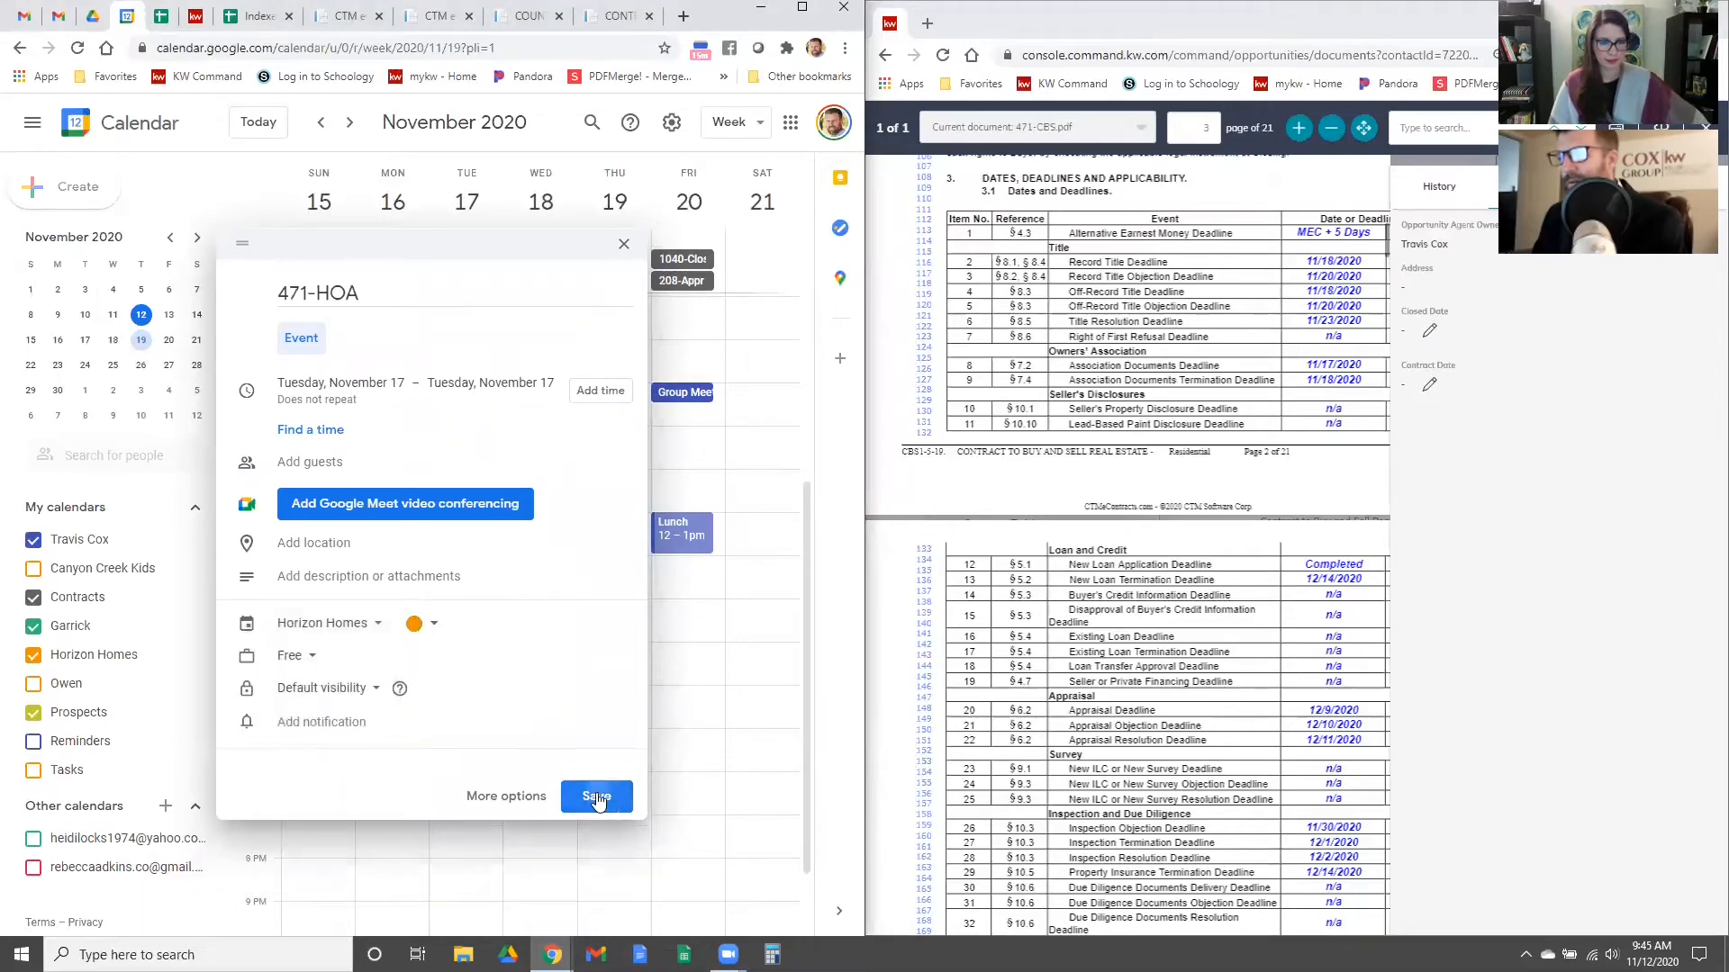
left_click(596, 796)
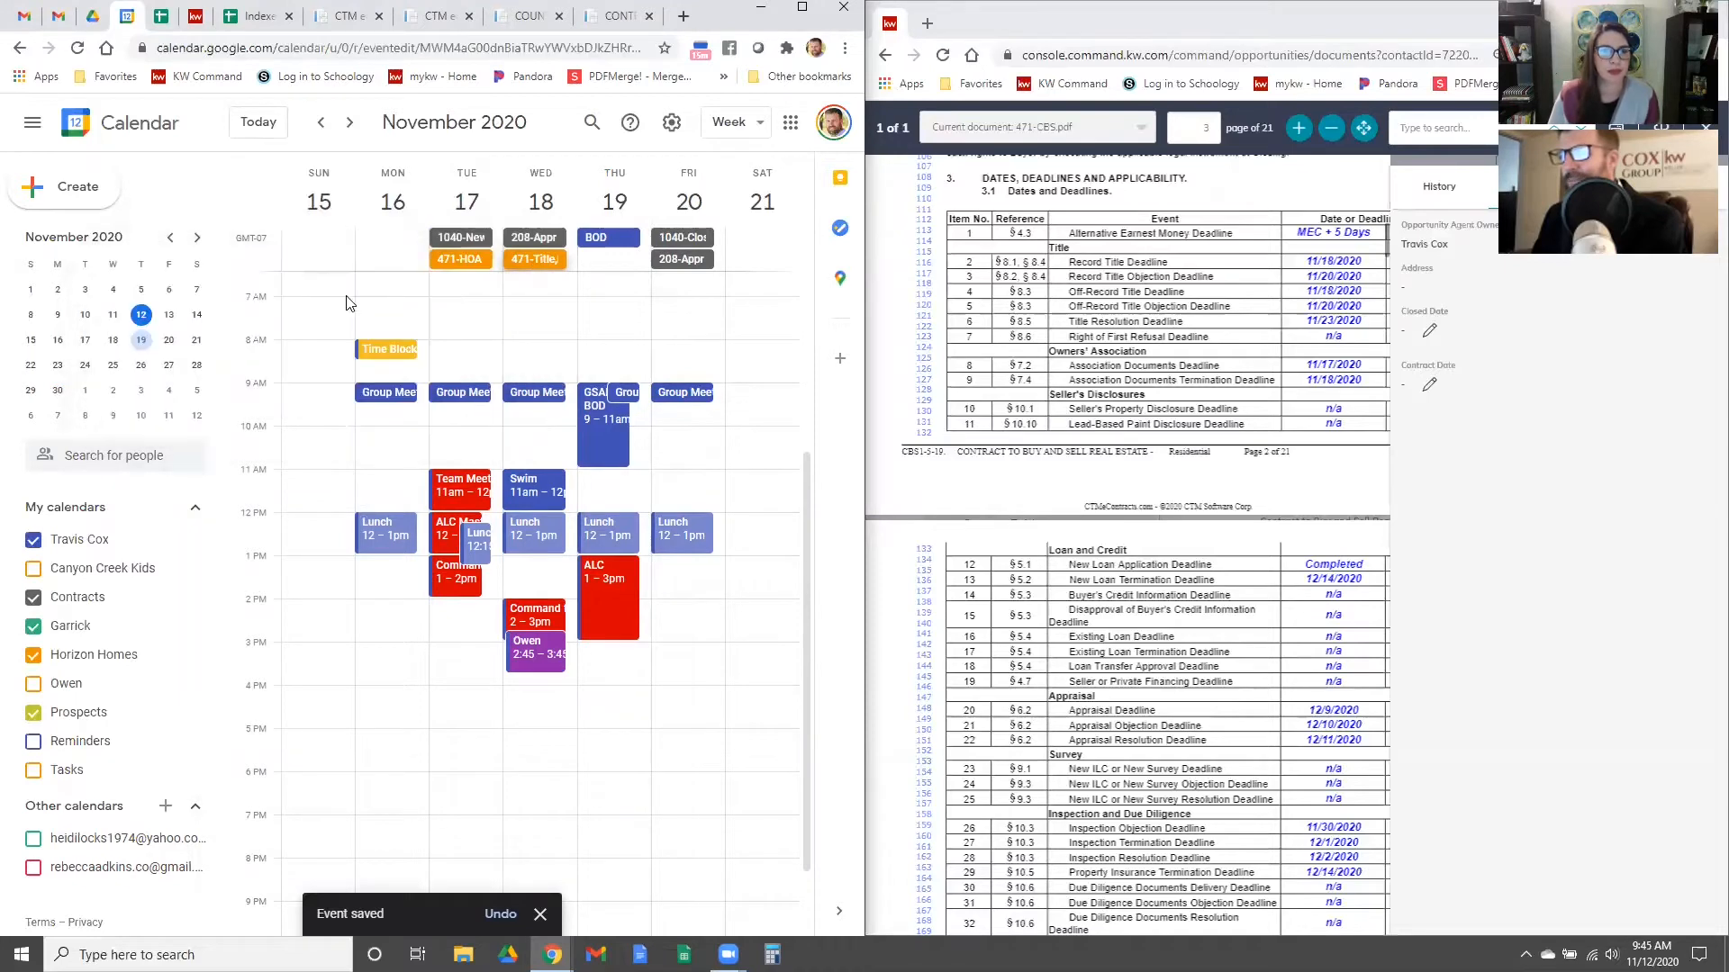
Step: Trim the November 18 title to 471-Title, save it, and return to KW Command
left_click(533, 259)
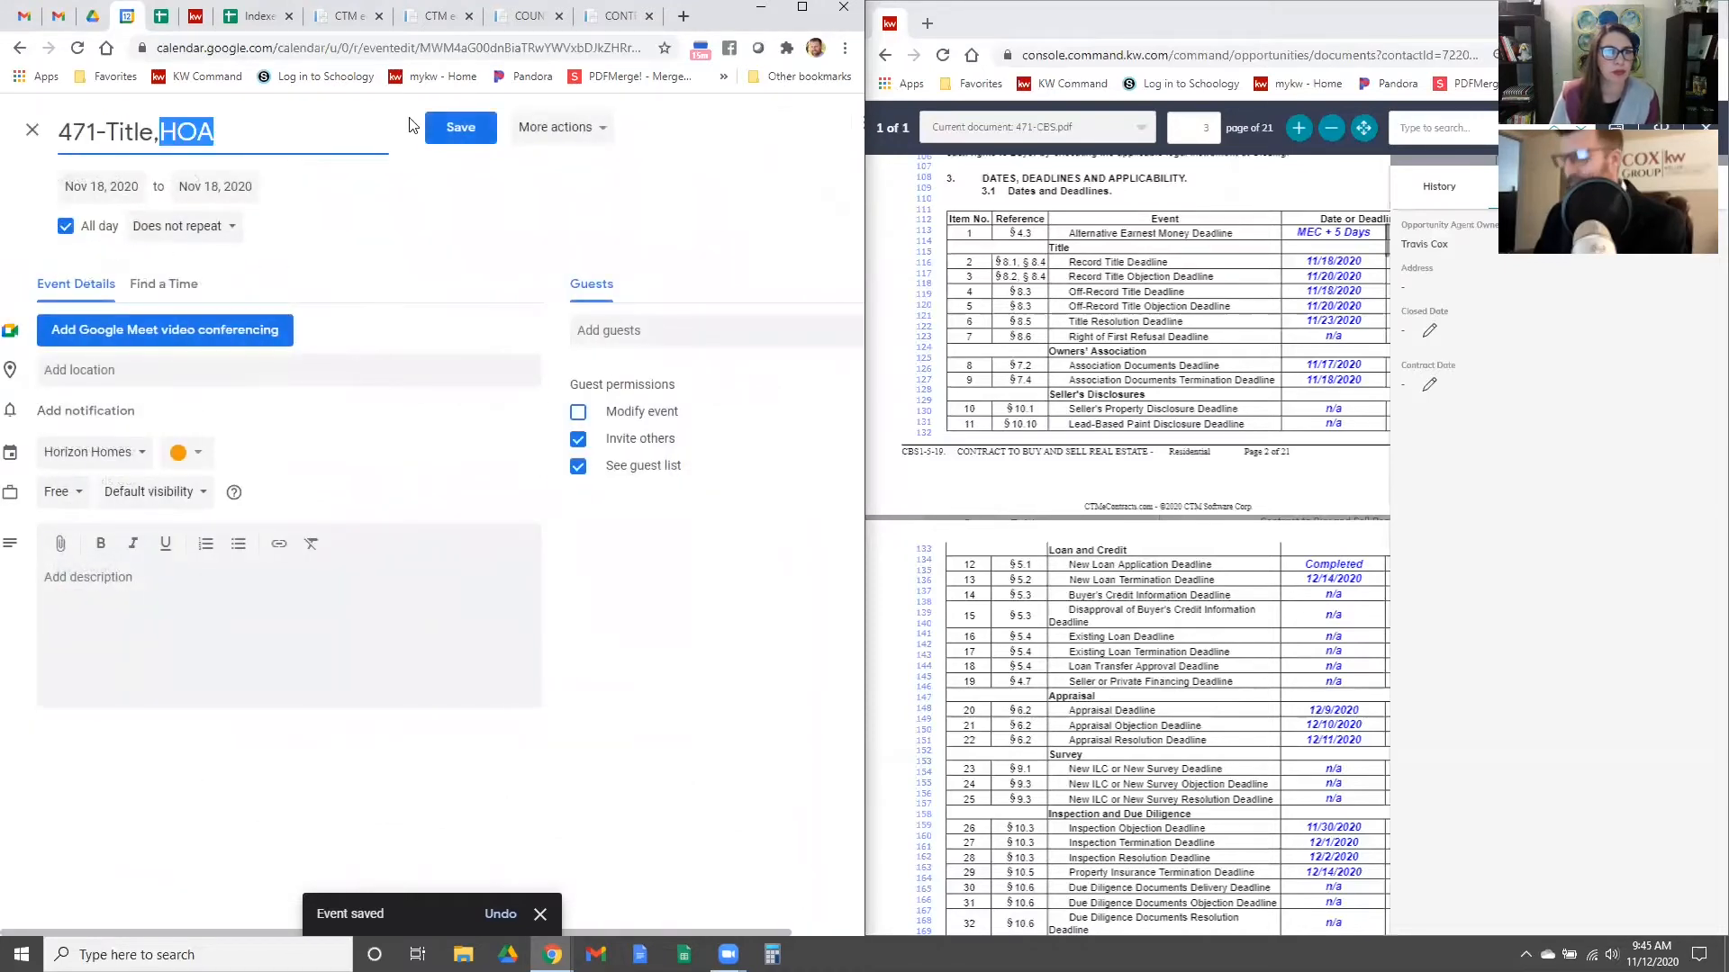
left_click(459, 126)
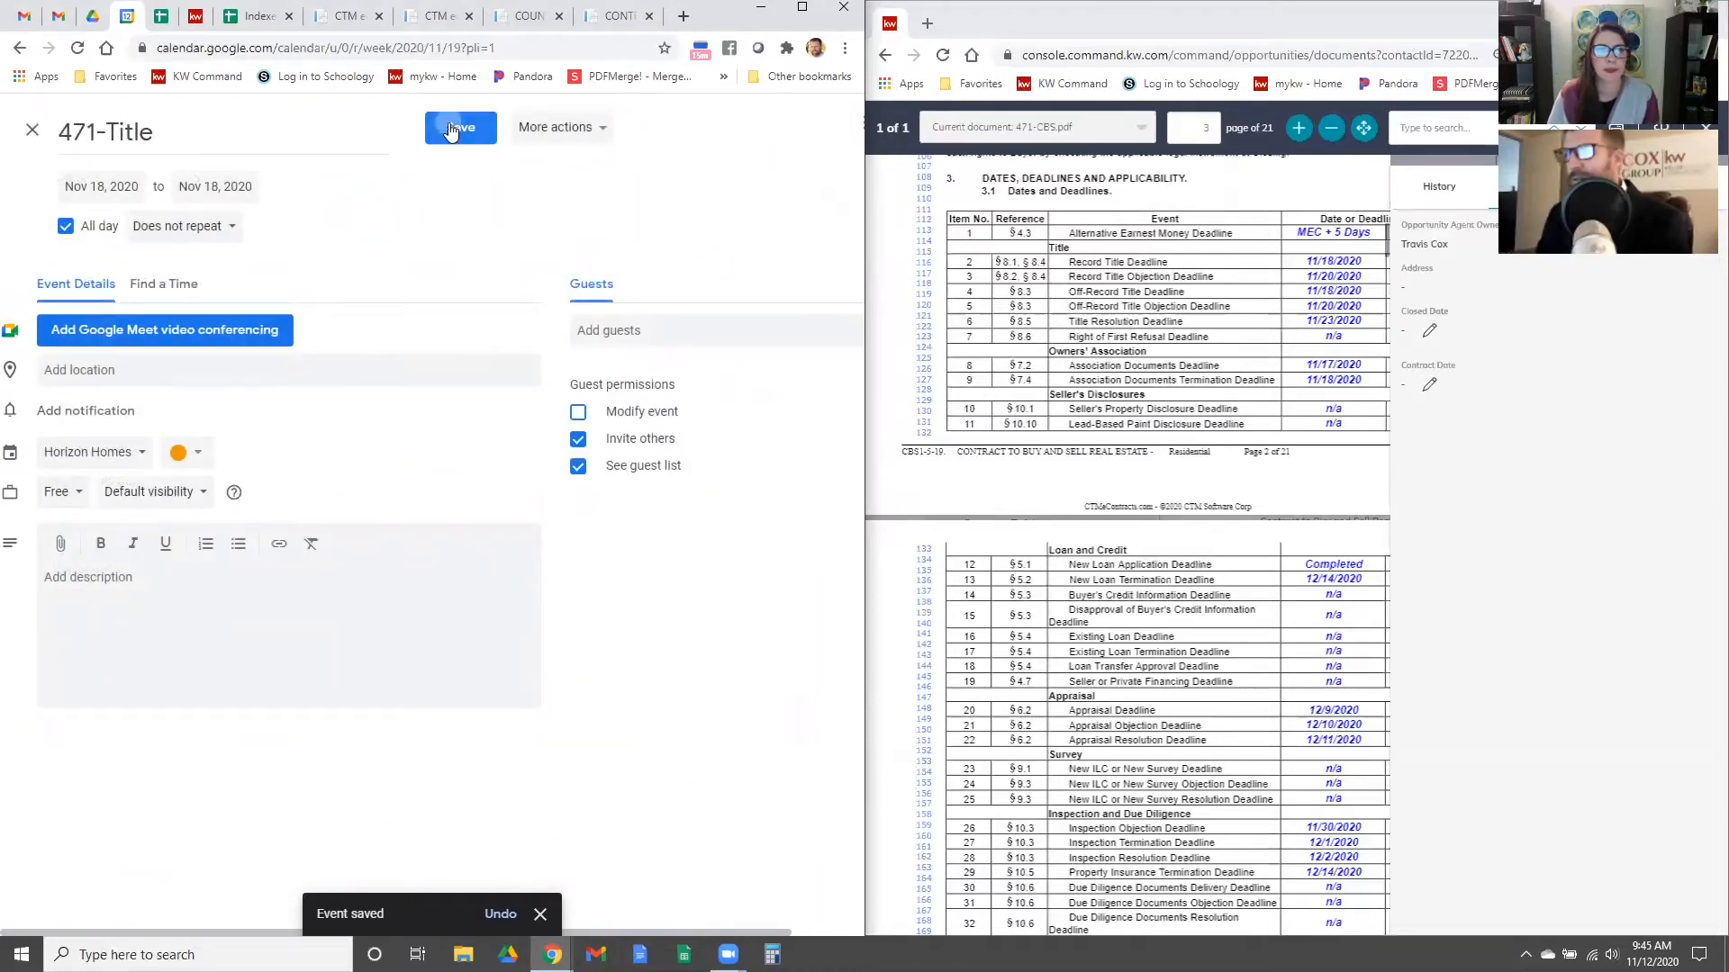
left_click(459, 126)
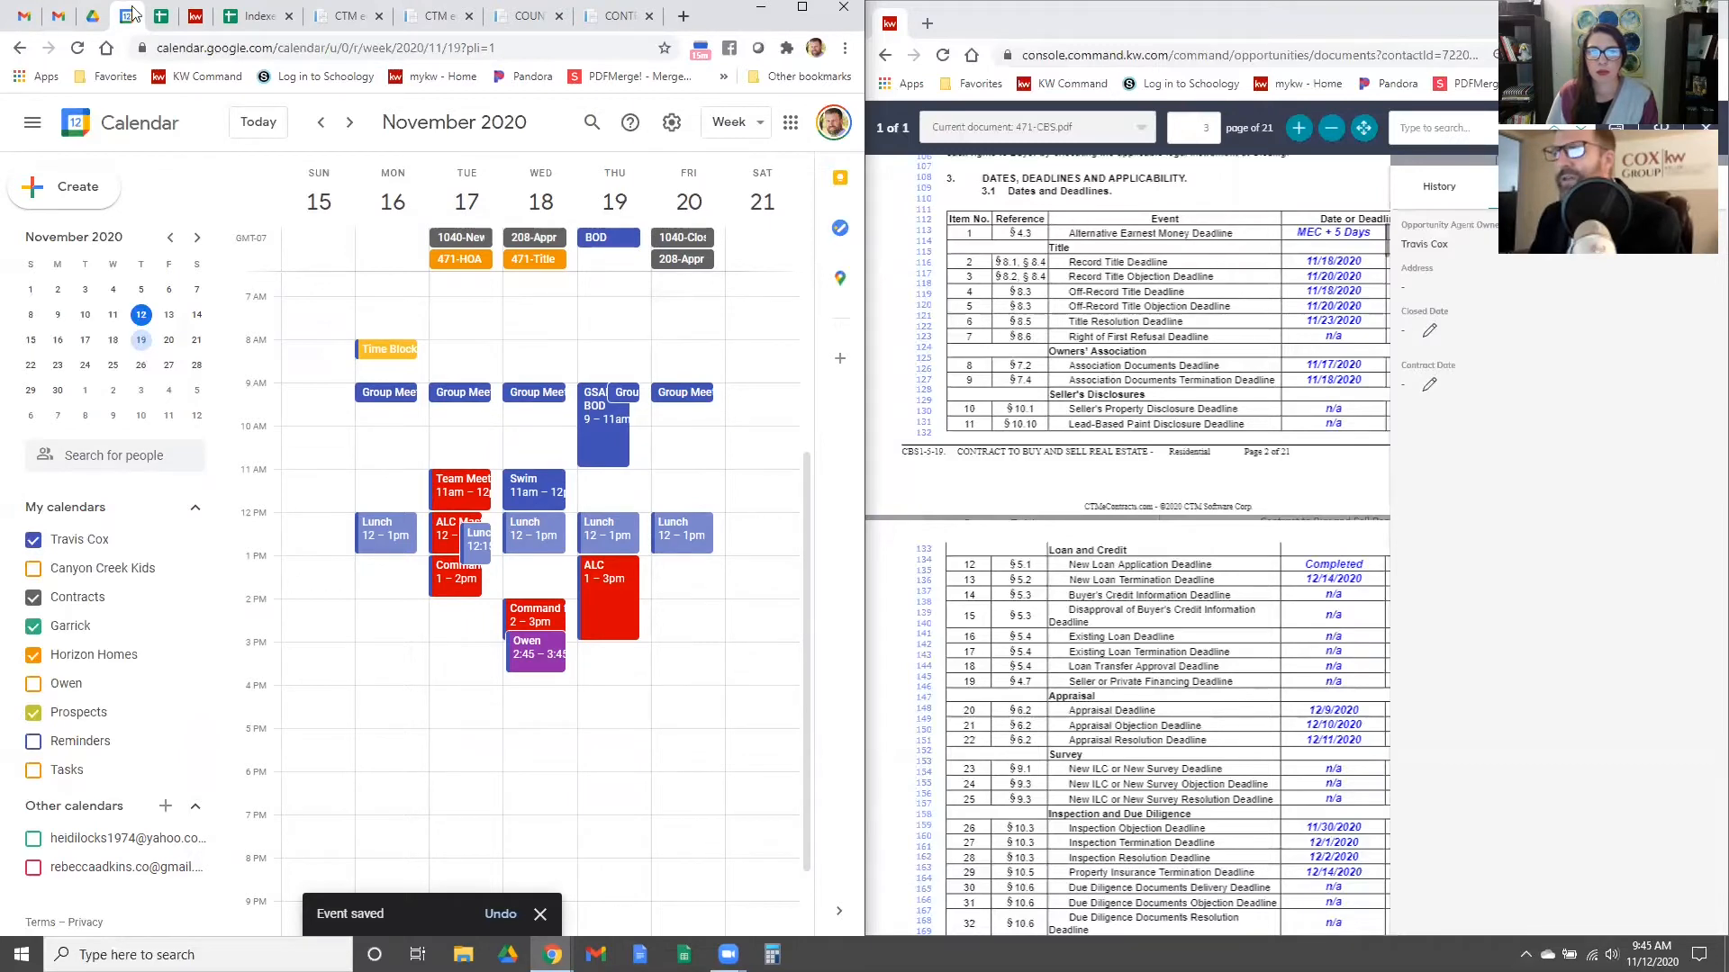
left_click(159, 16)
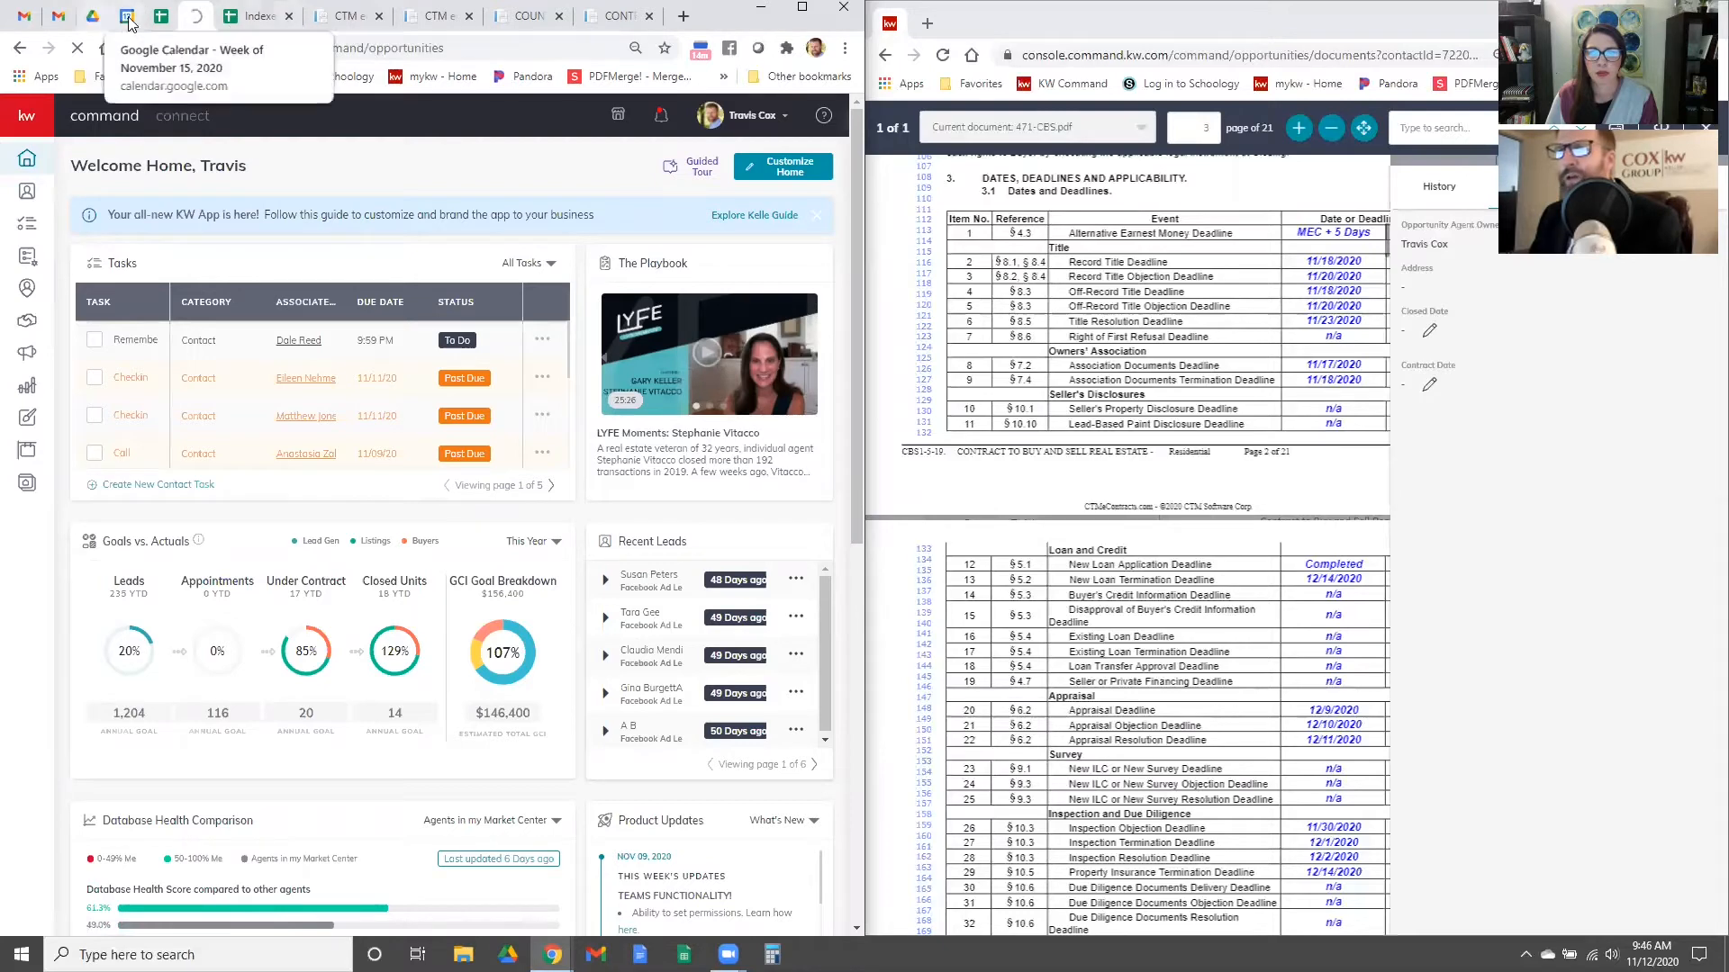
left_click(158, 16)
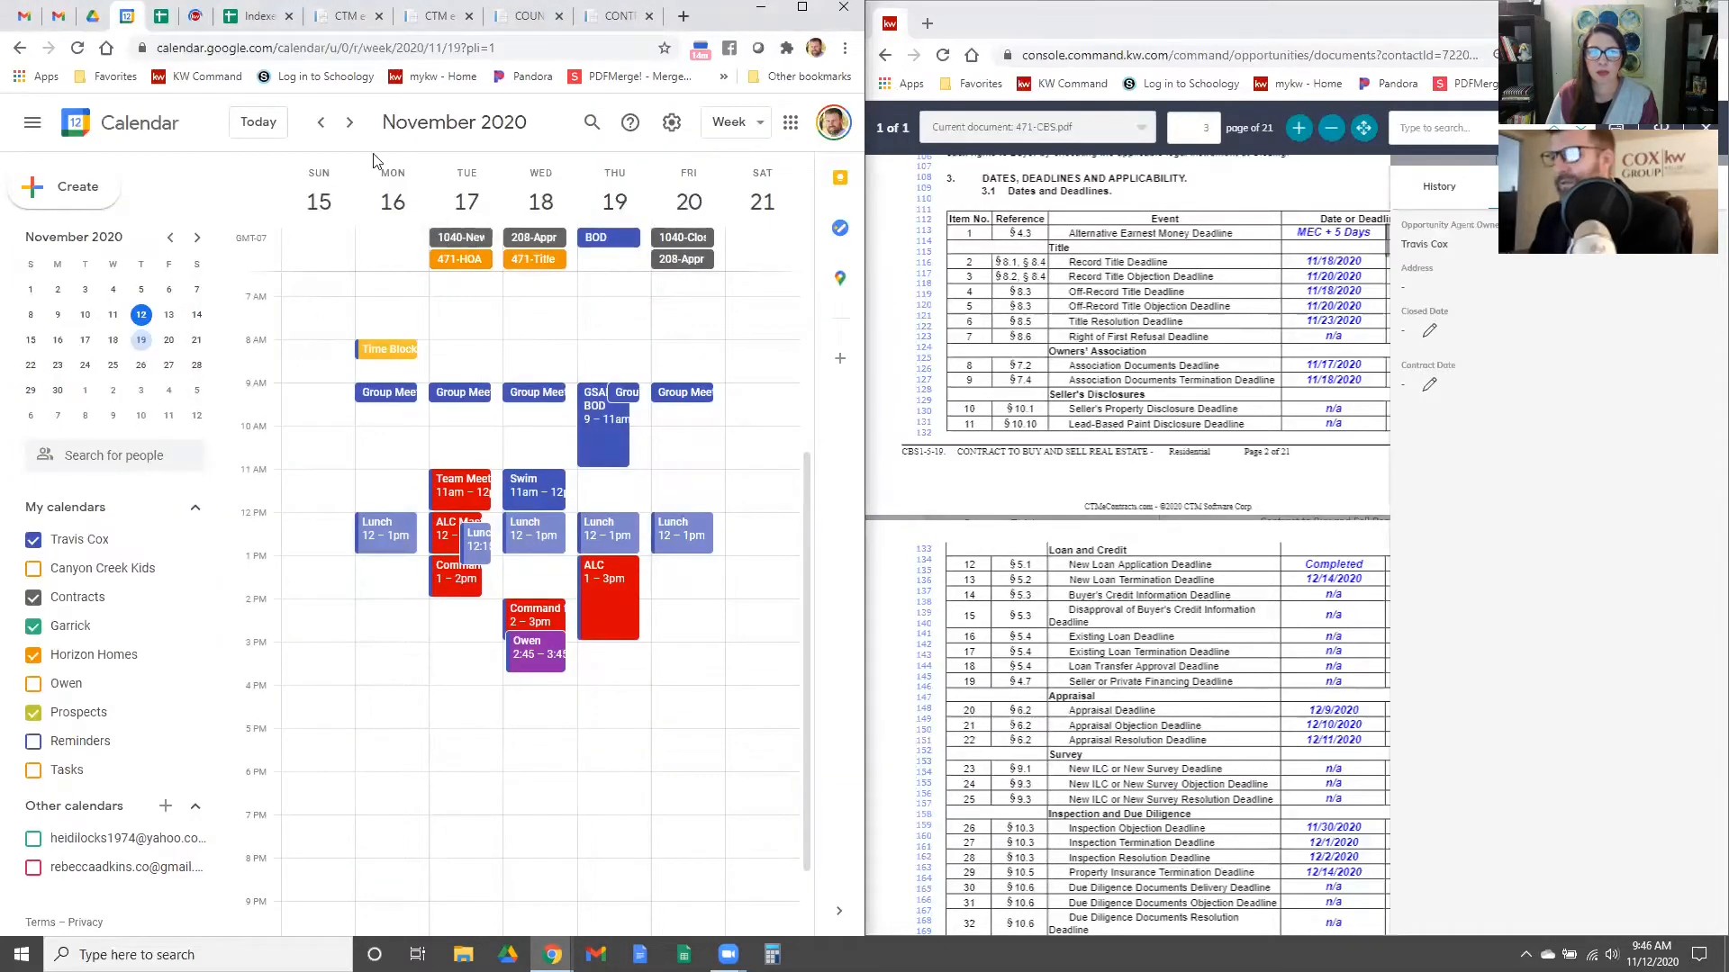
left_click(321, 122)
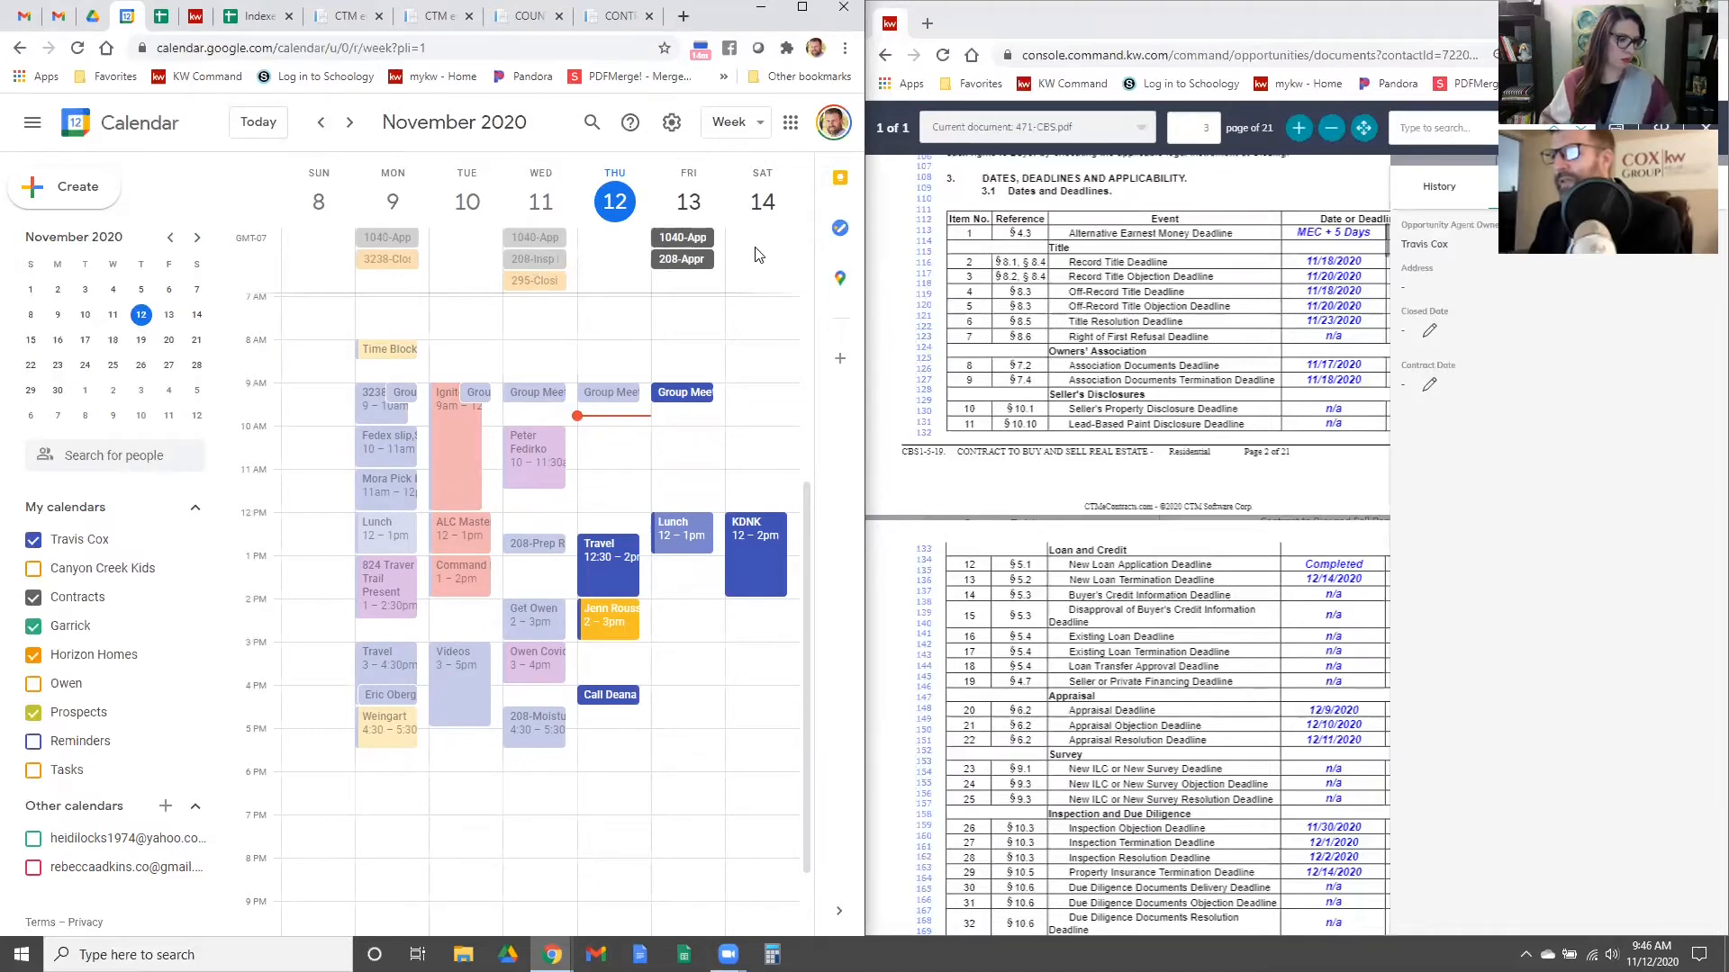
left_click(349, 122)
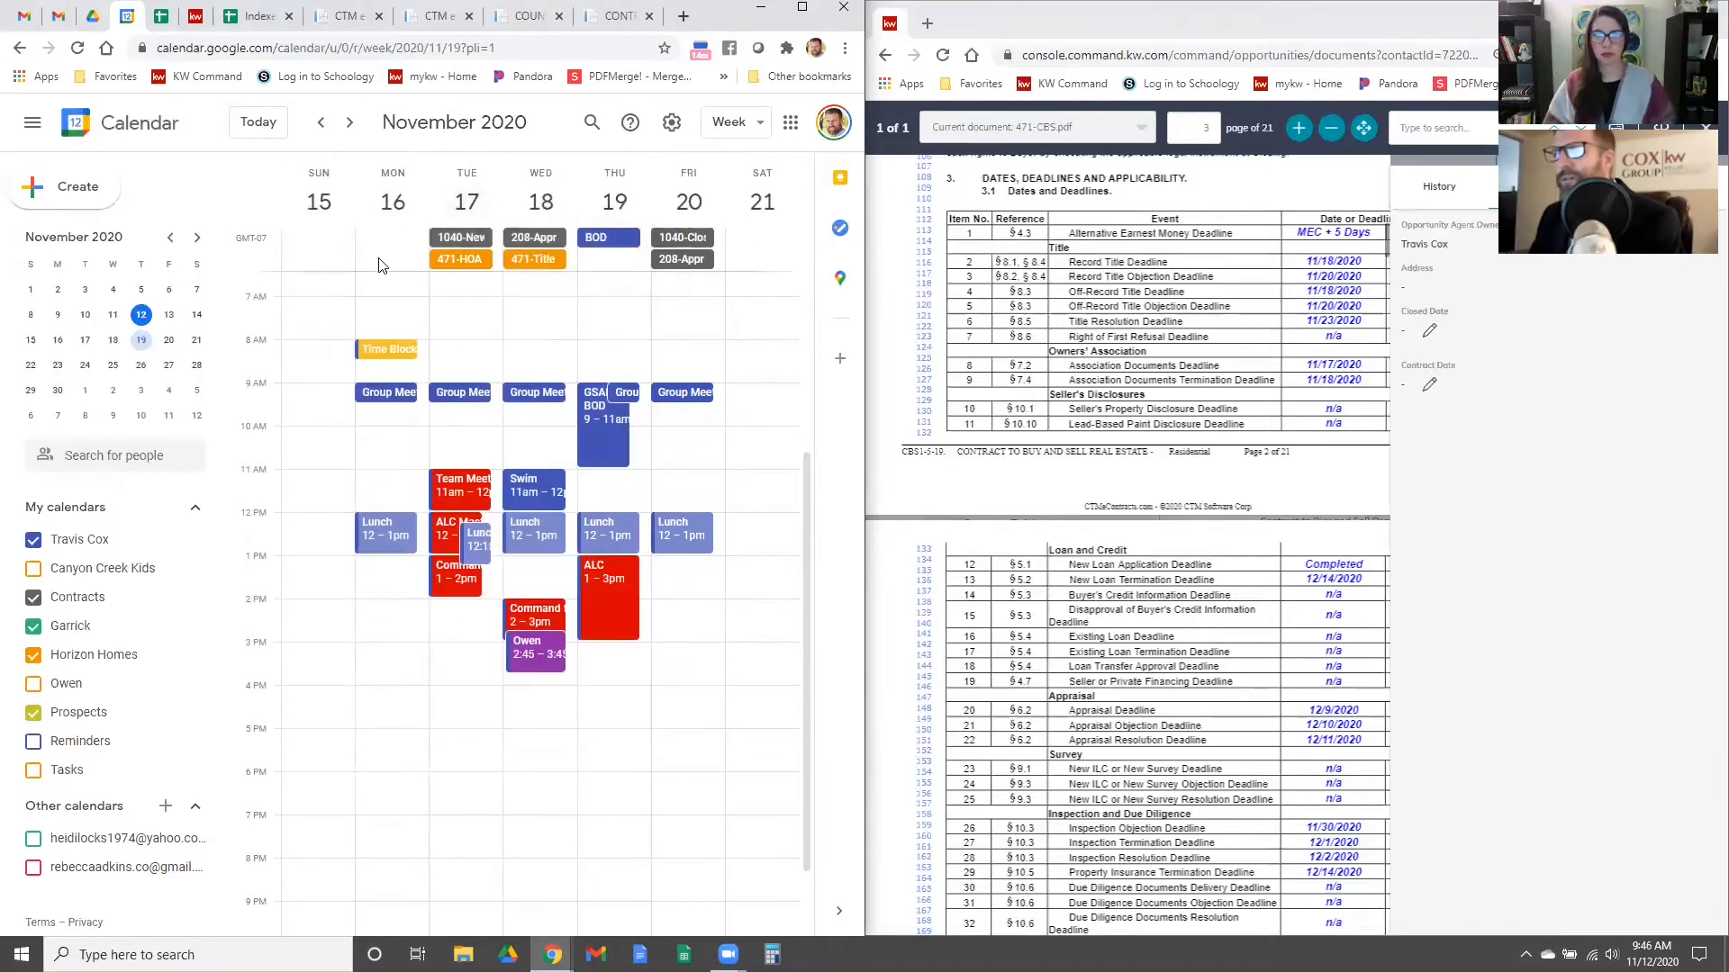
Step: Create a 471-EM all-day event on November 16 on the Horizon Homes calendar
left_click(390, 264)
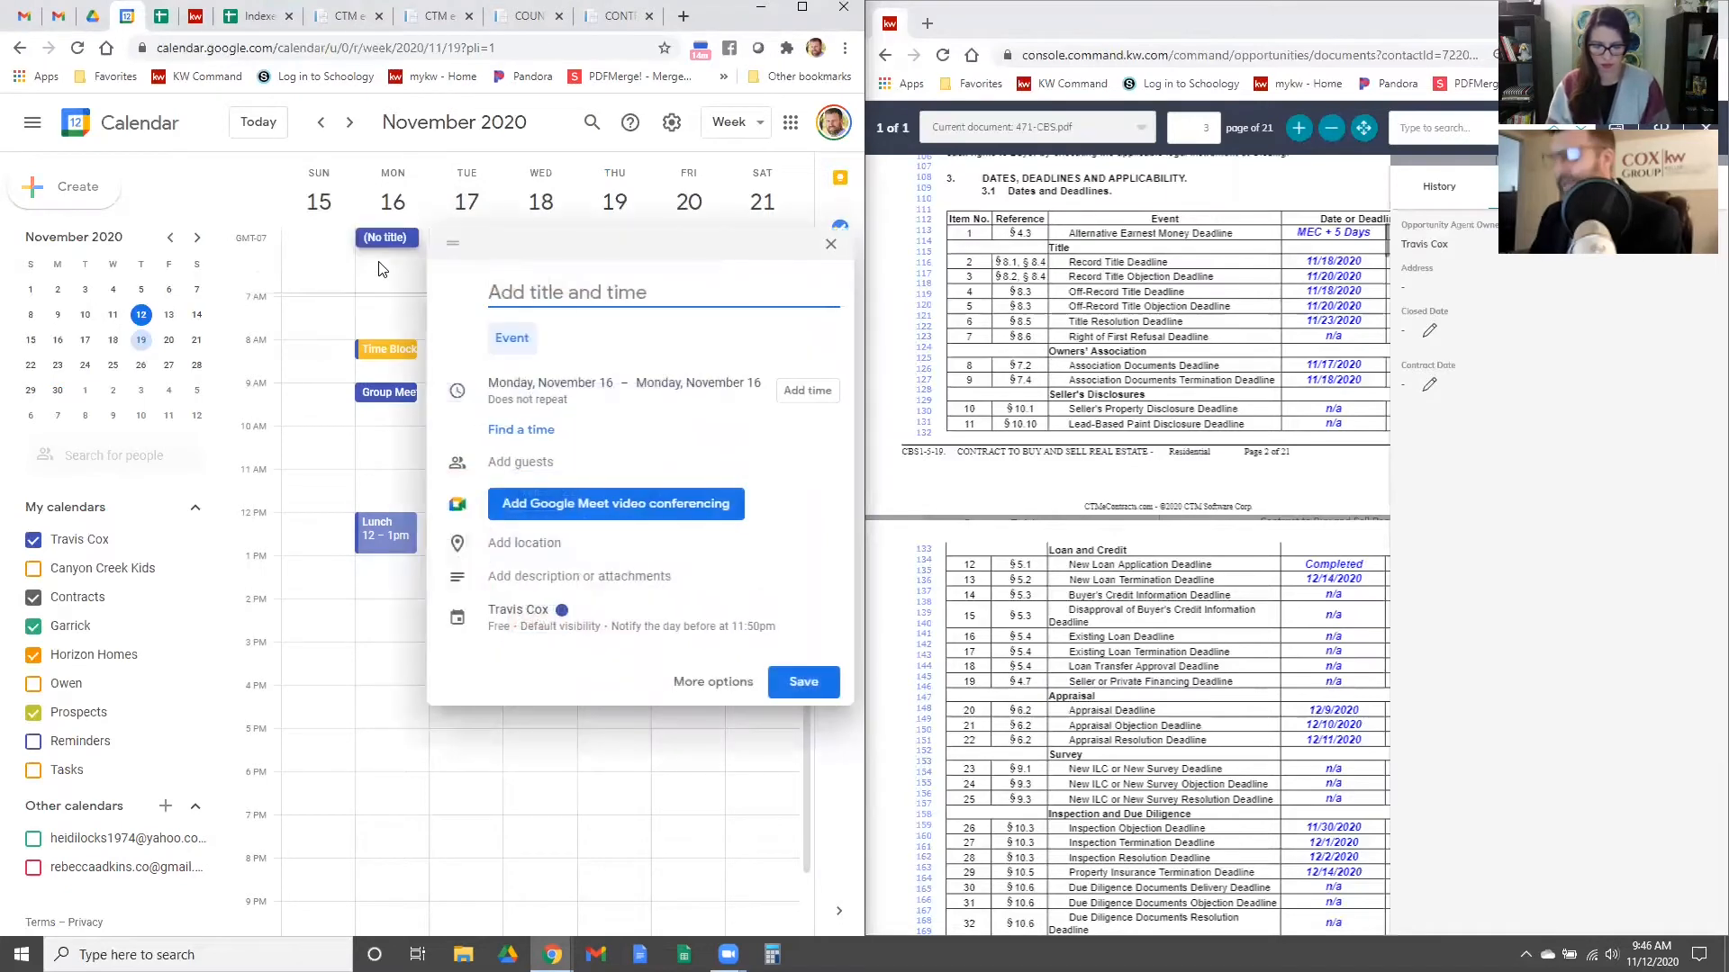
type("471-E")
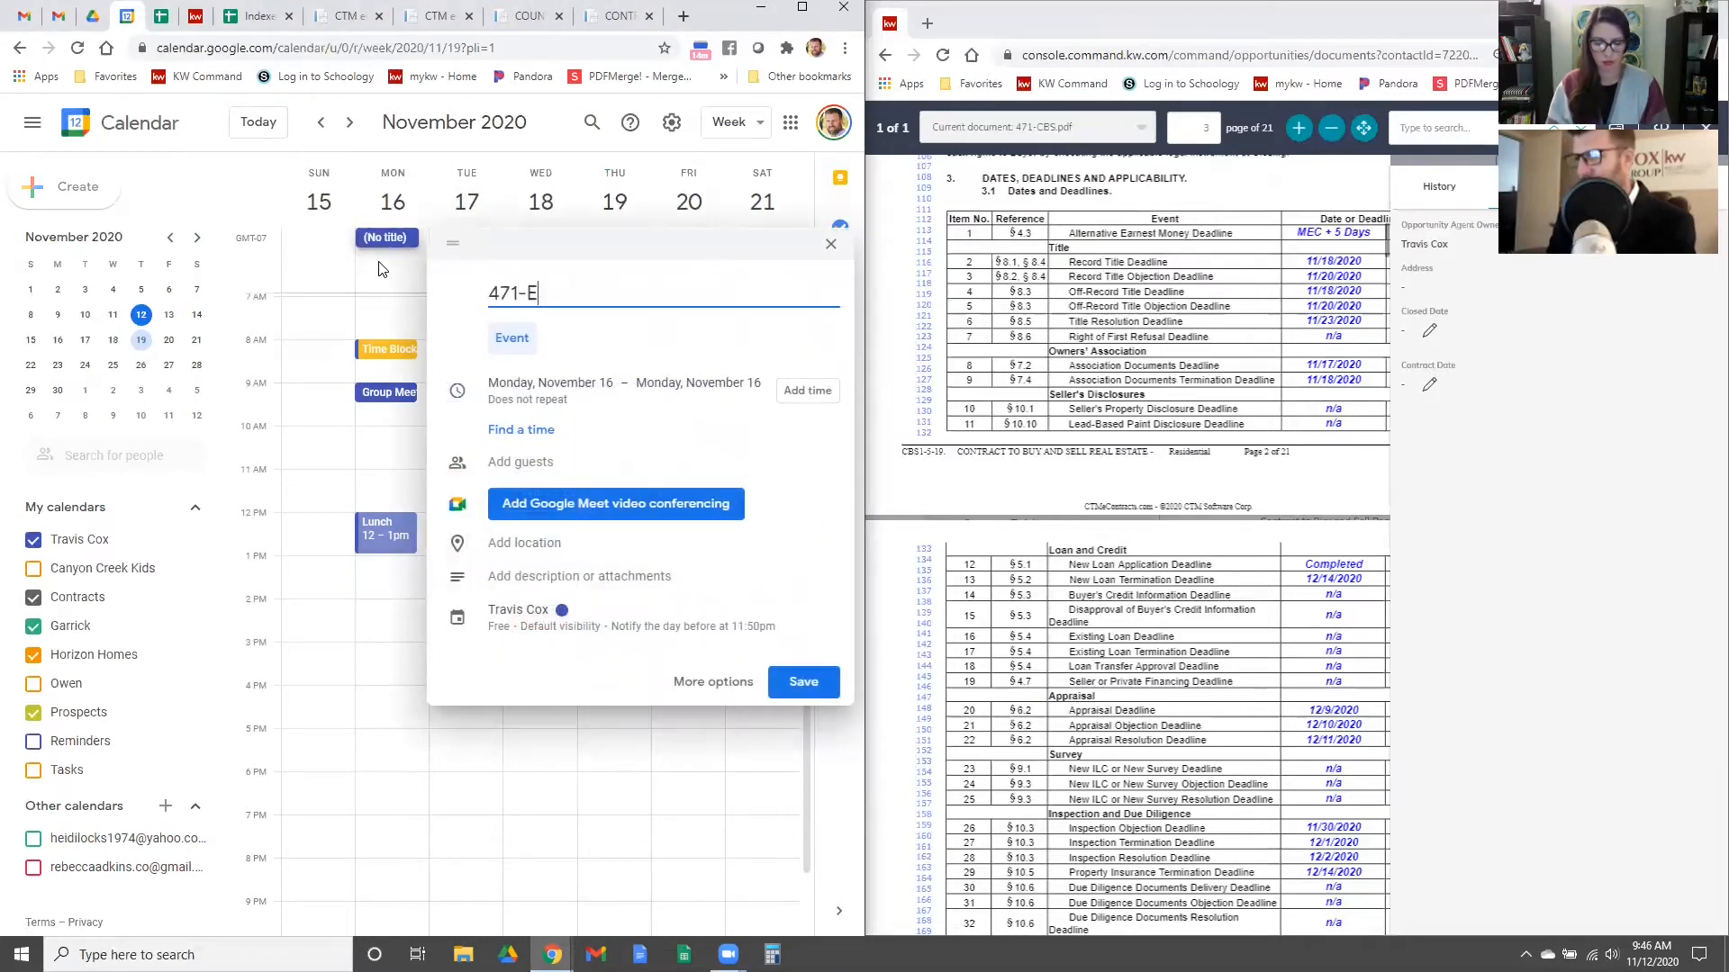
type("M")
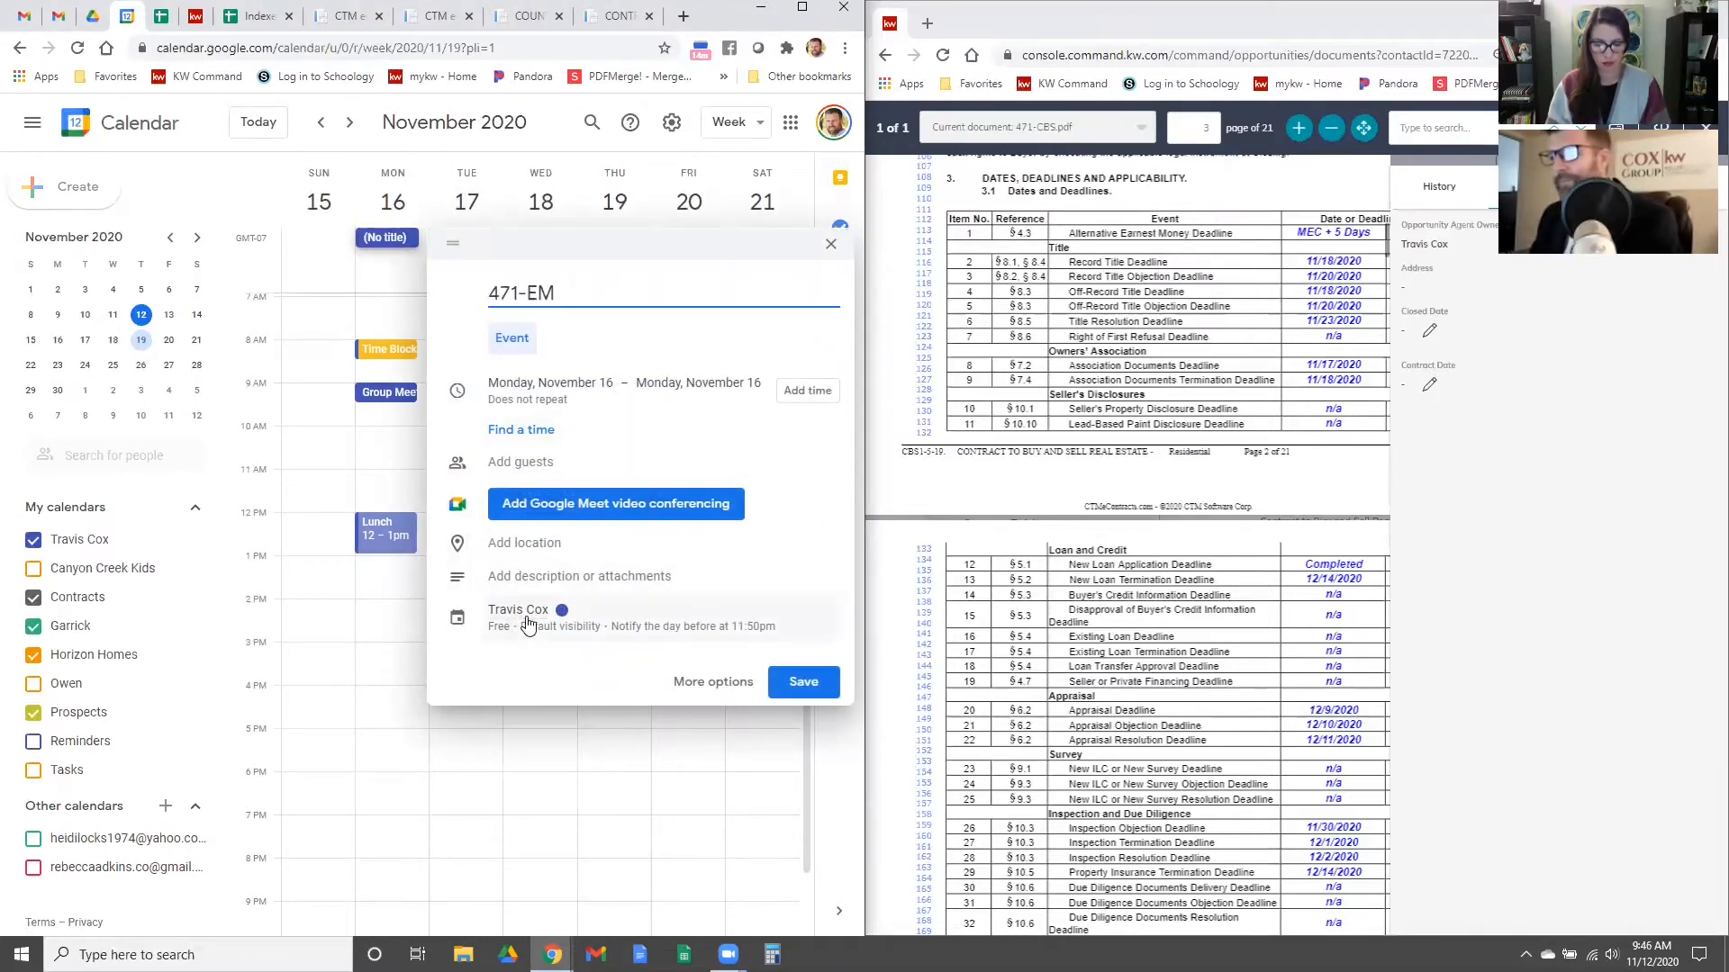
left_click(517, 611)
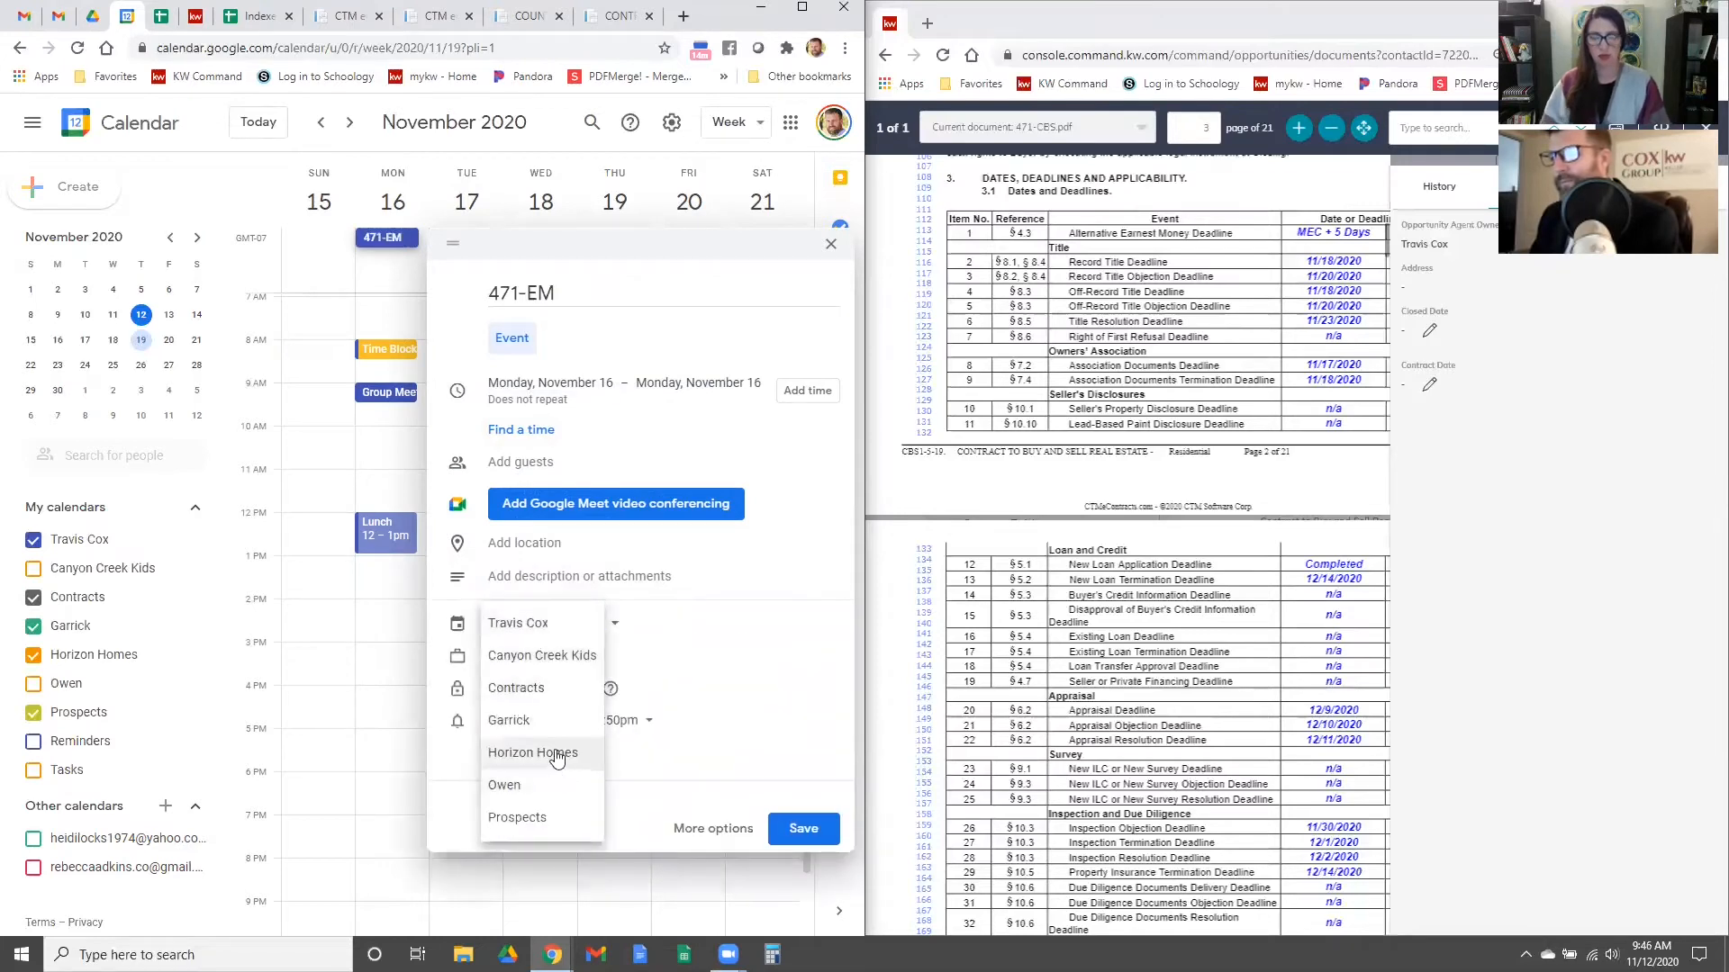
left_click(803, 828)
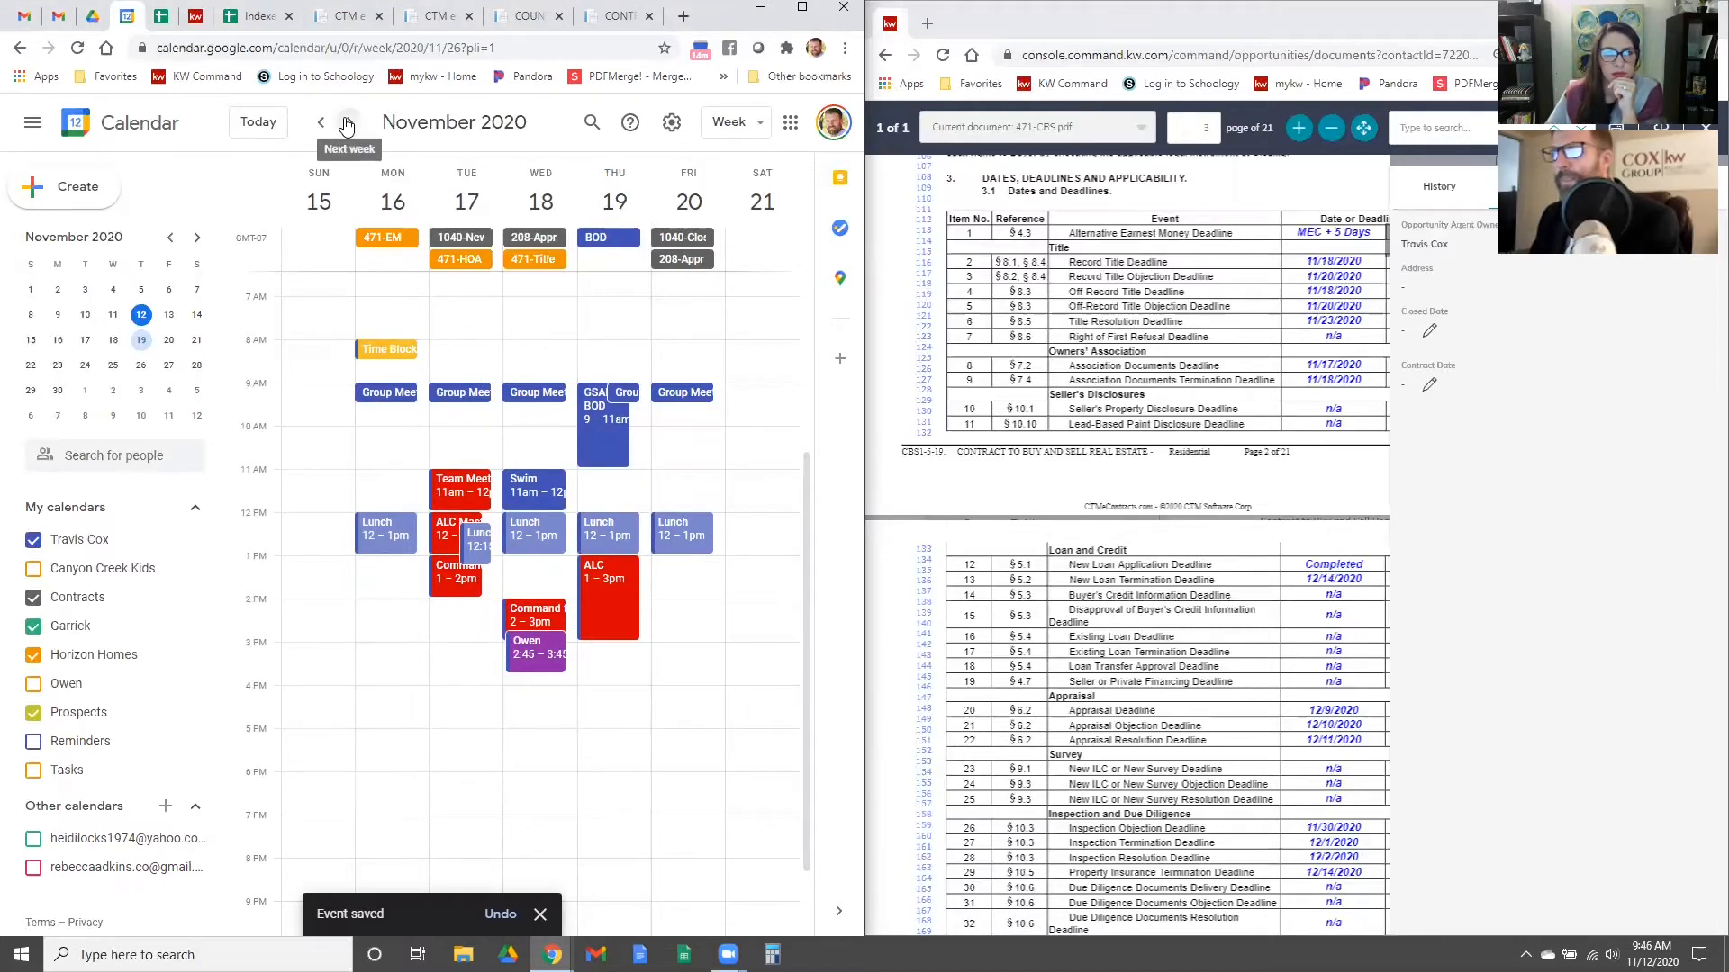
left_click(346, 122)
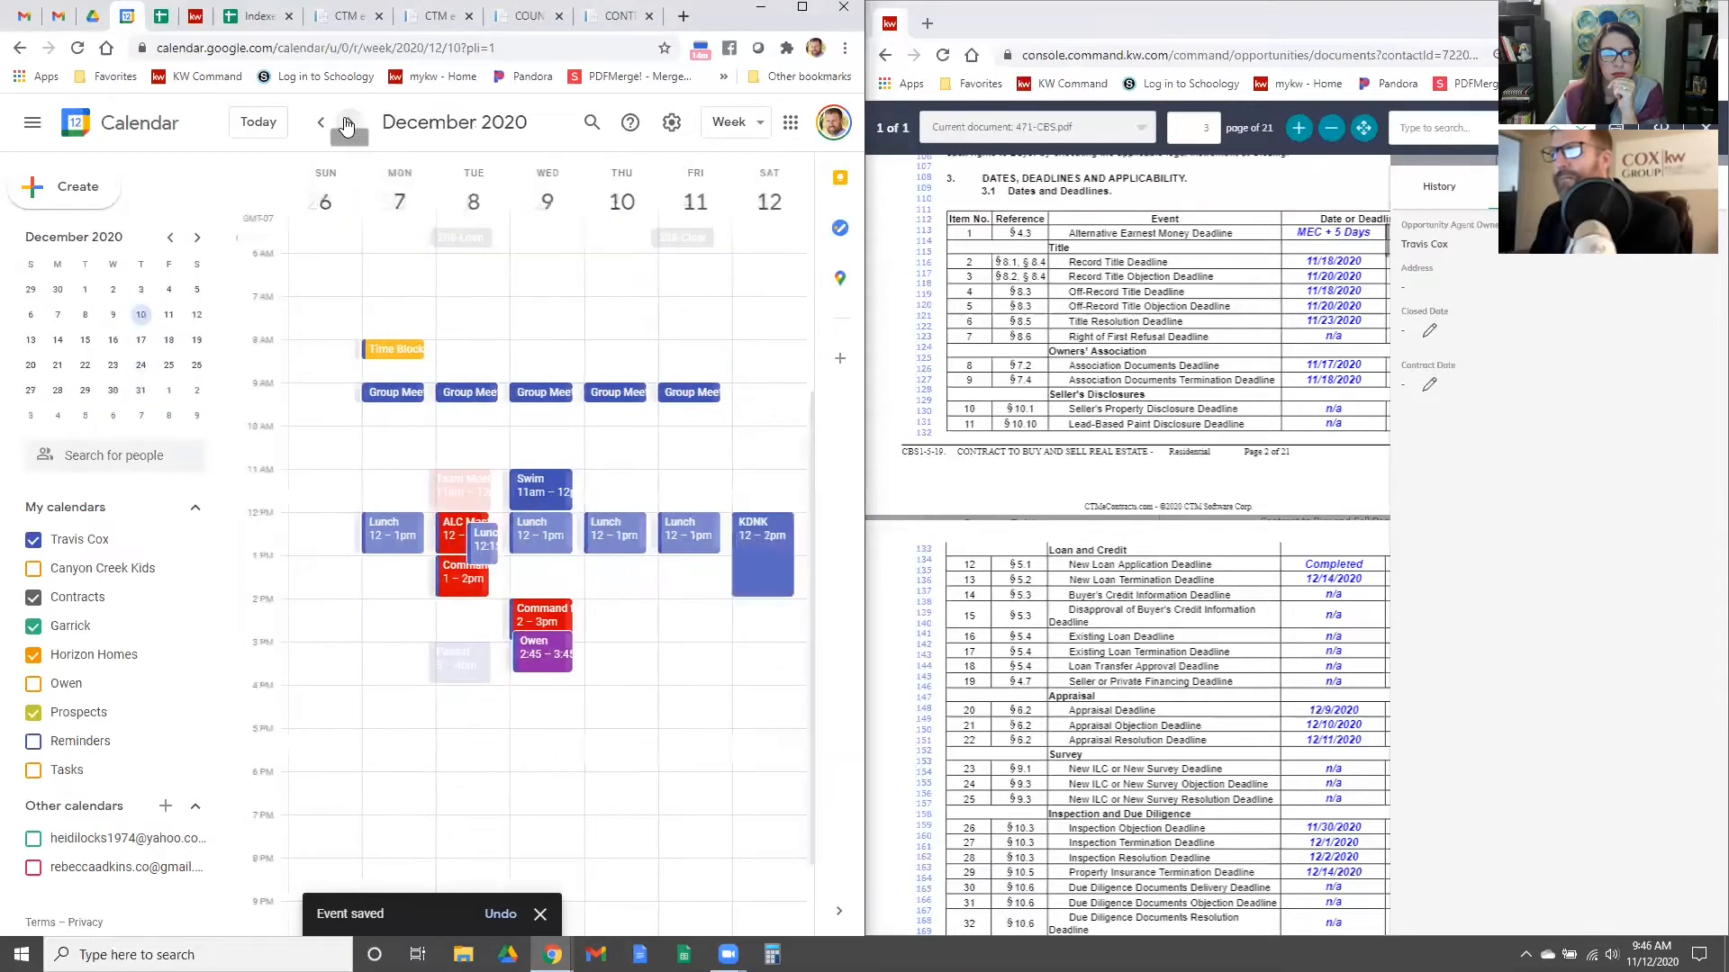
left_click(346, 123)
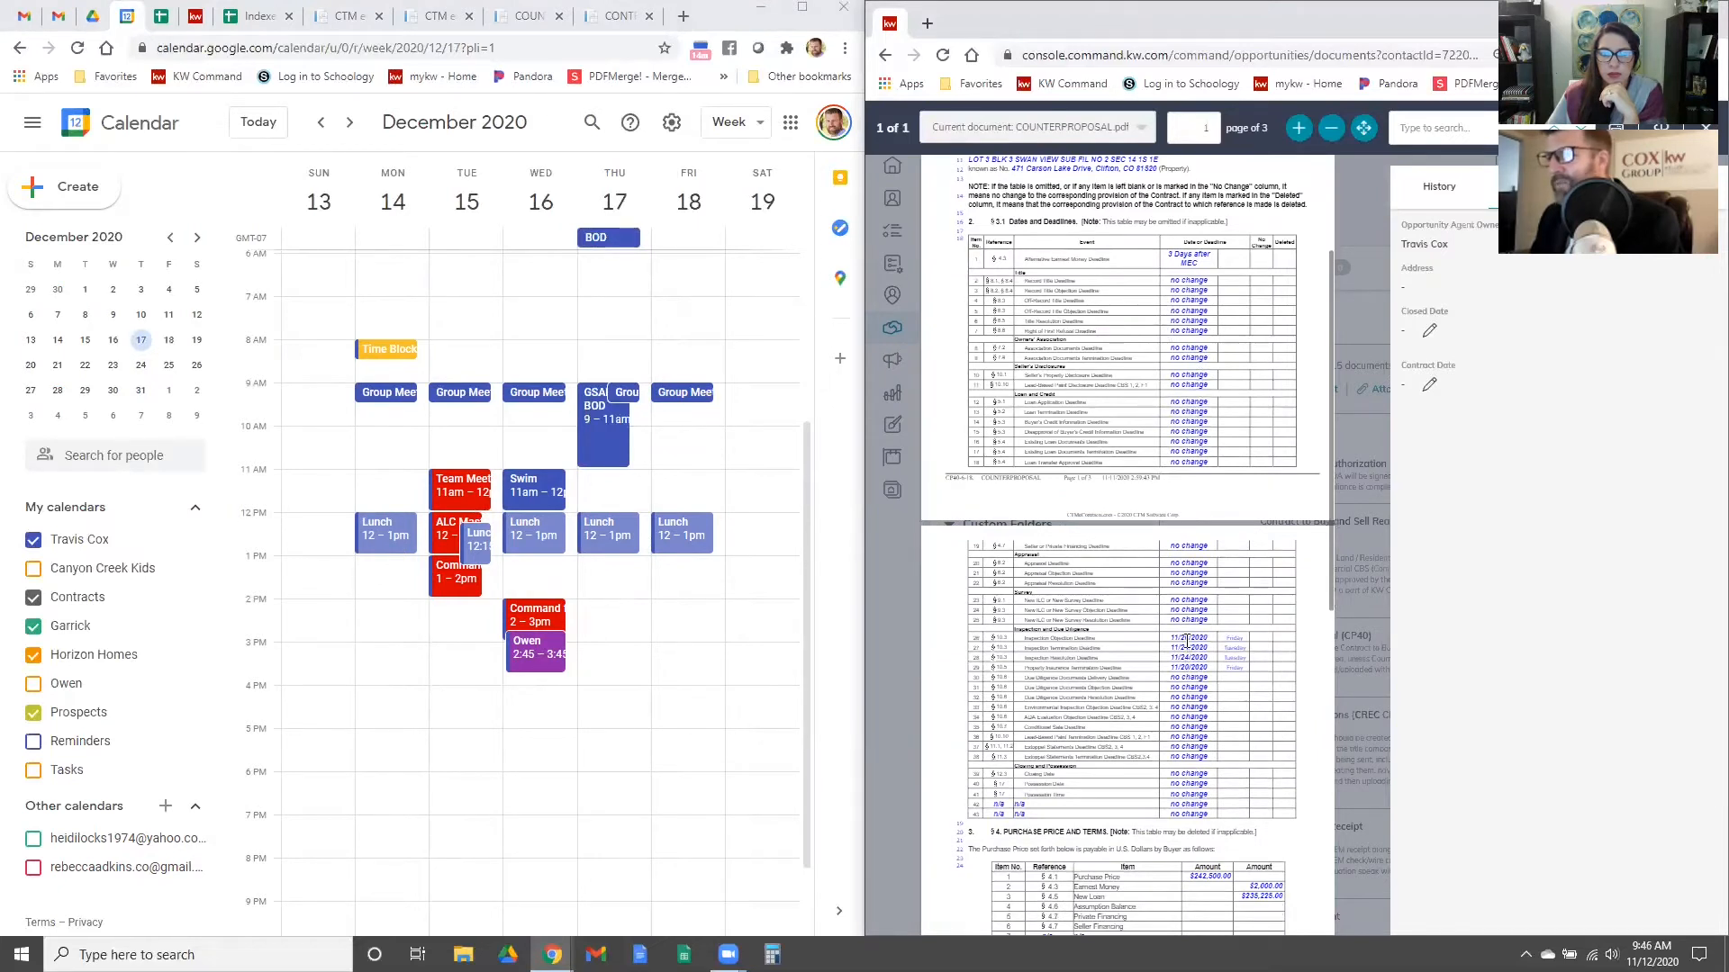
left_click(320, 121)
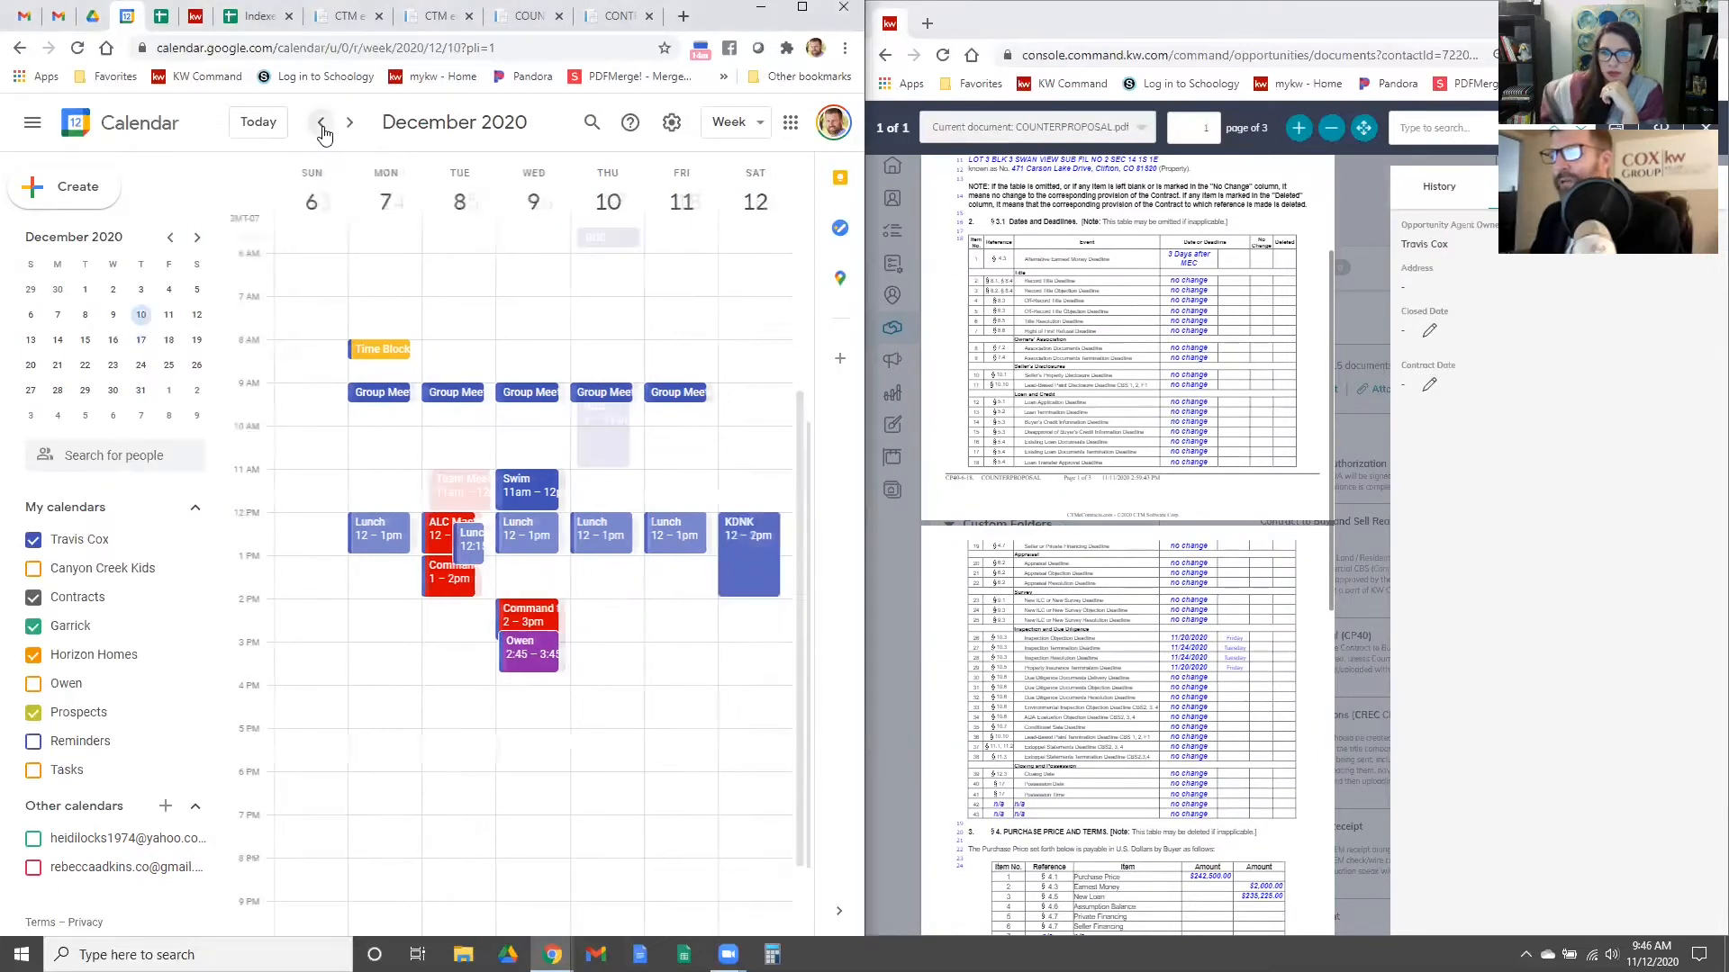
left_click(321, 122)
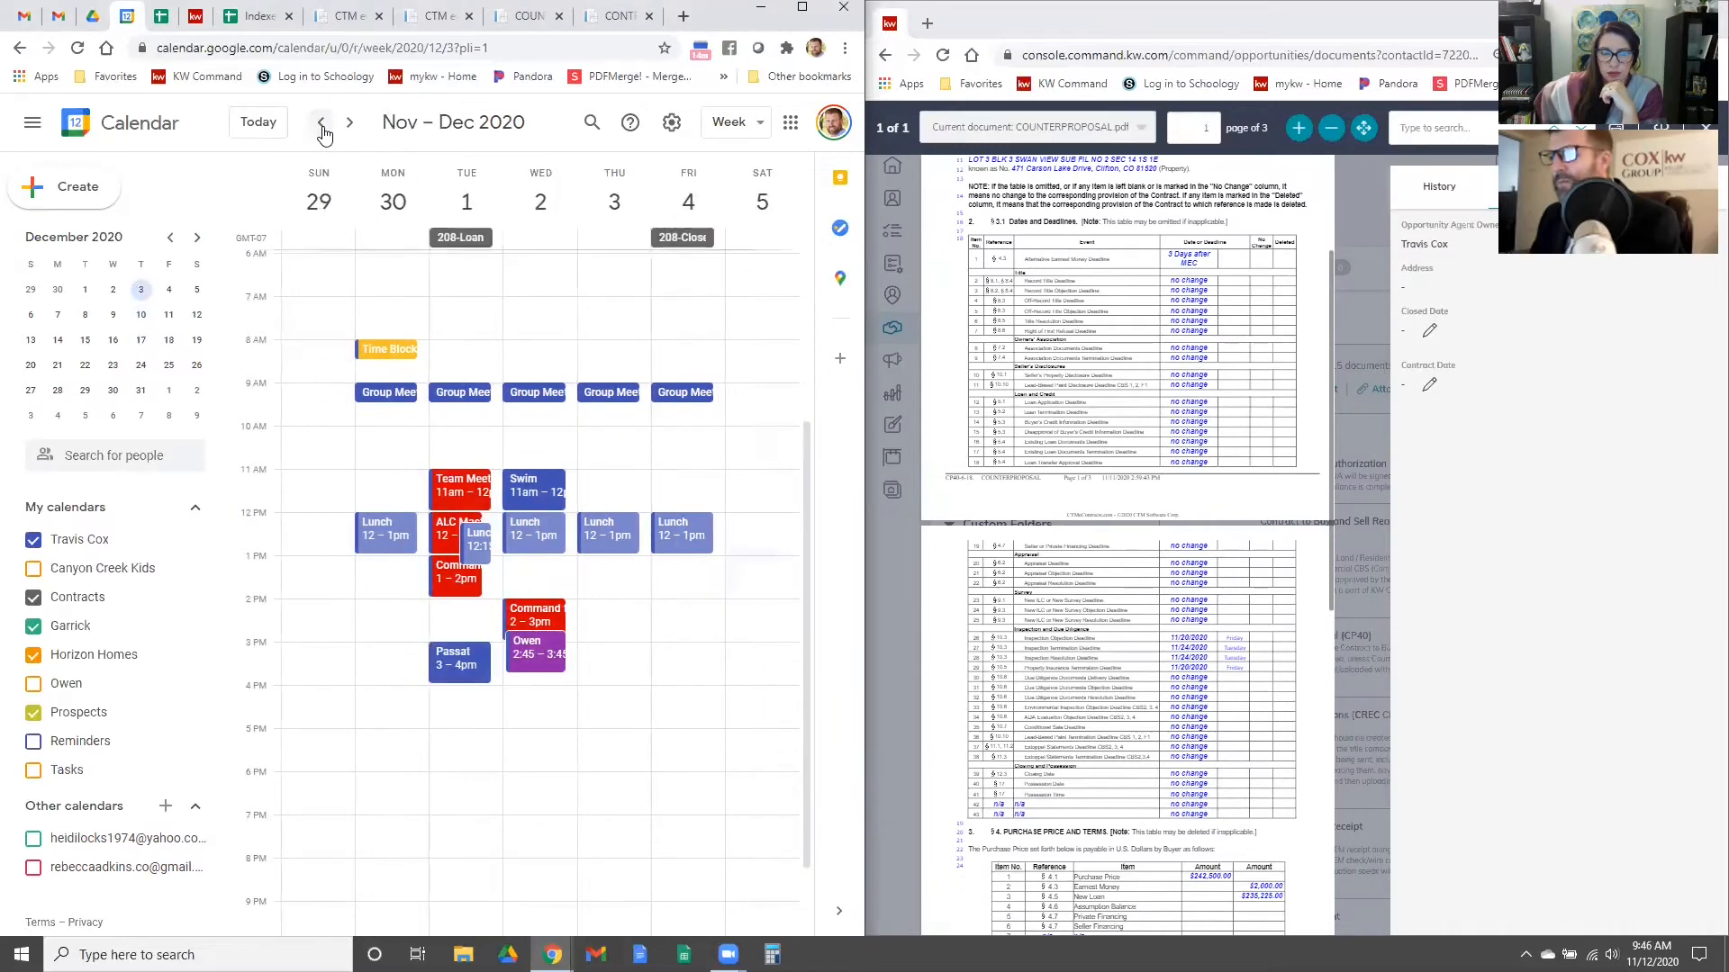
left_click(320, 121)
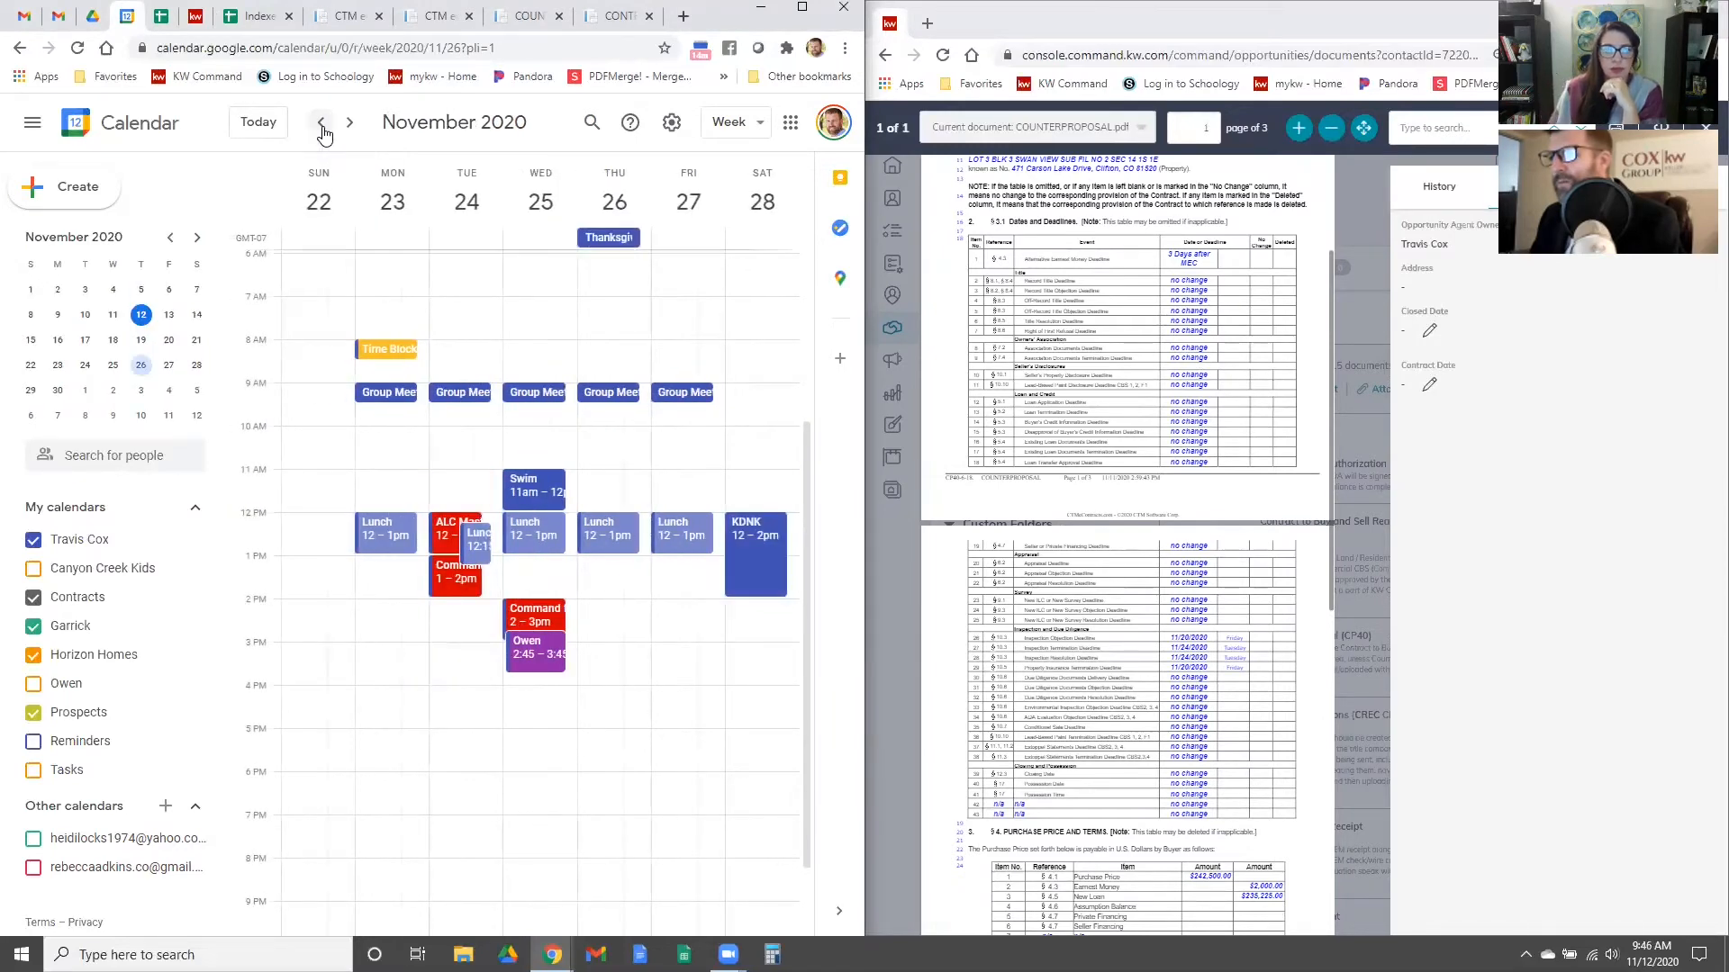
left_click(321, 122)
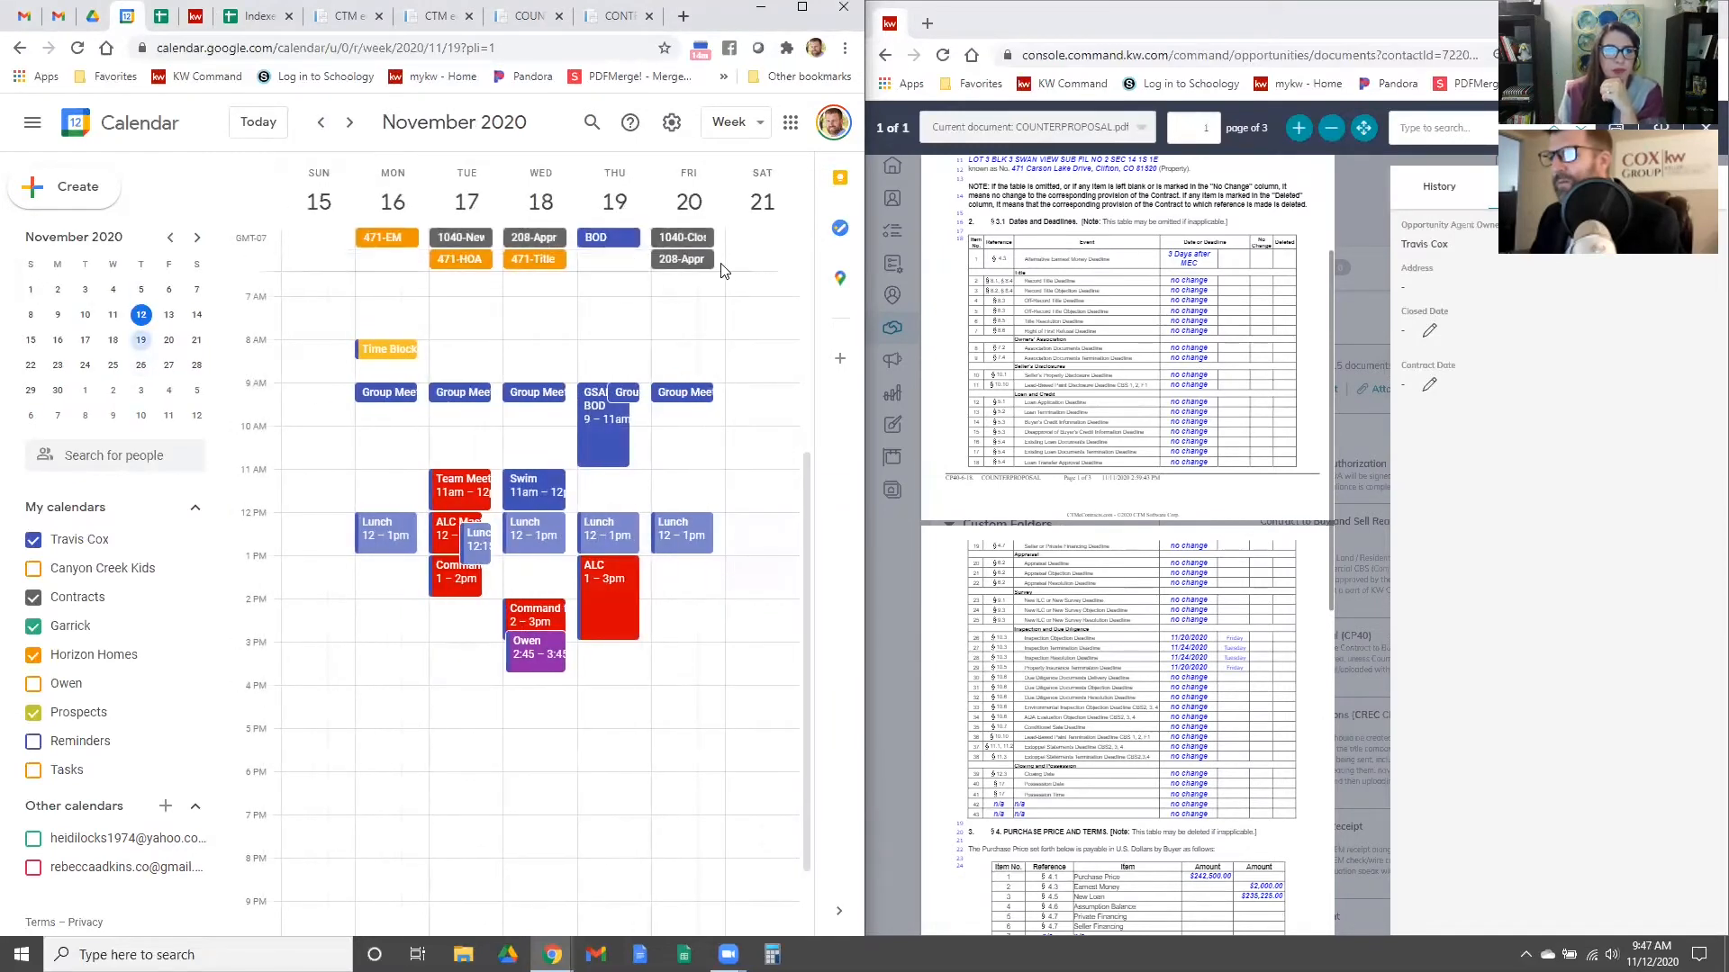
Step: Start the 471-Insp event on November 20 and assign it to Horizon Homes
type("471-Insp")
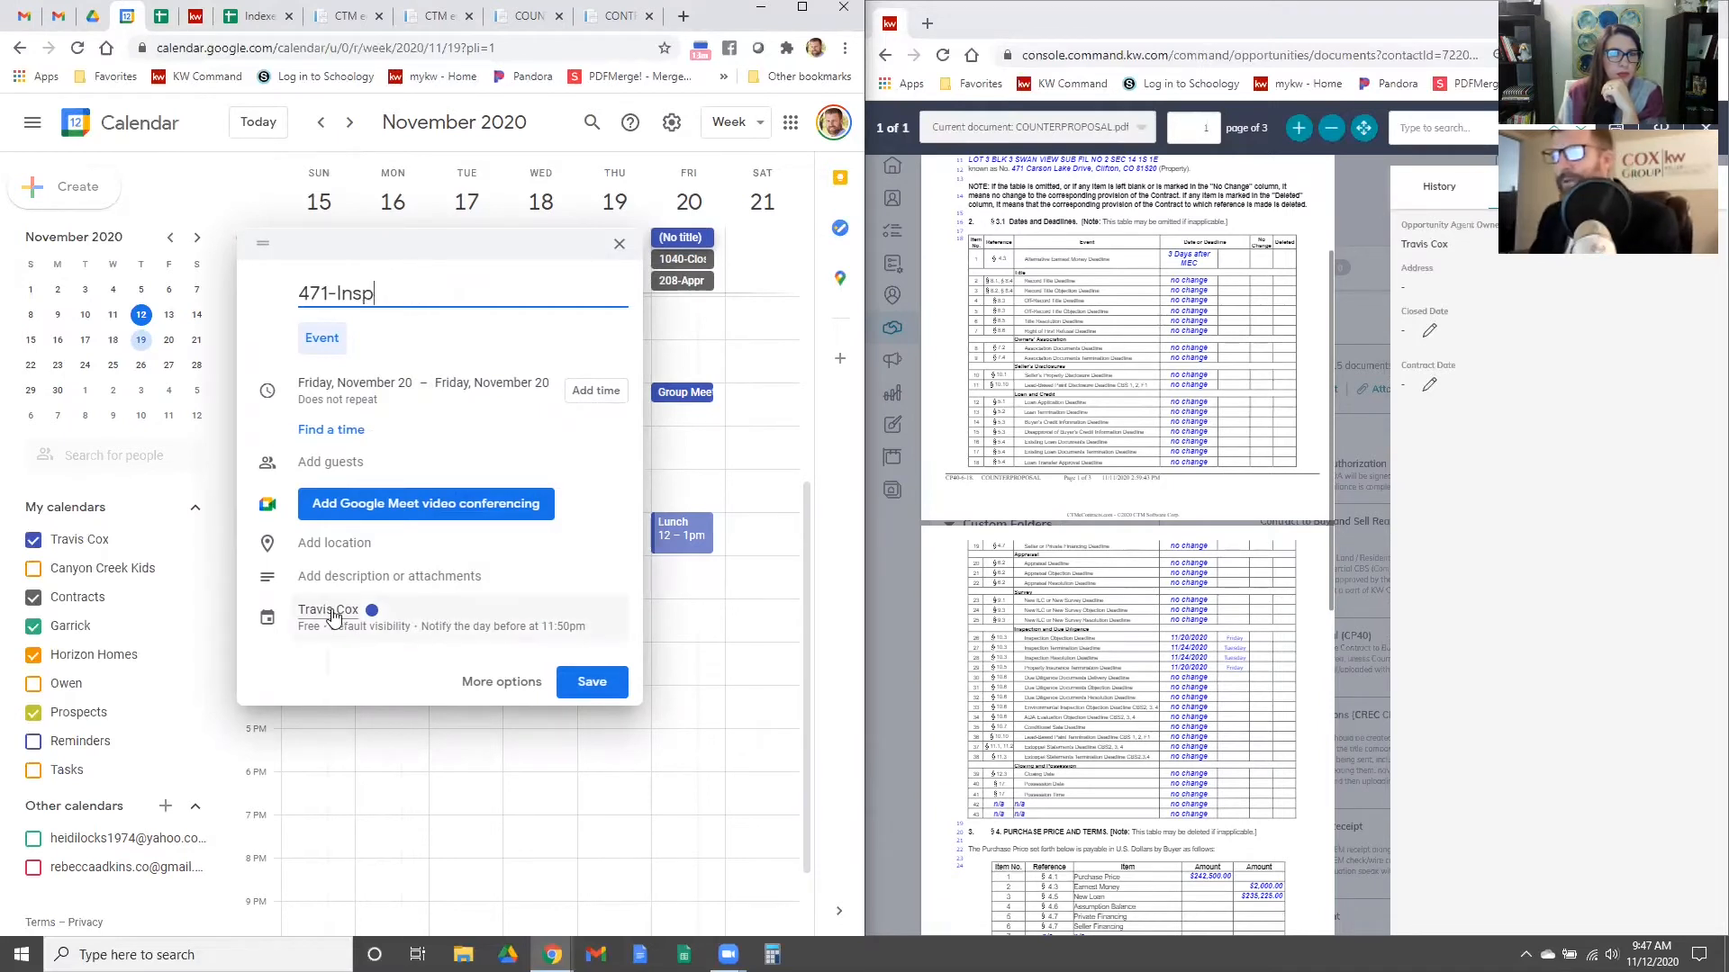
left_click(327, 609)
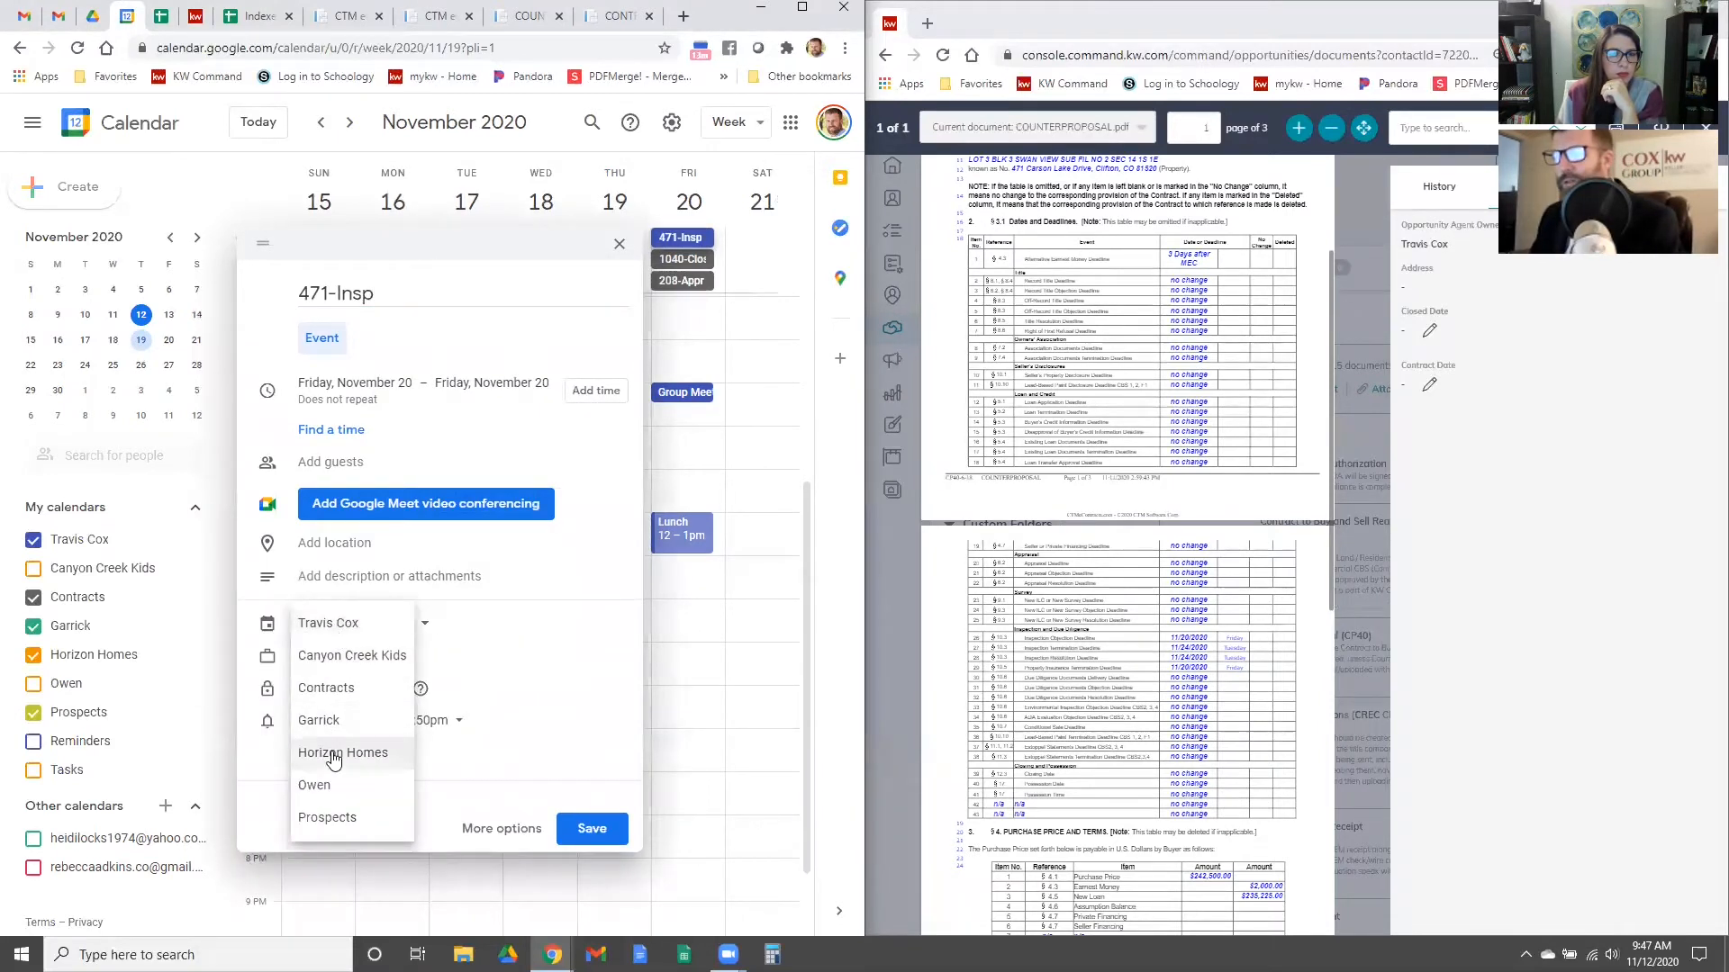
left_click(590, 828)
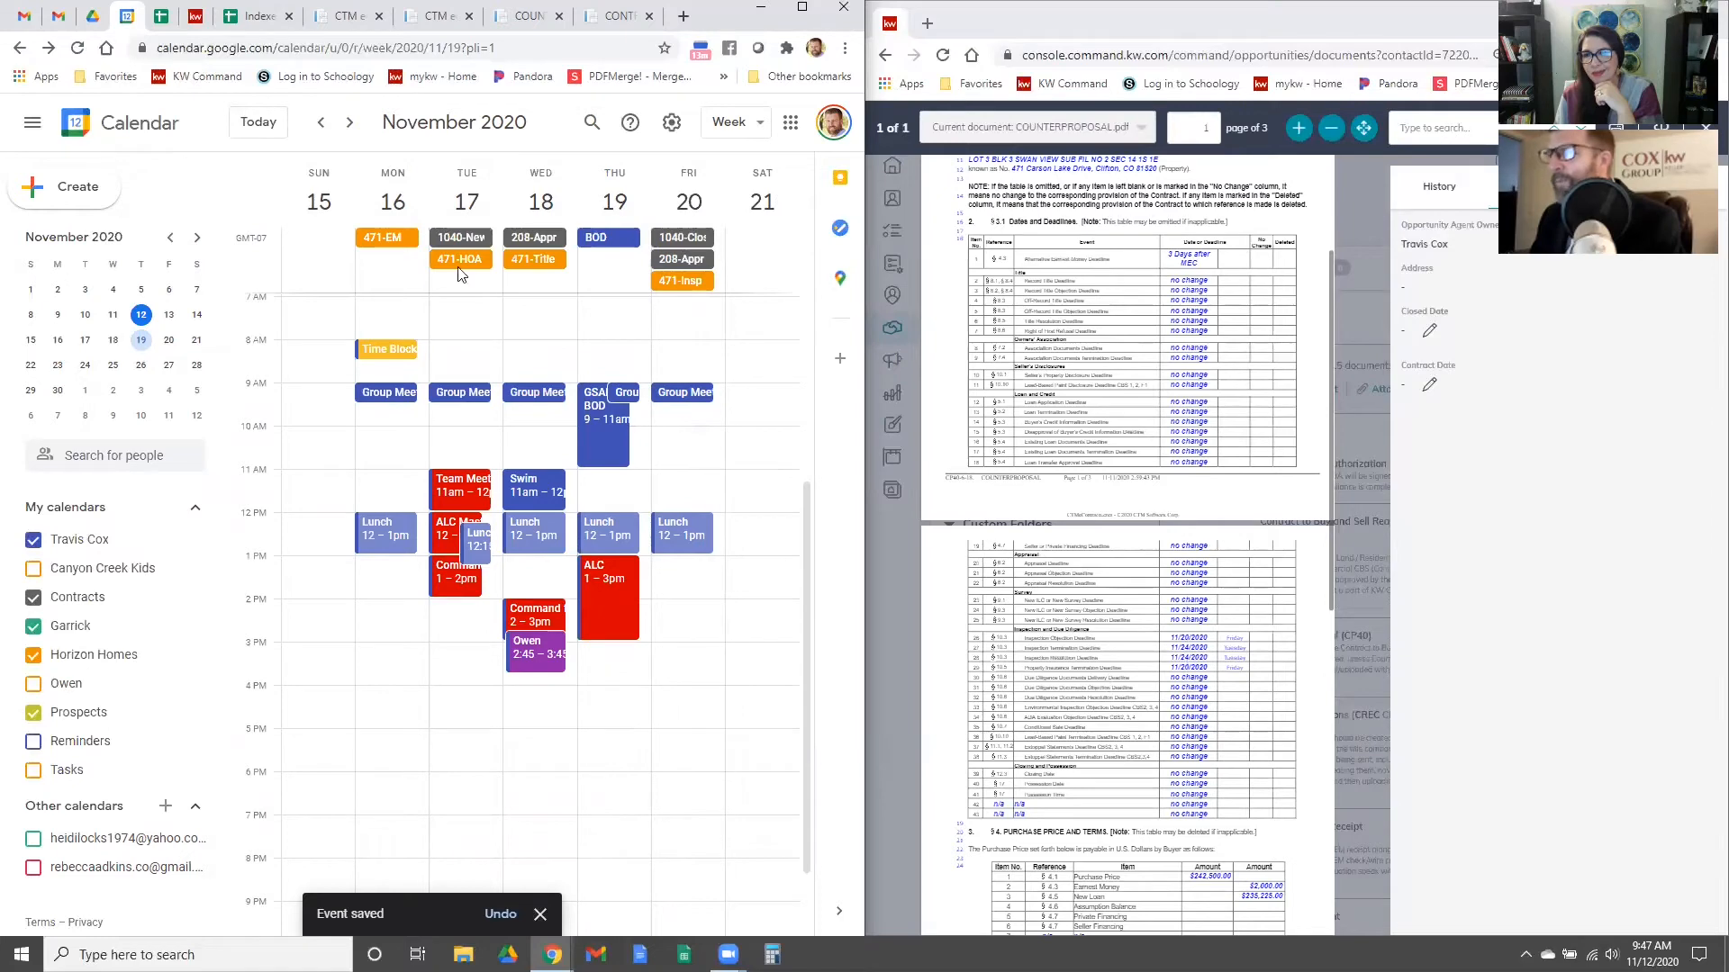
Step: Create and save 471-Insp Term/Res on November 24 on the Horizon Homes calendar
left_click(349, 123)
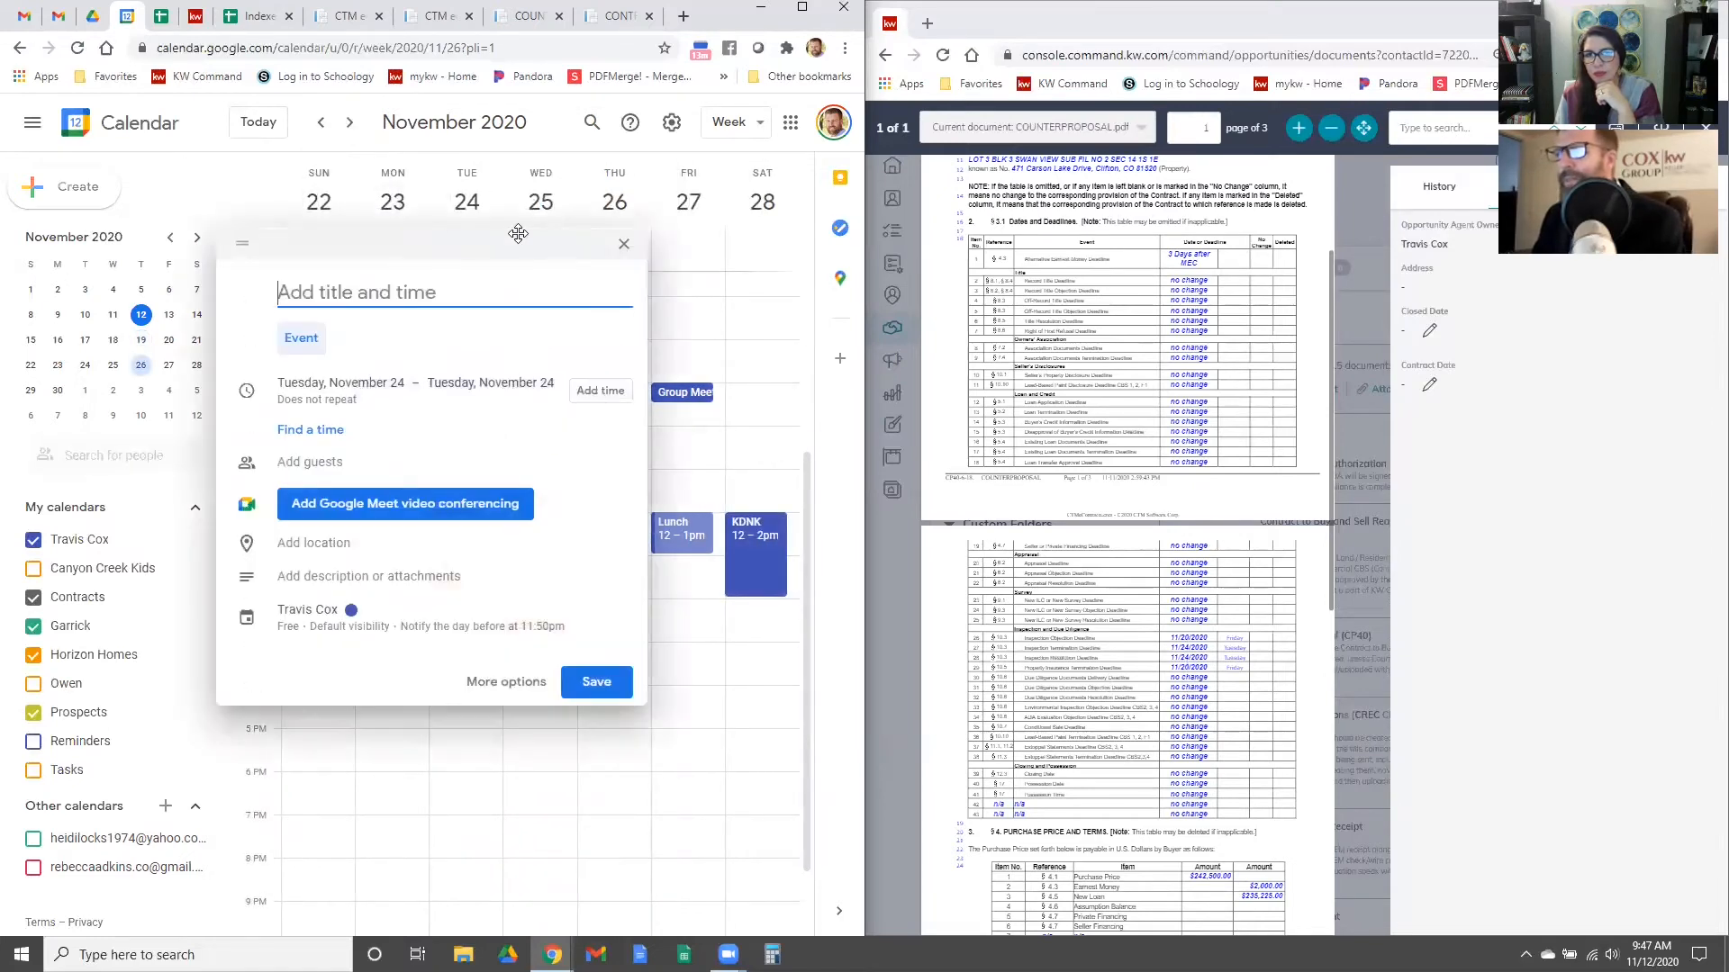
type("471-")
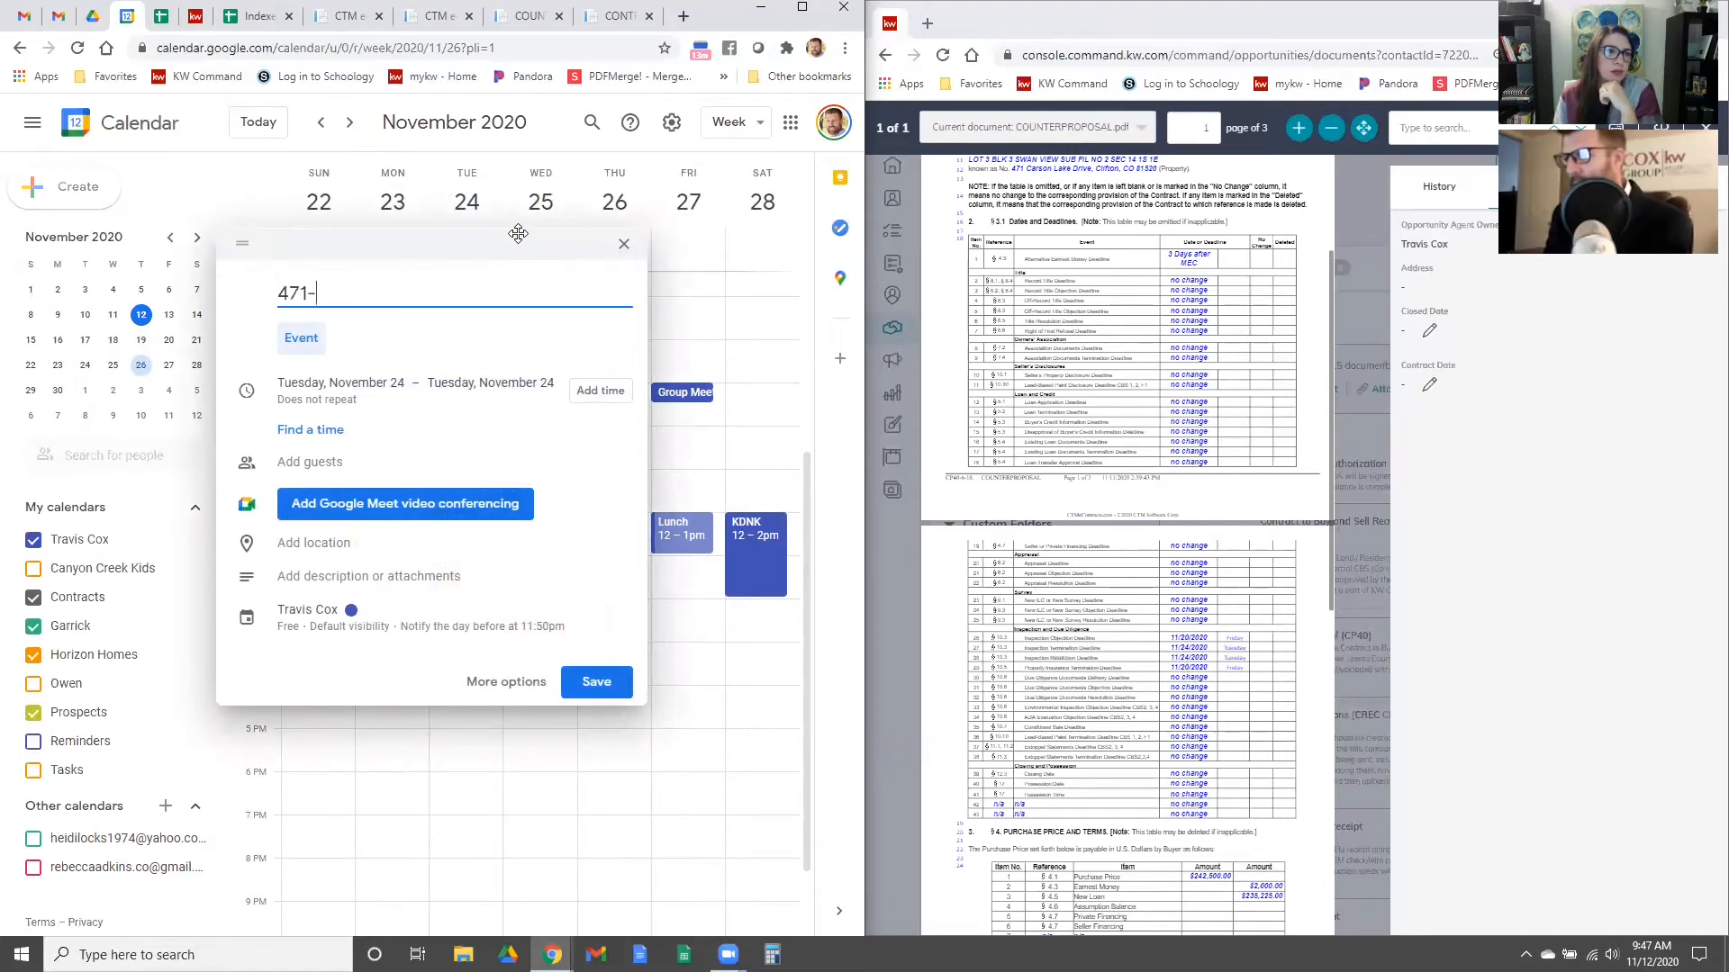
type("Insp Term")
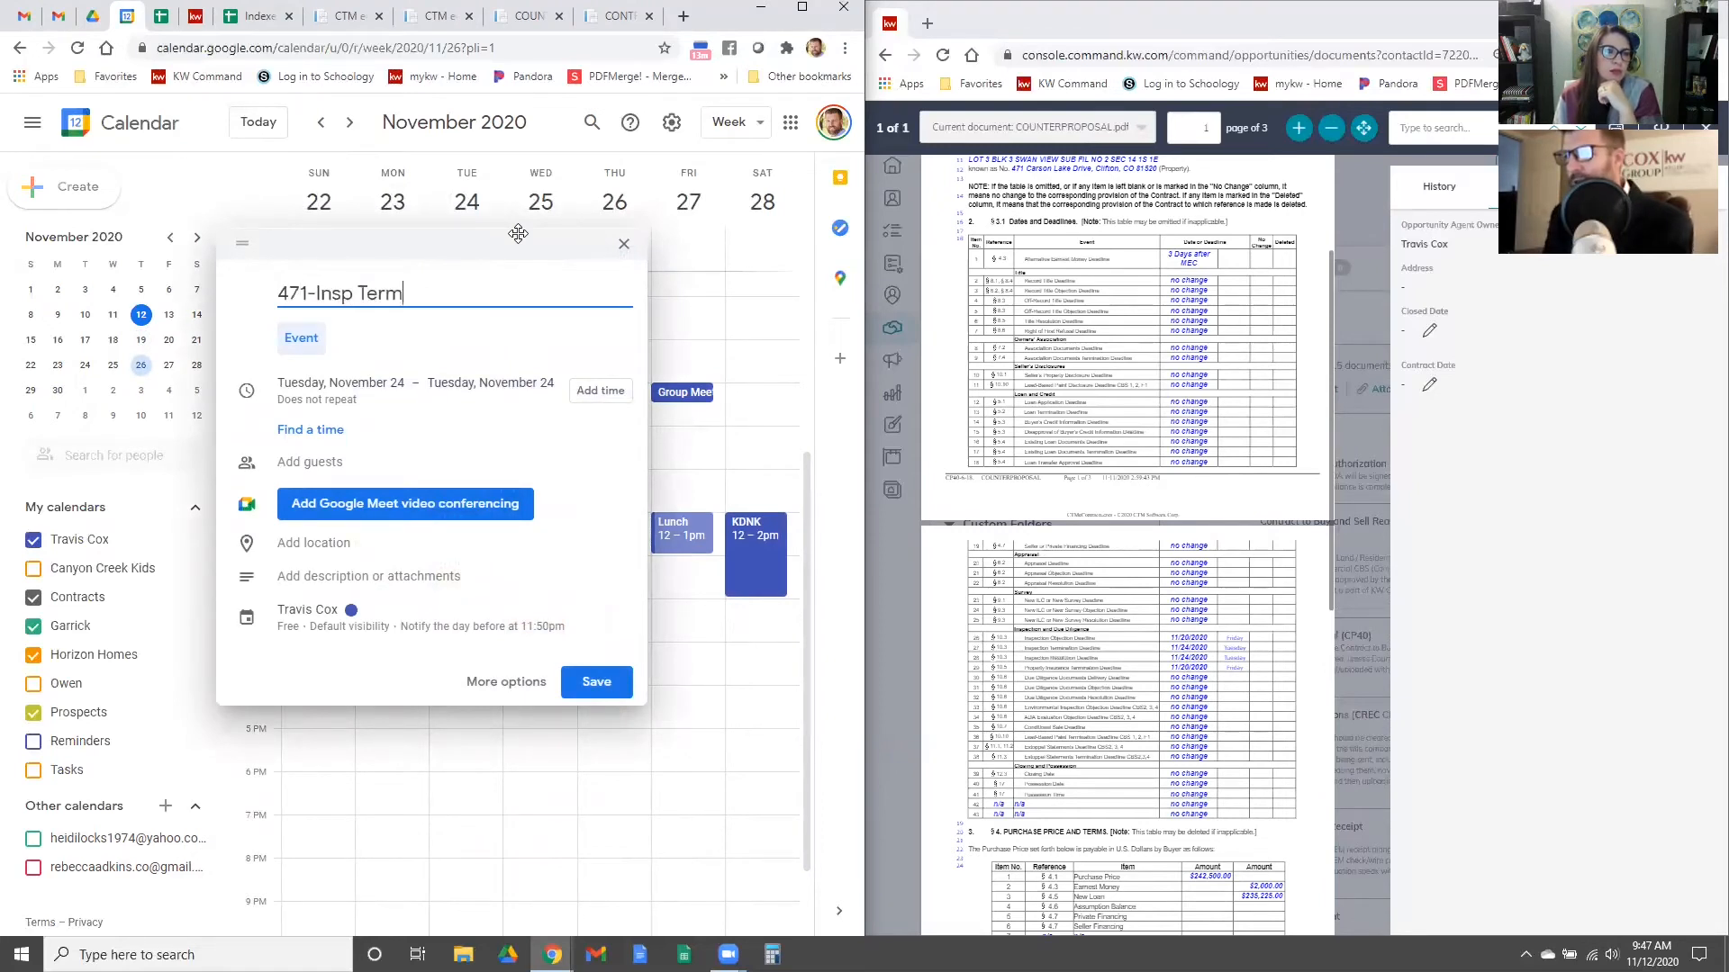
type("/Re")
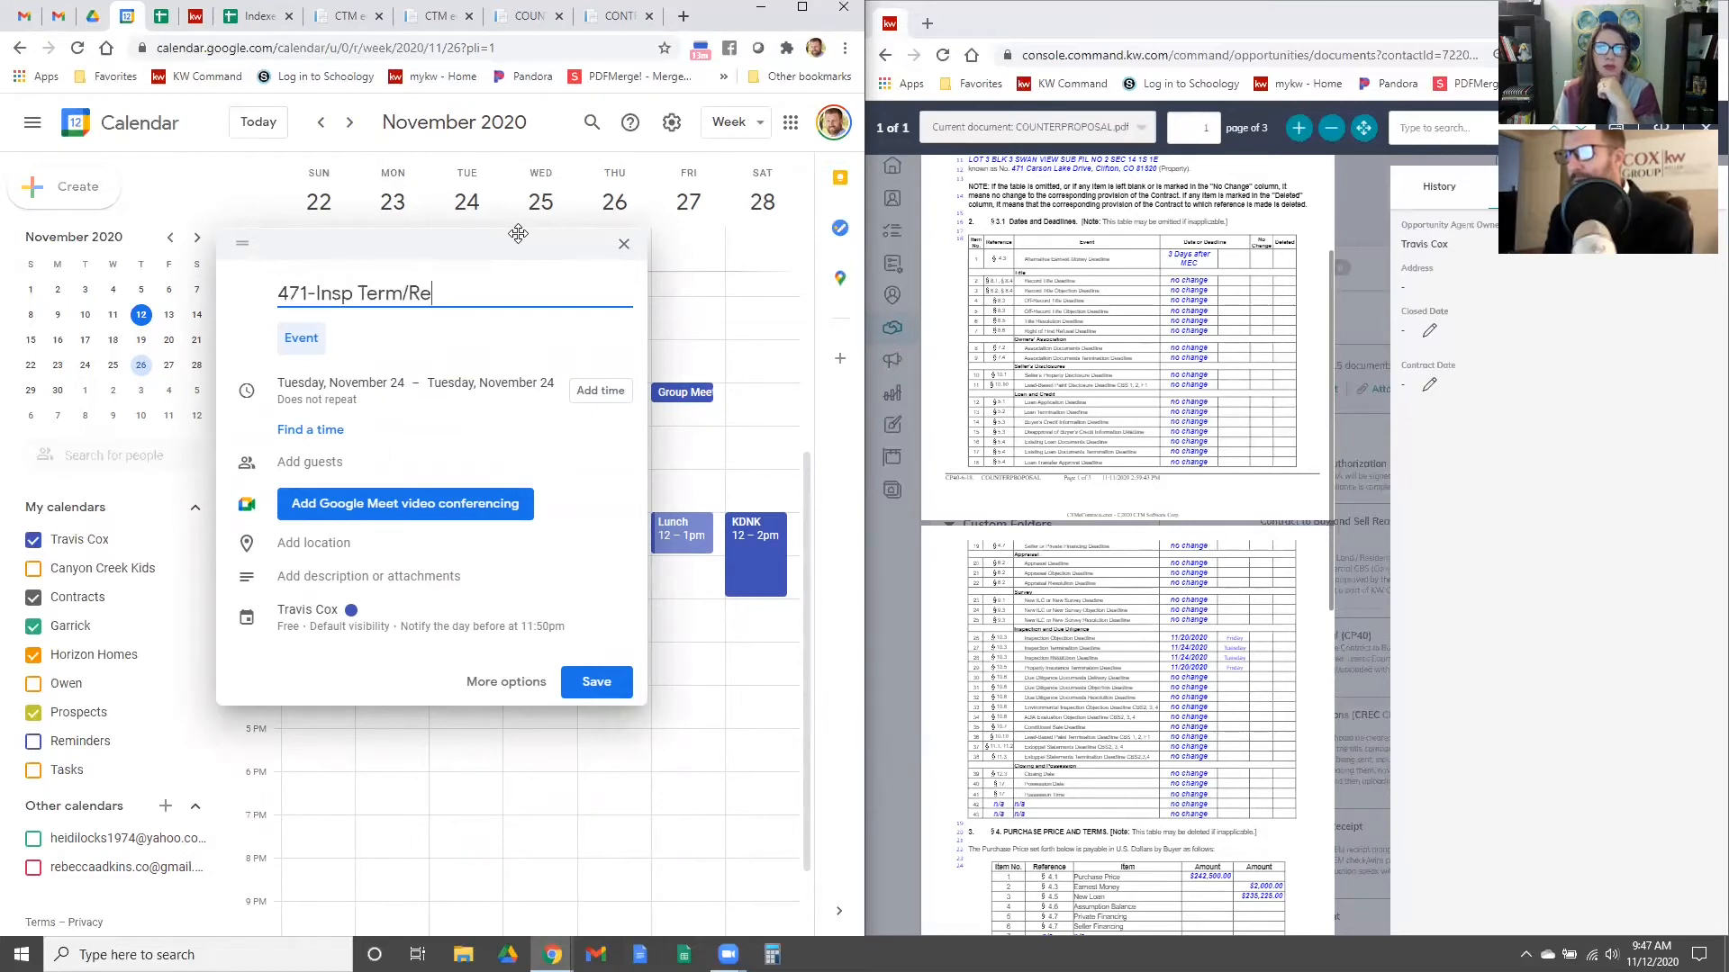
type("s")
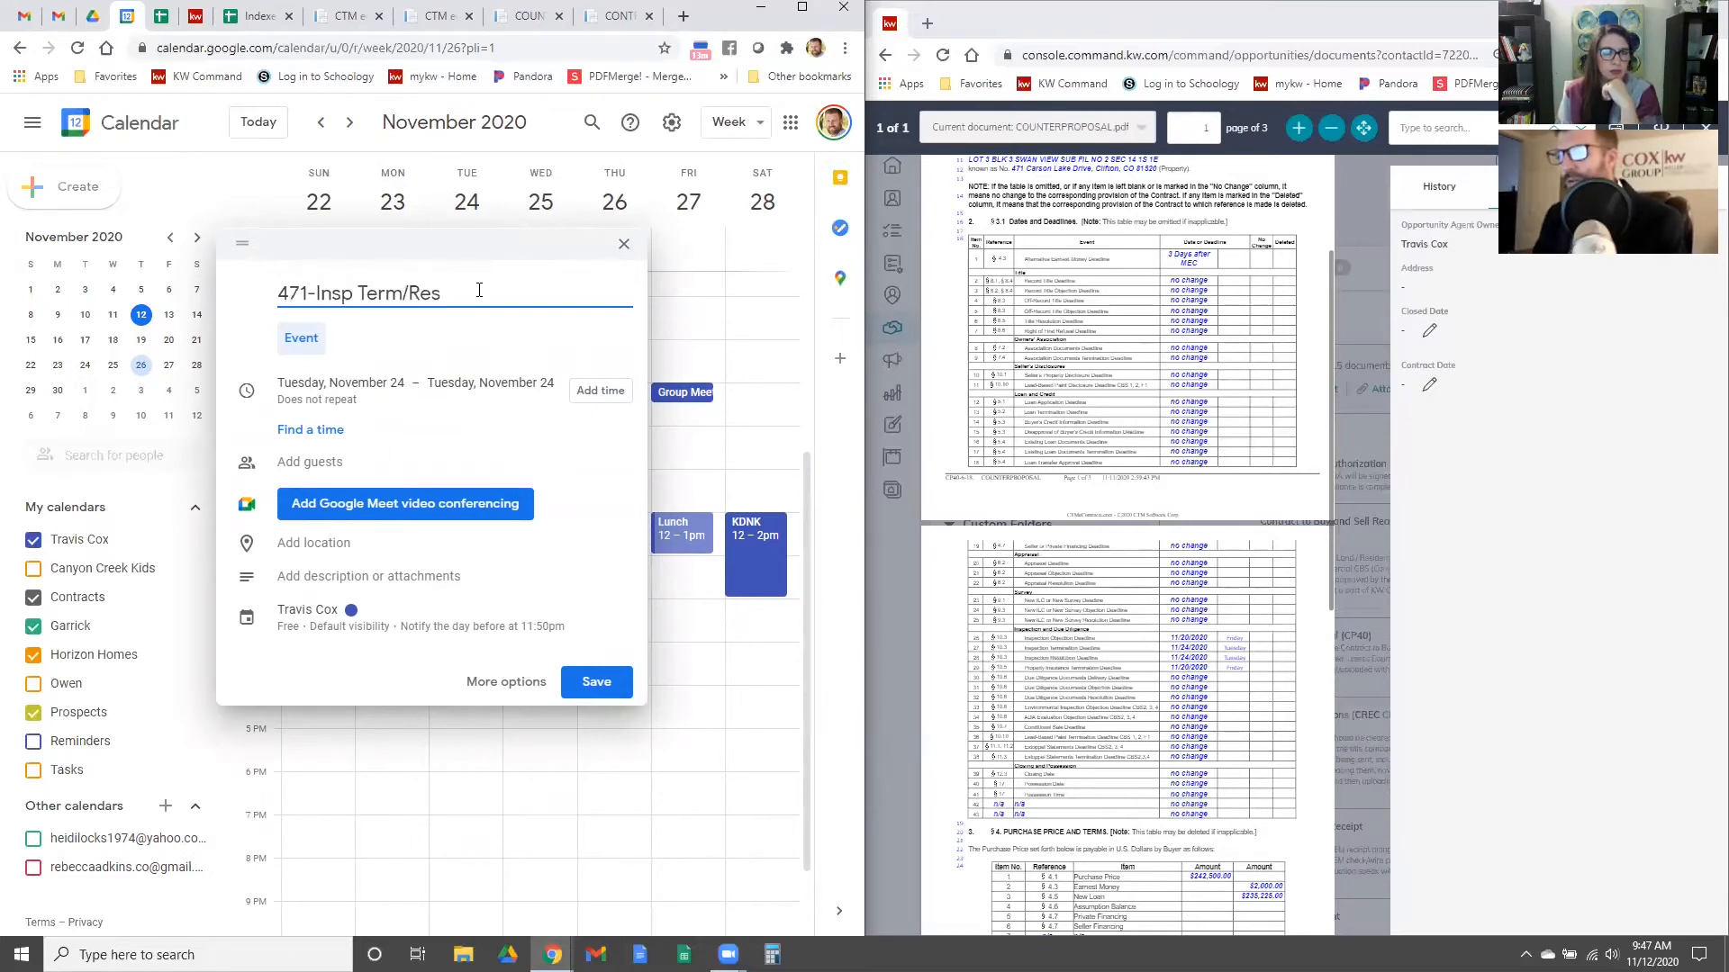
left_click(308, 609)
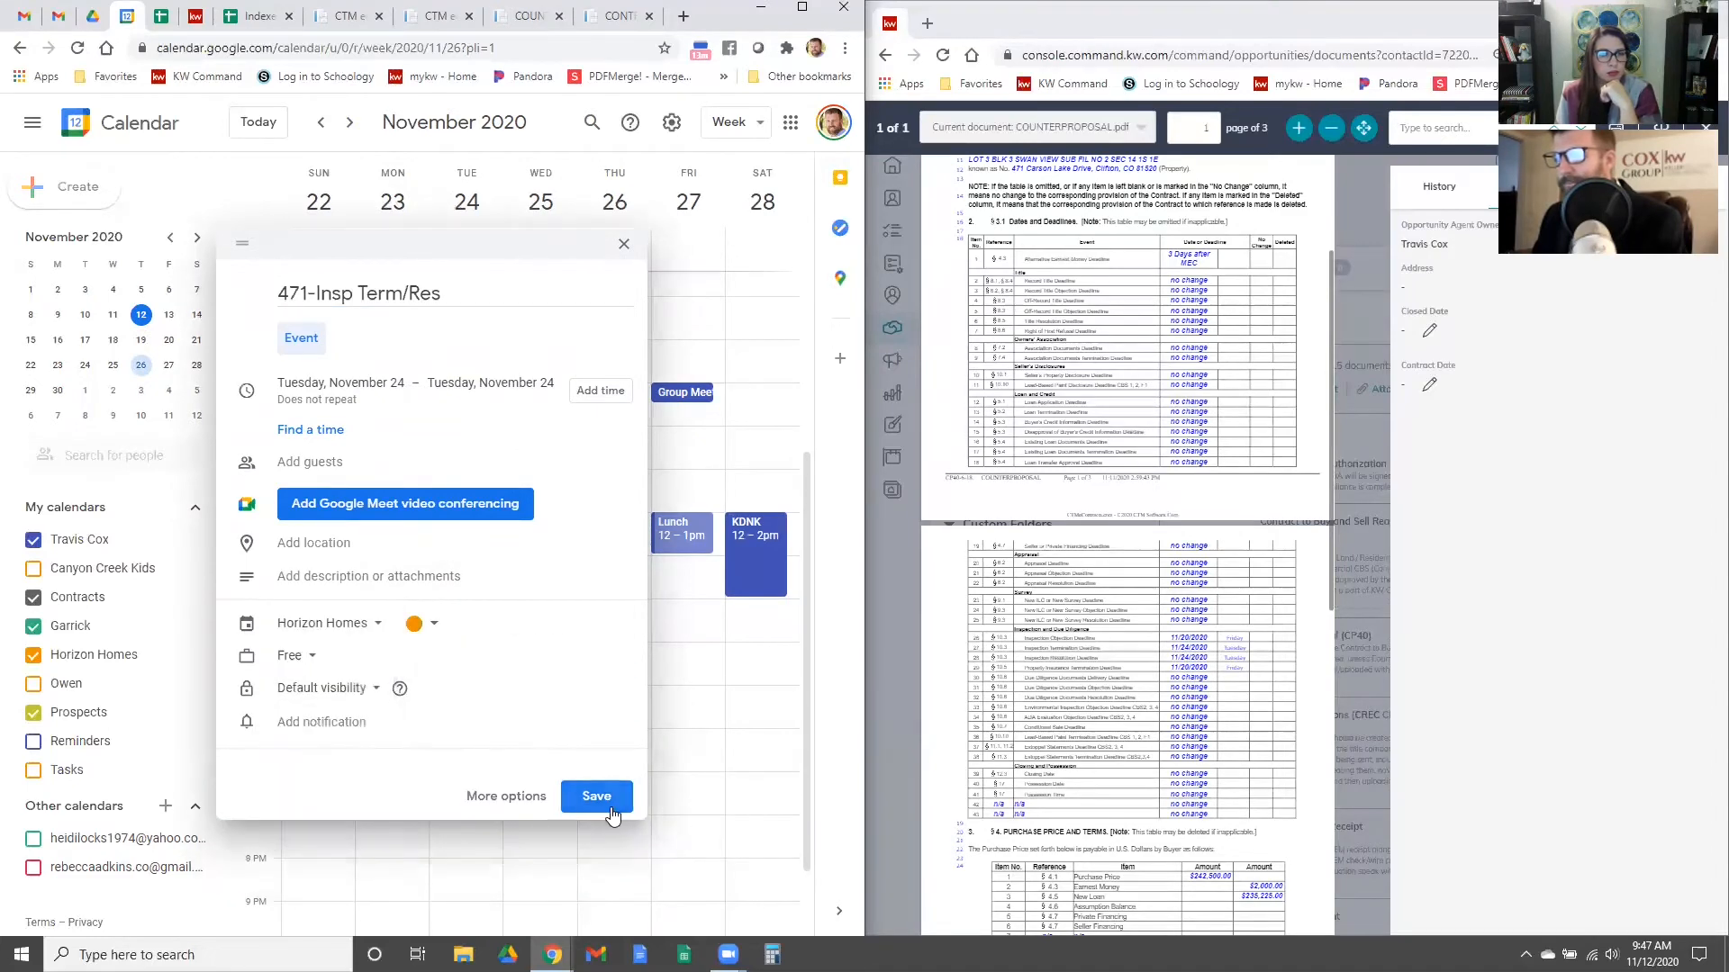
left_click(596, 796)
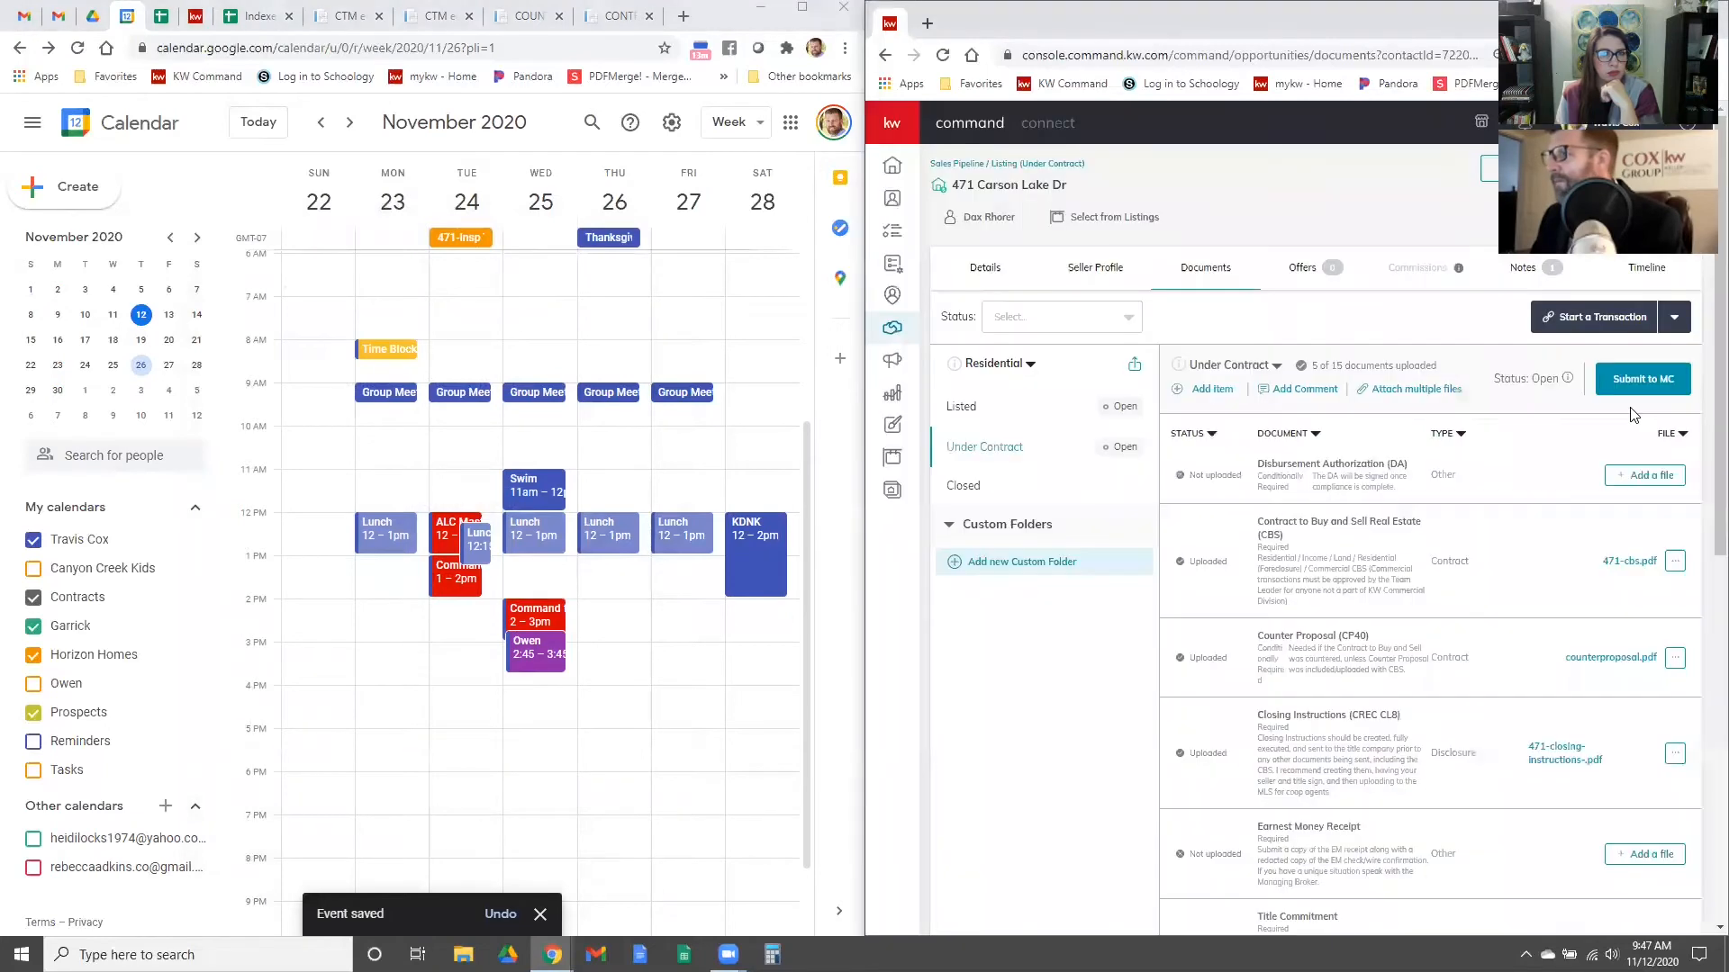
Step: Reopen the 471-CBS contract and advance Calendar to the November 29–December 5 week
left_click(1628, 560)
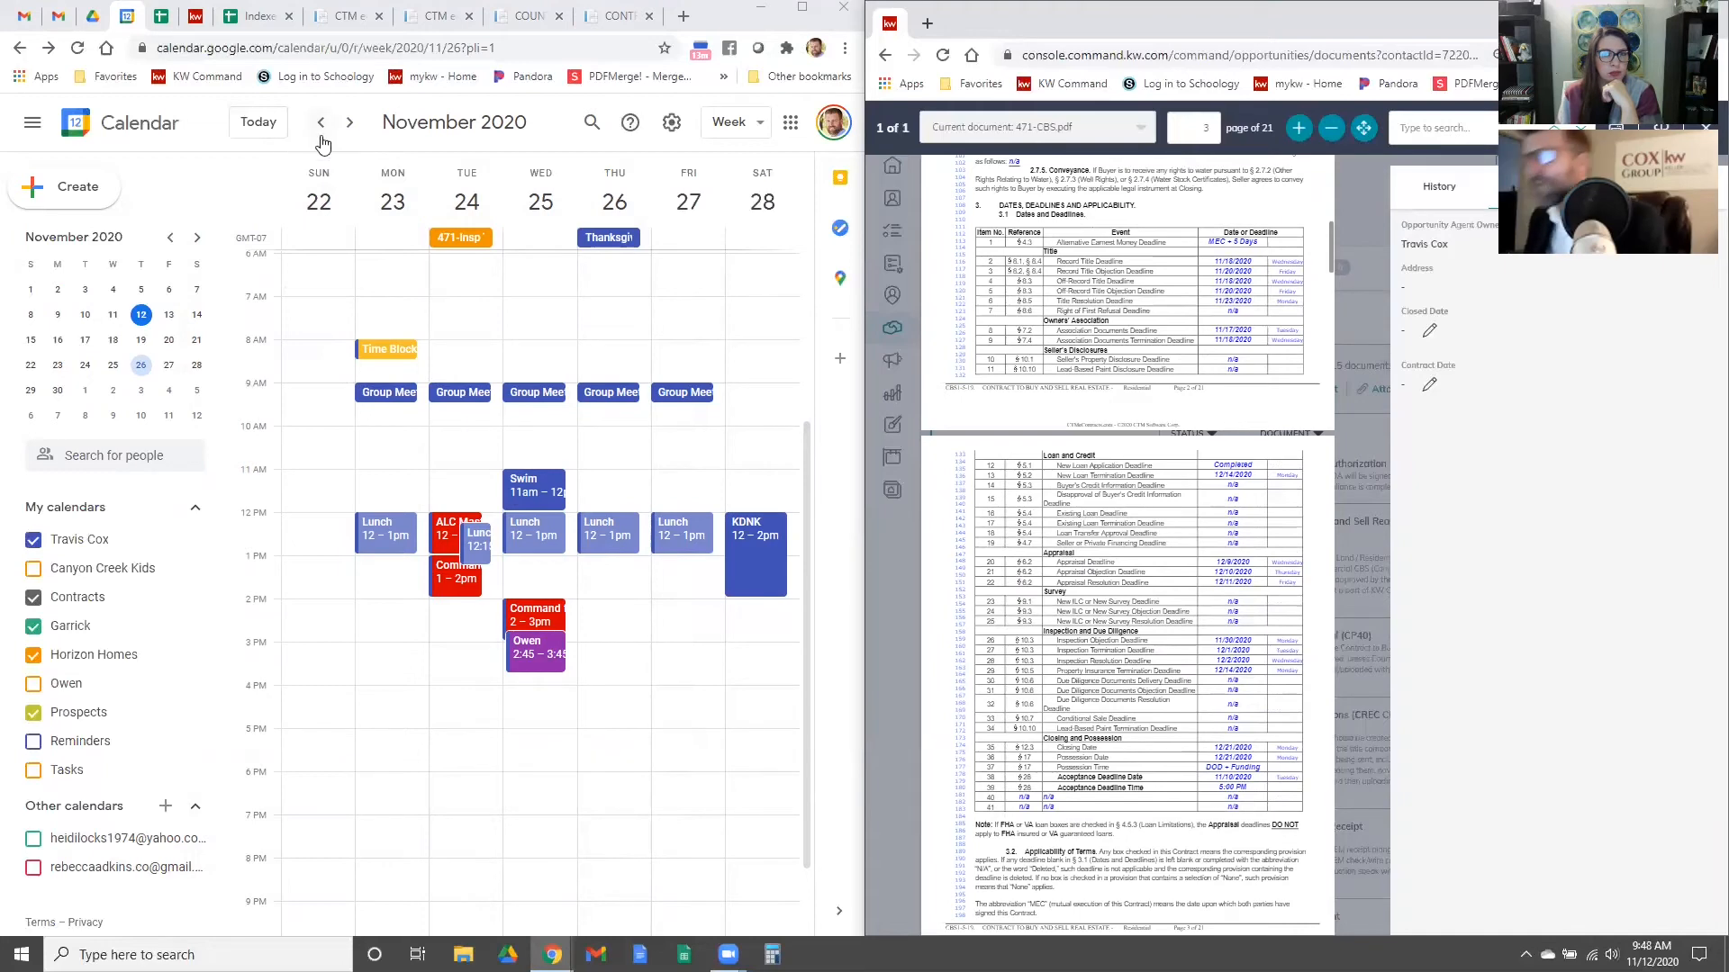
left_click(347, 122)
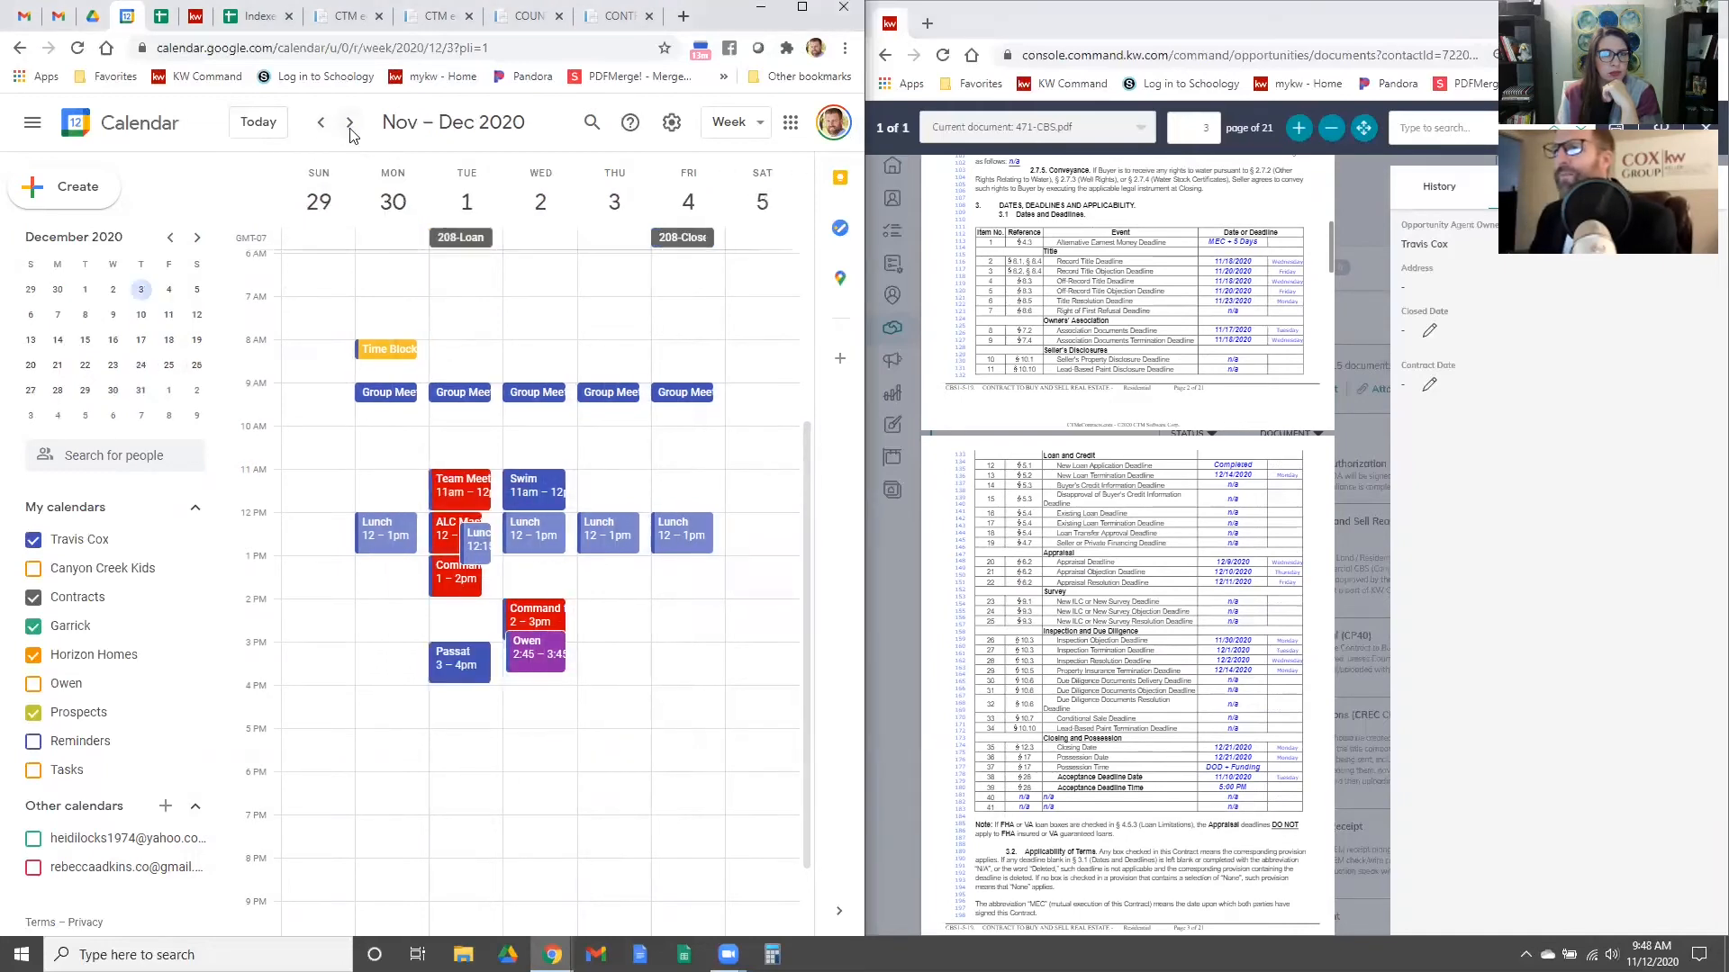
Step: Add an all-day 471-Appr Obj event in the December 6 week on the Horizon Homes calendar
left_click(347, 120)
type("471-A")
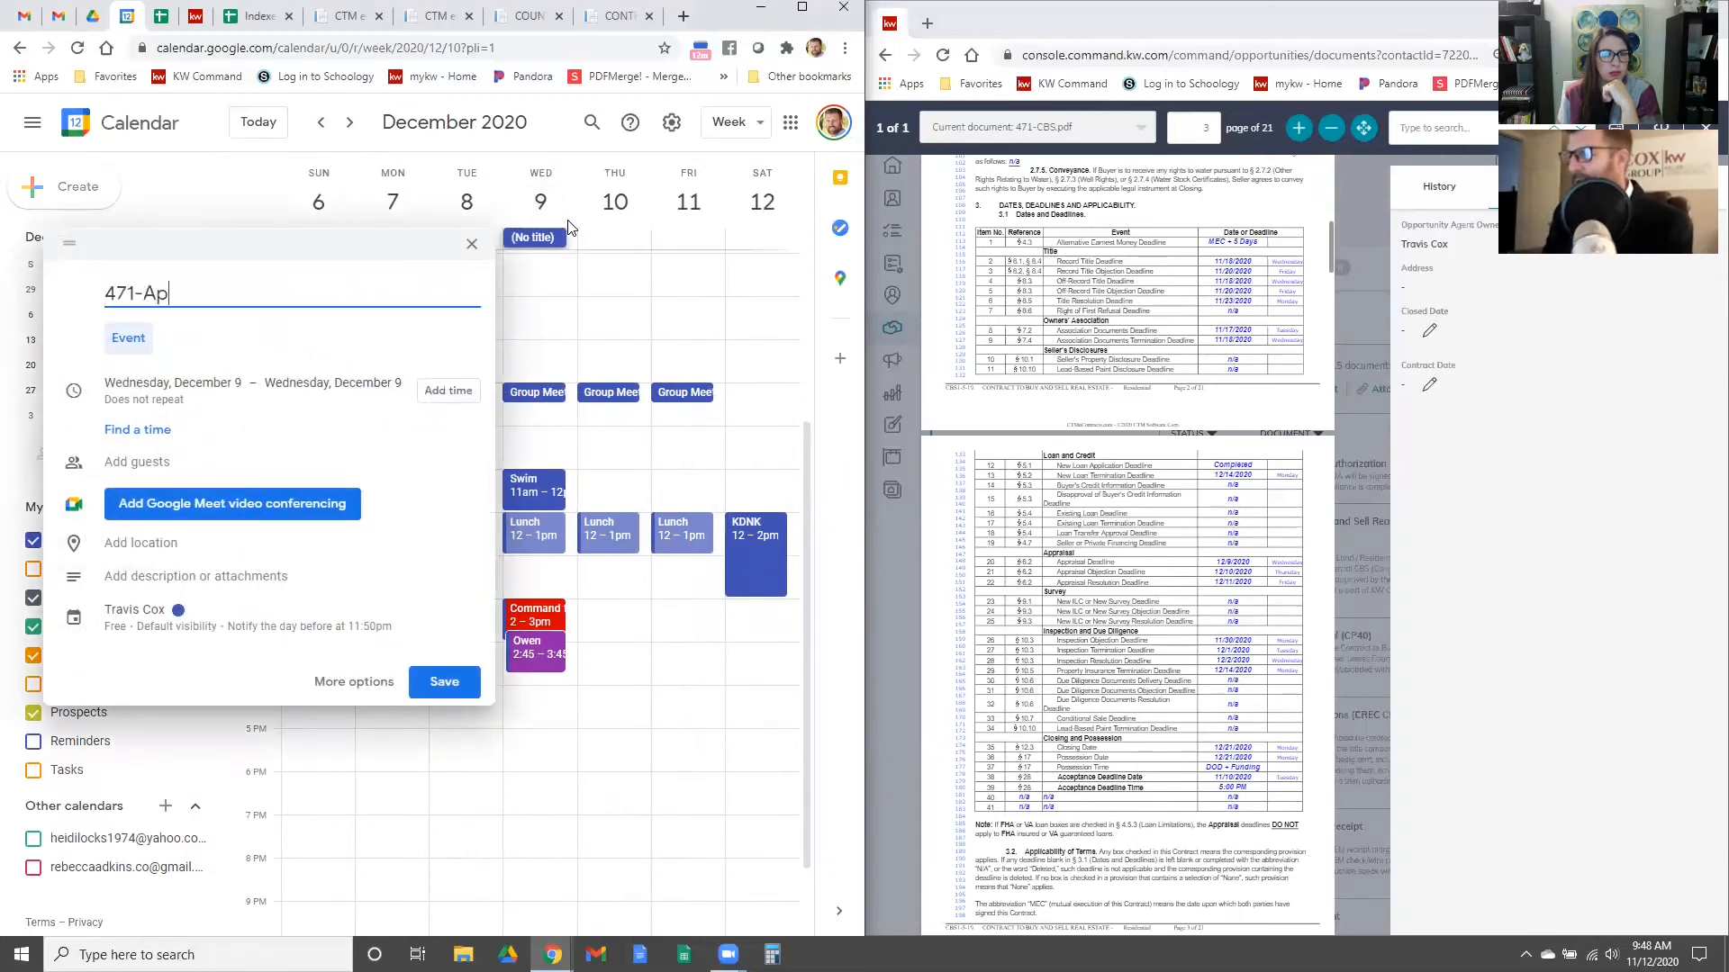
type("pr")
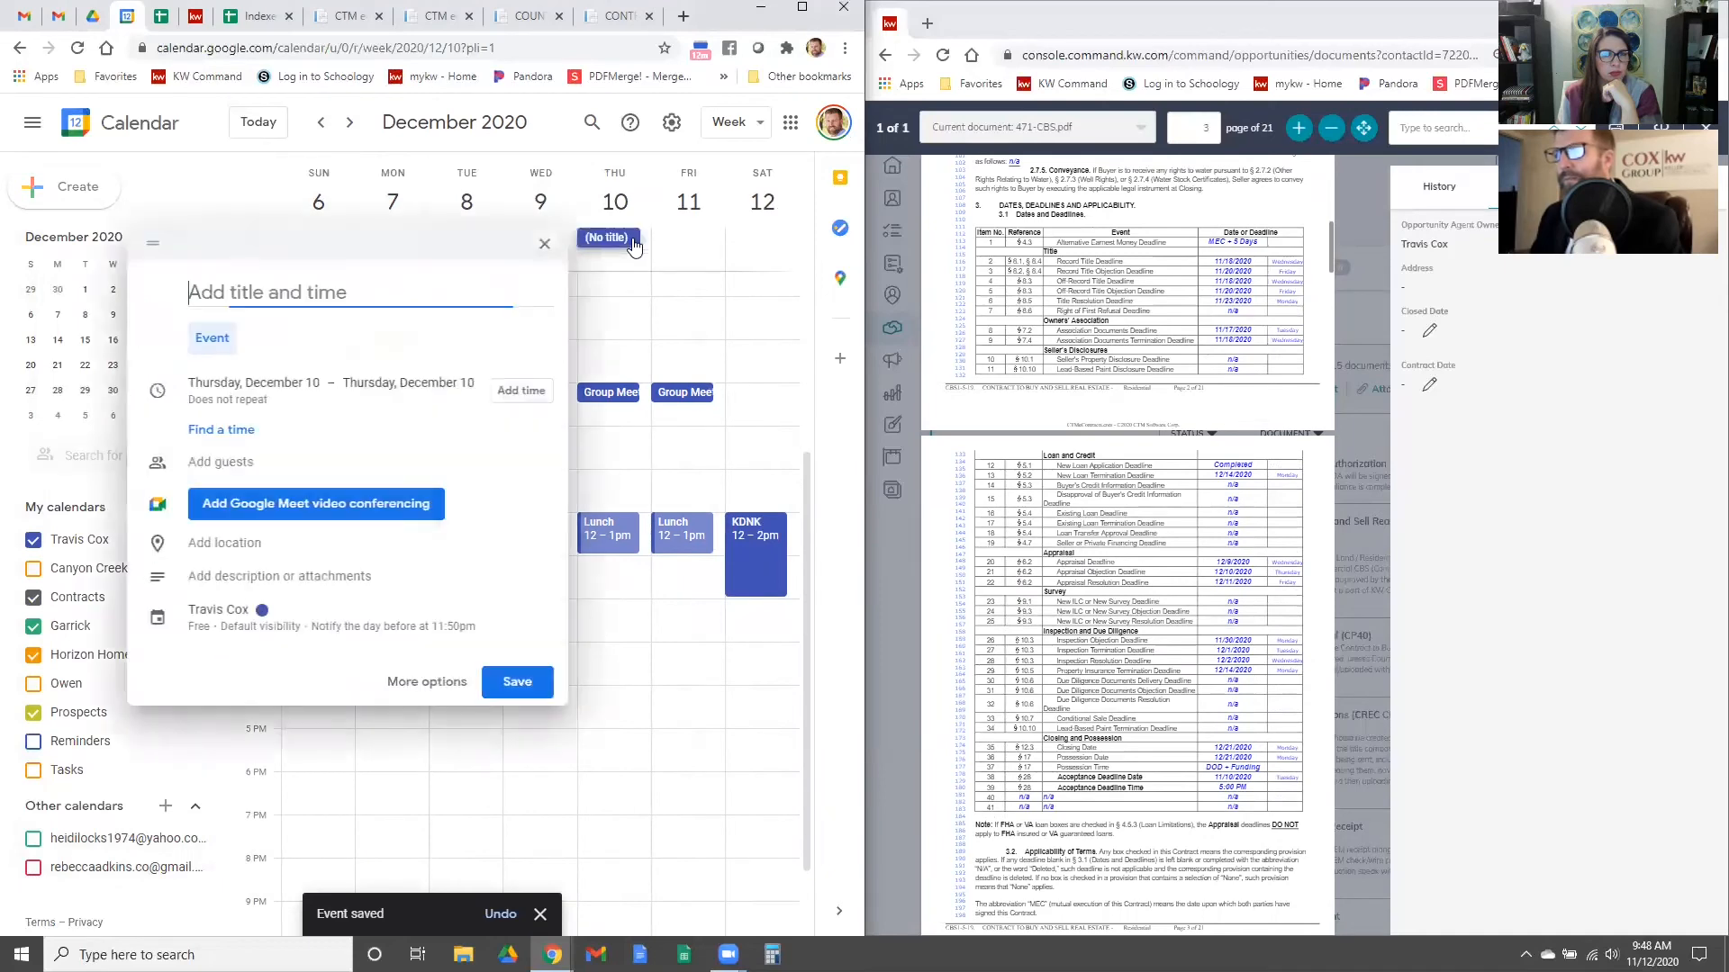
type("471-")
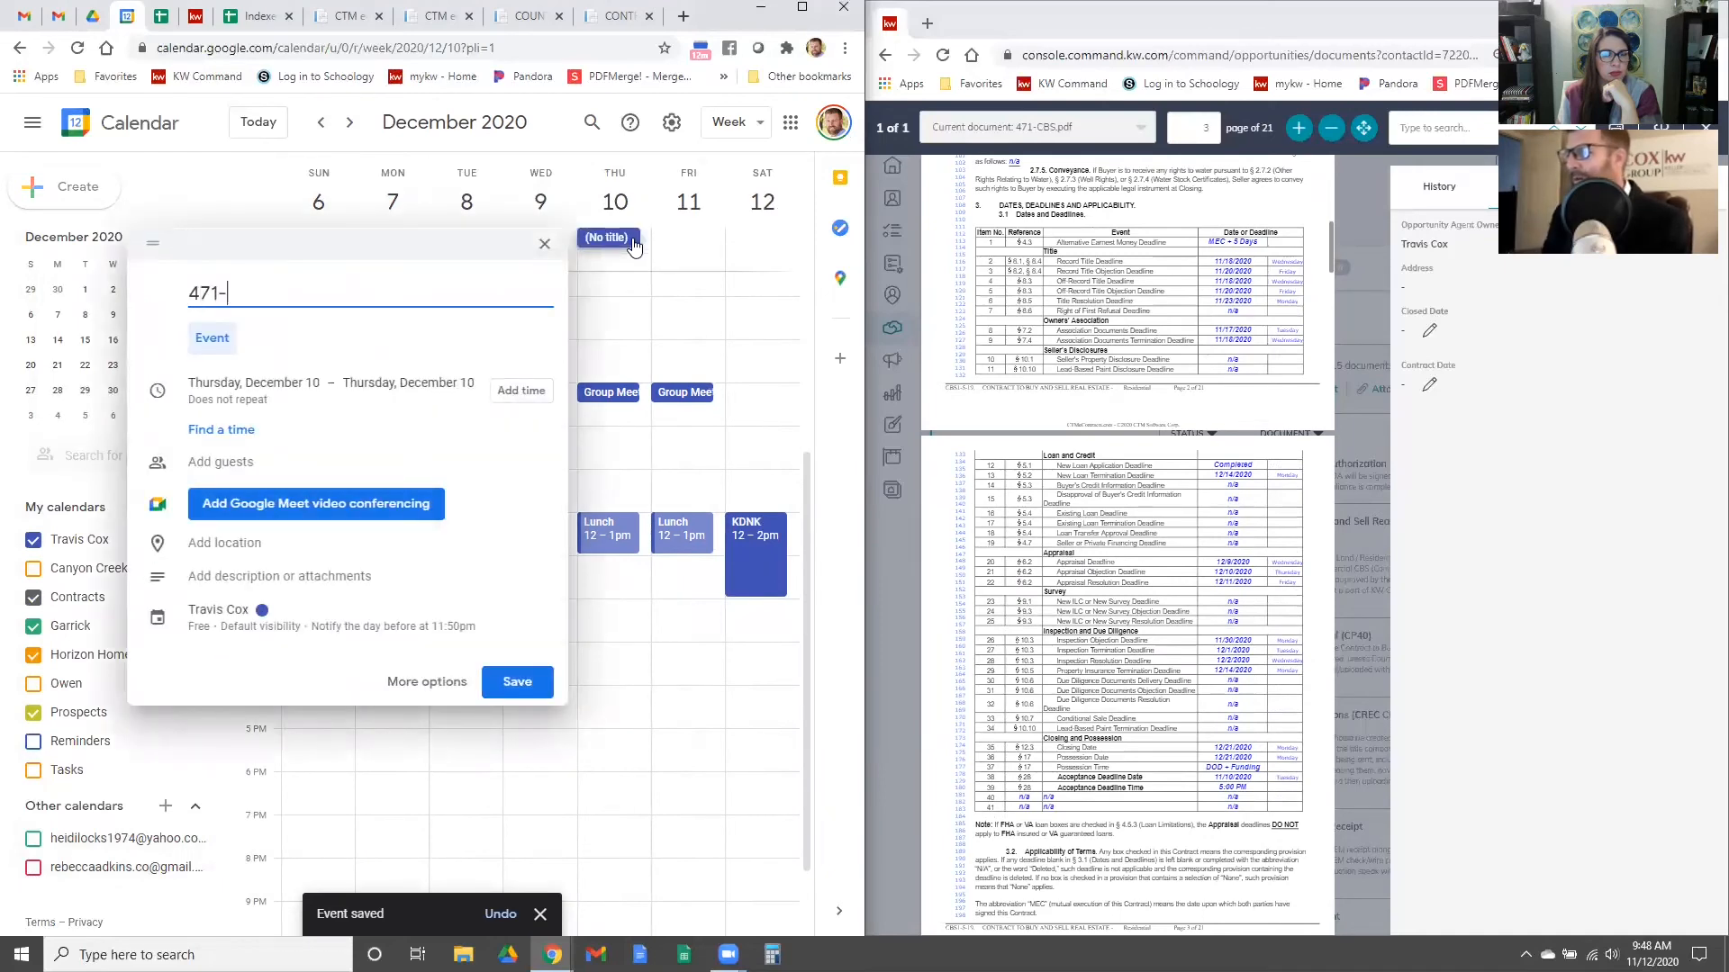
type("Appr Obj")
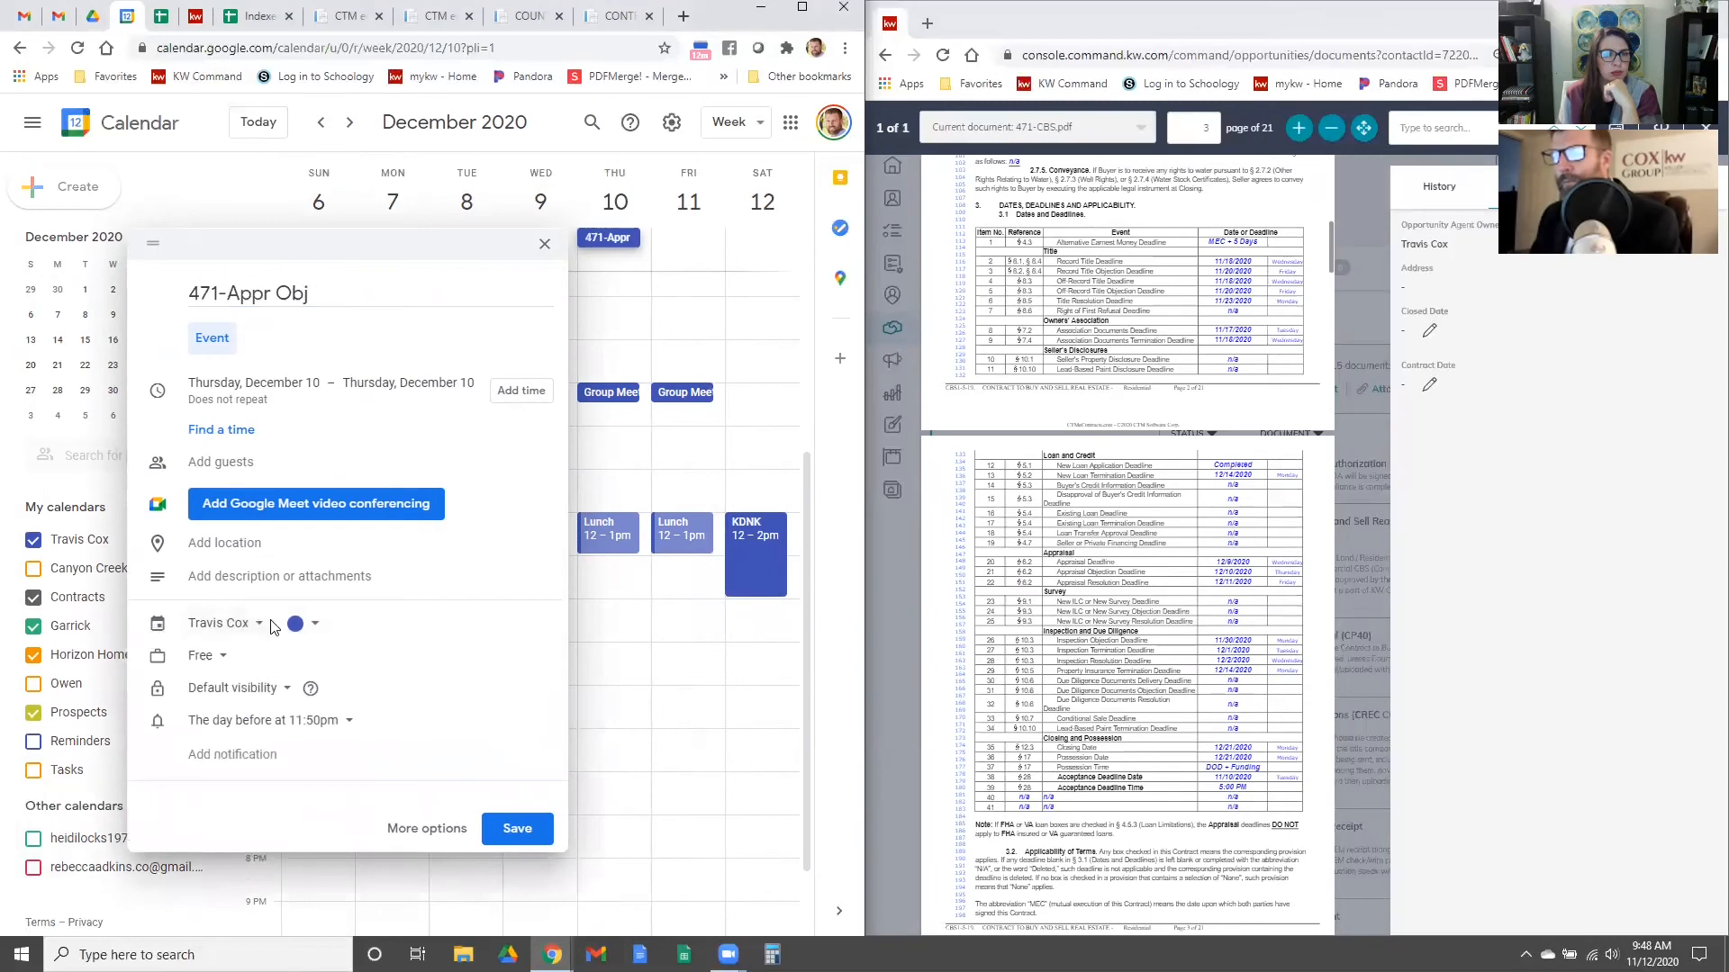
left_click(257, 623)
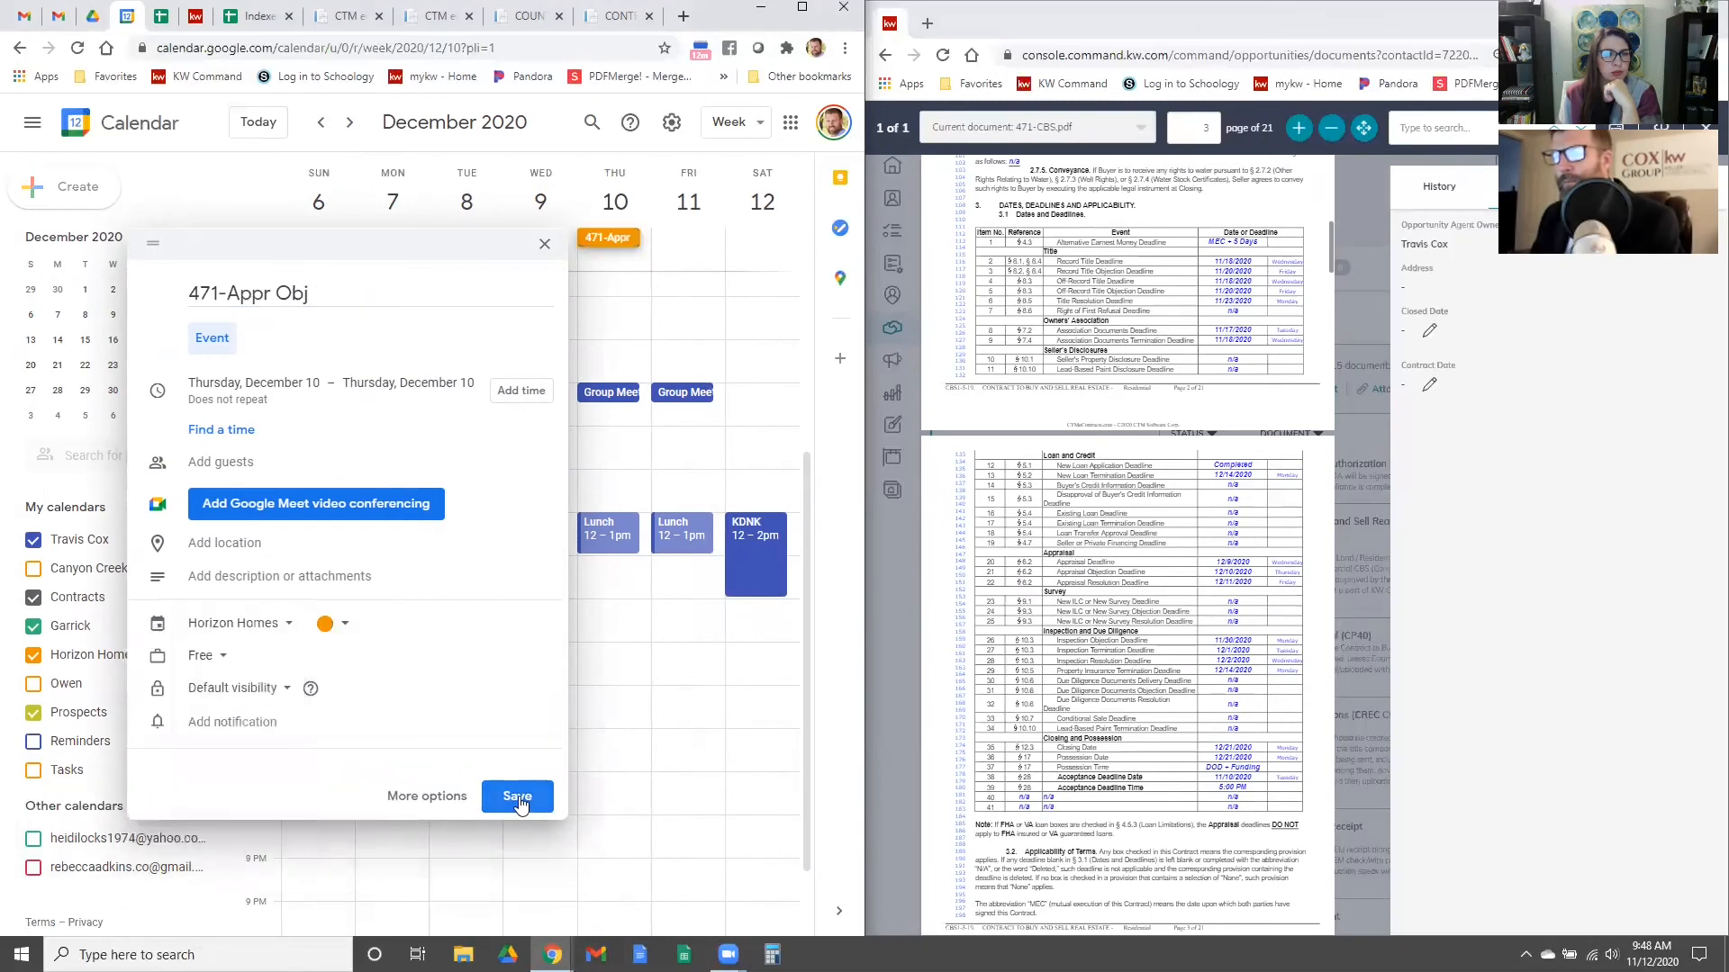
left_click(517, 796)
type("4")
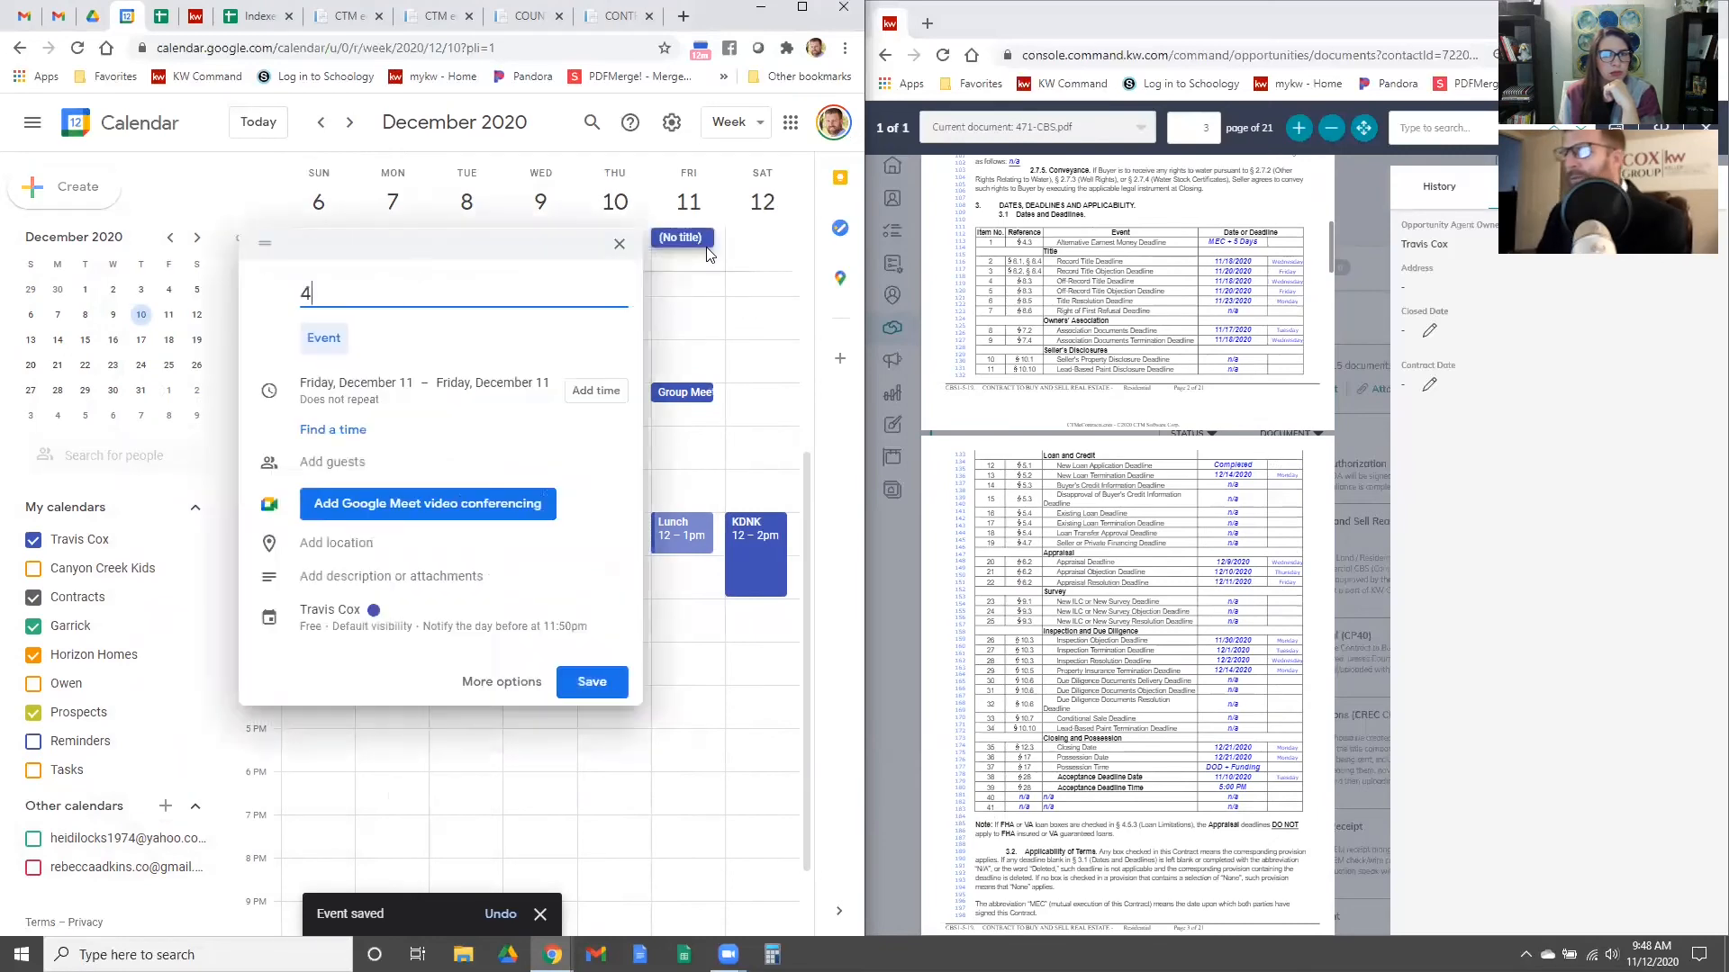
Step: Add an all-day 471-Appr Res event on the following day, assigned to Horizon Homes
type("71-Appr")
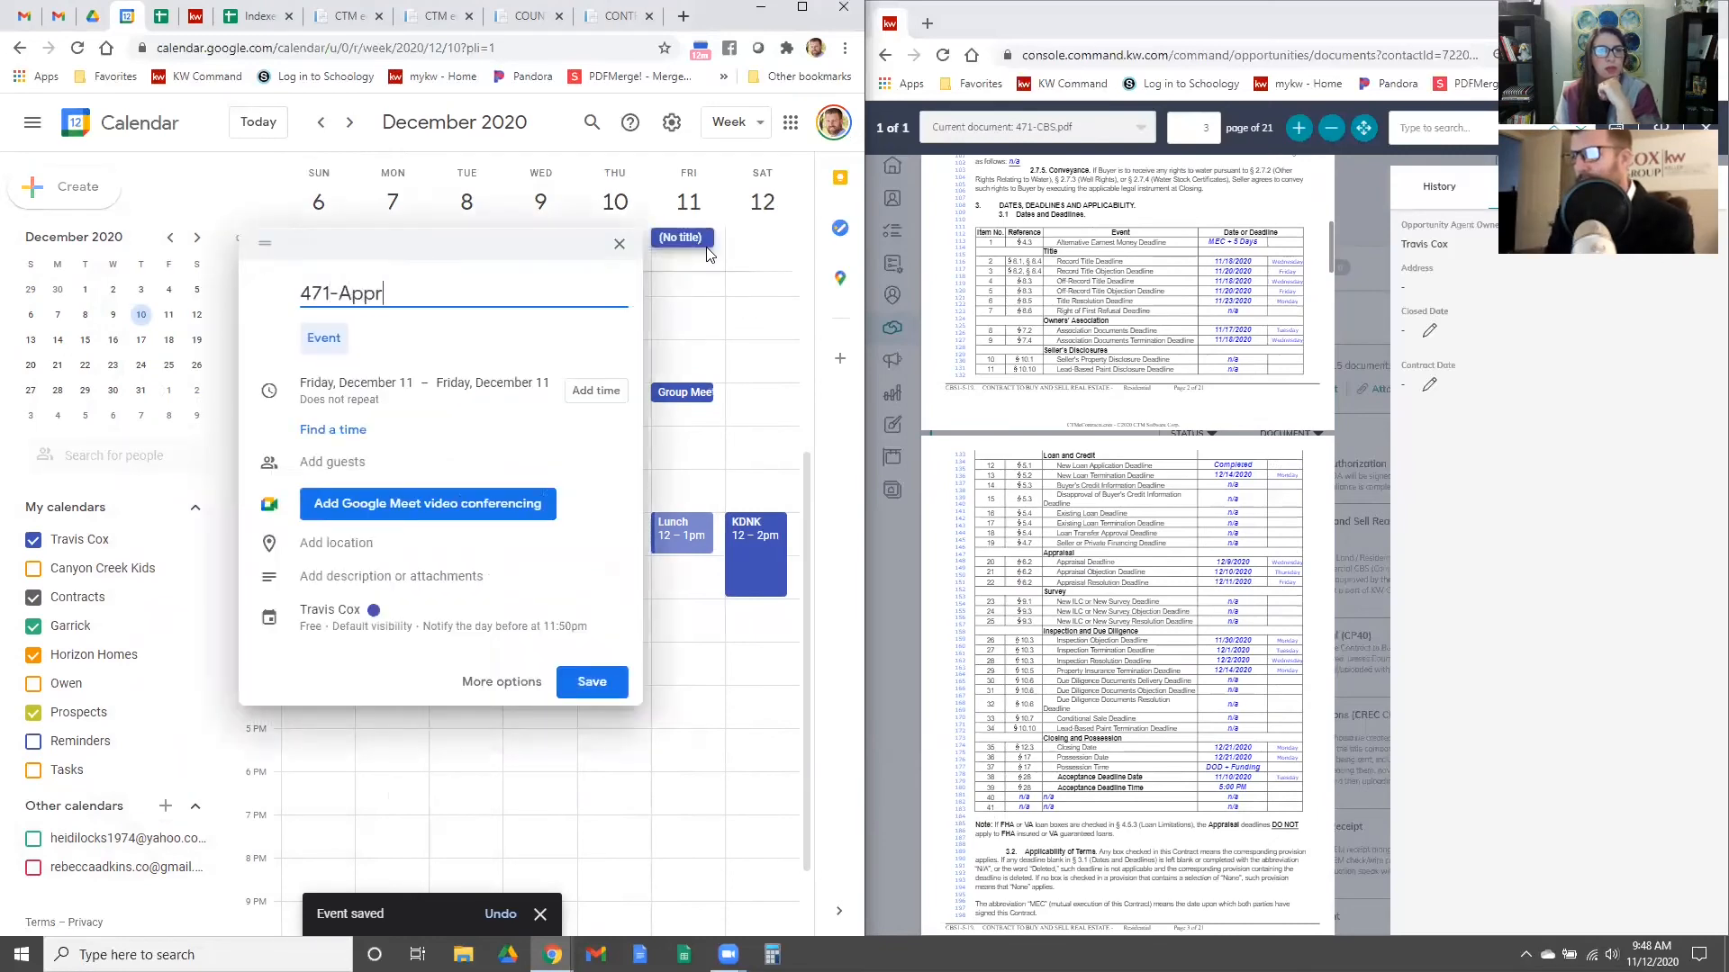
type("Res")
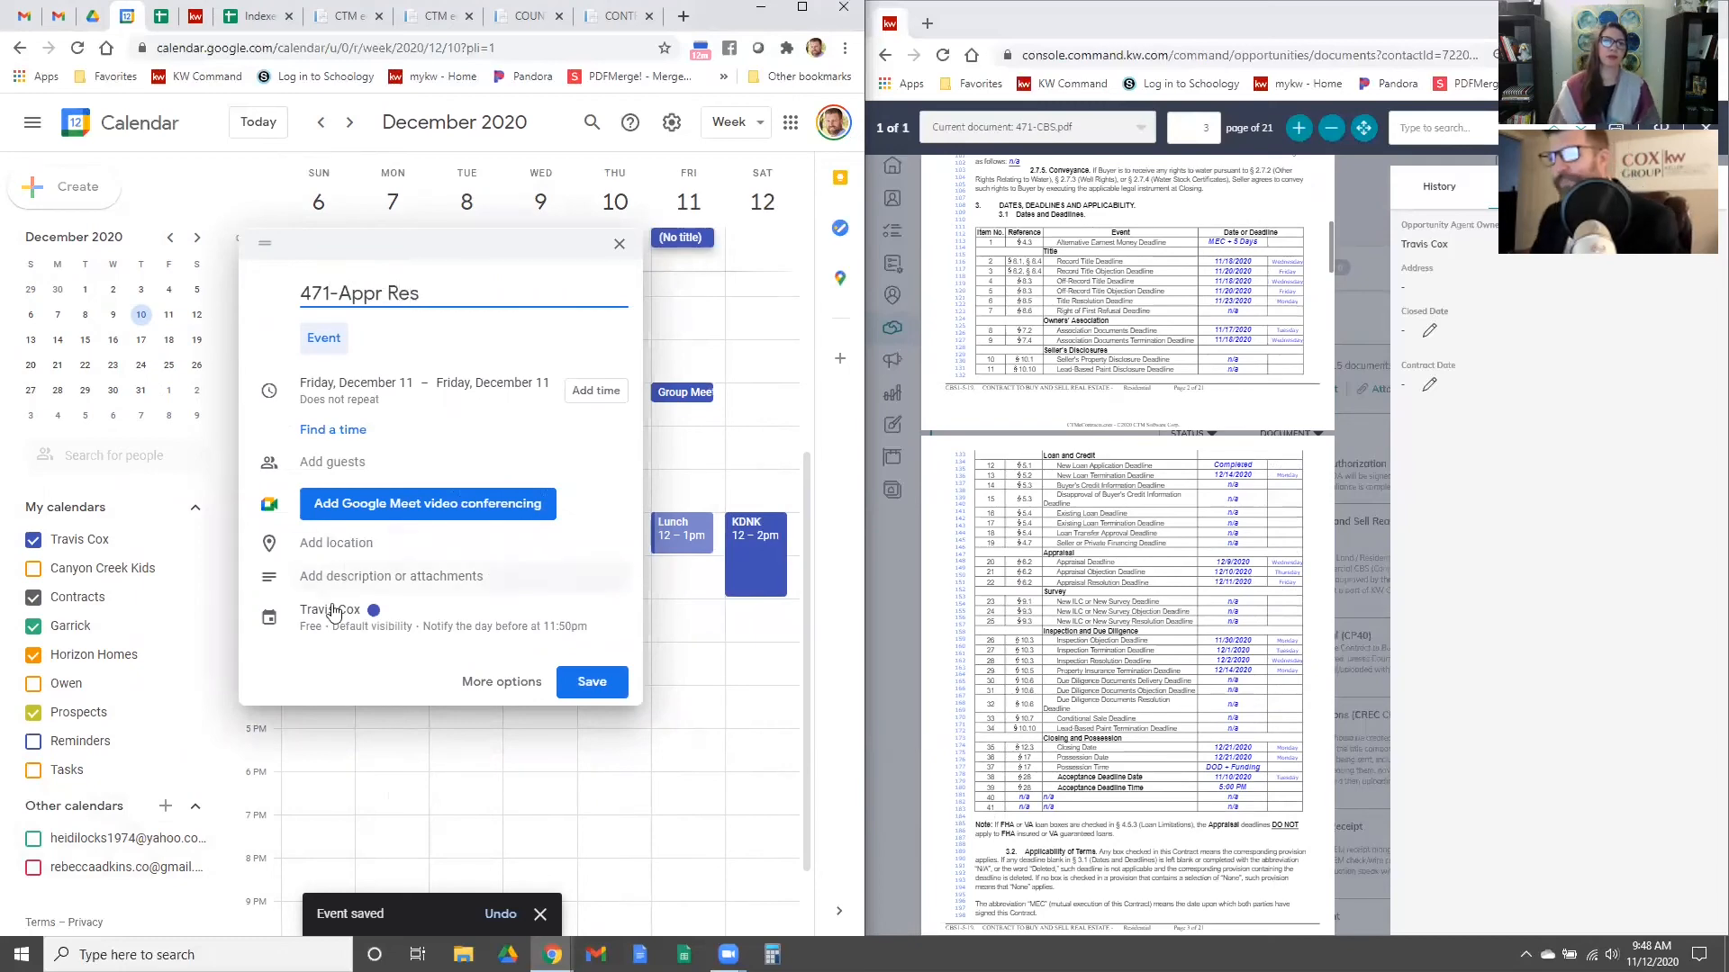
left_click(330, 610)
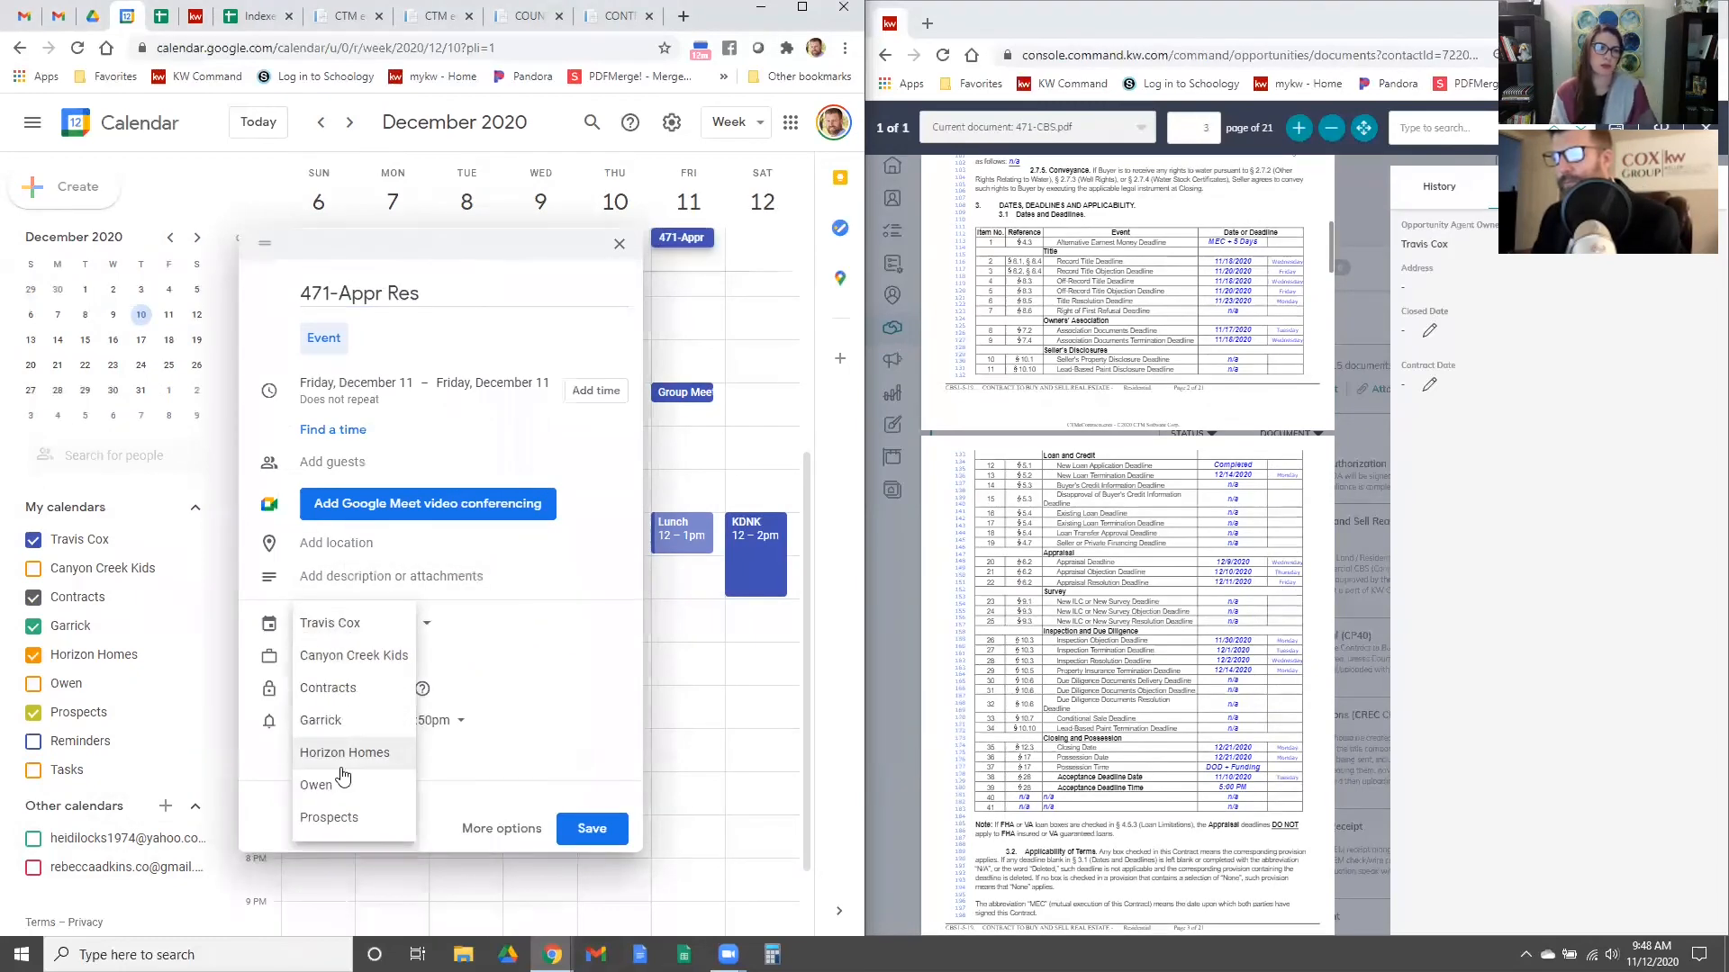
left_click(590, 828)
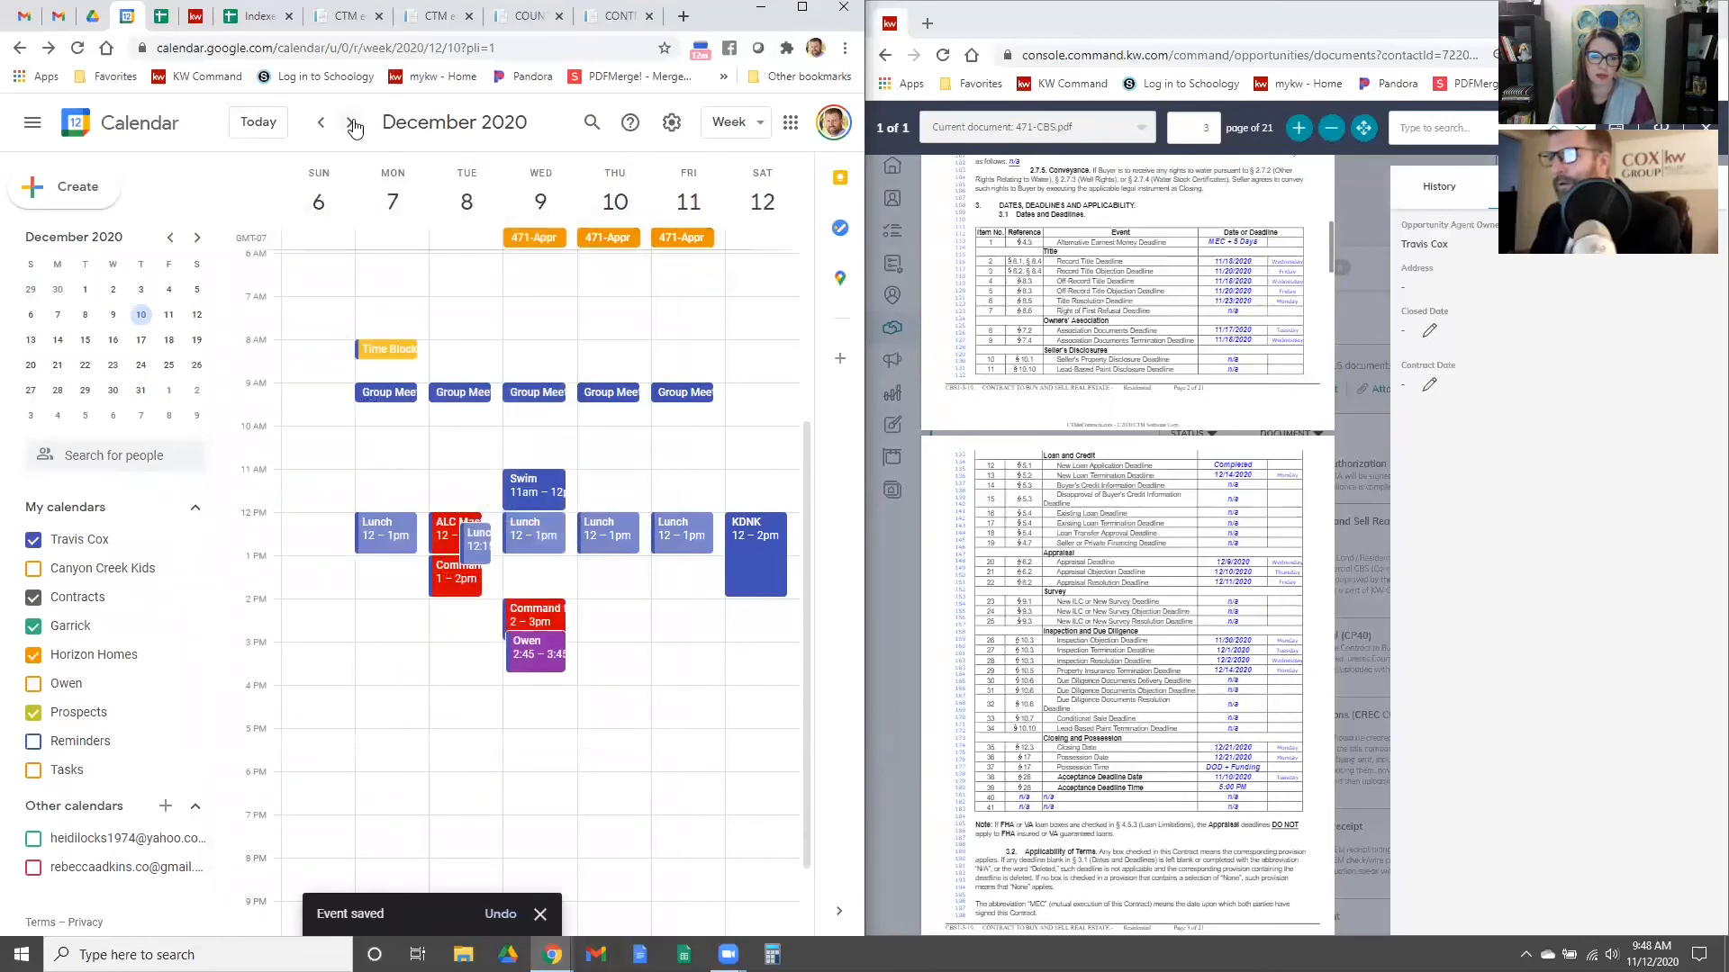
Step: Save an all-day 471-Close event on Monday, December 21 on the Horizon Homes calendar
left_click(354, 123)
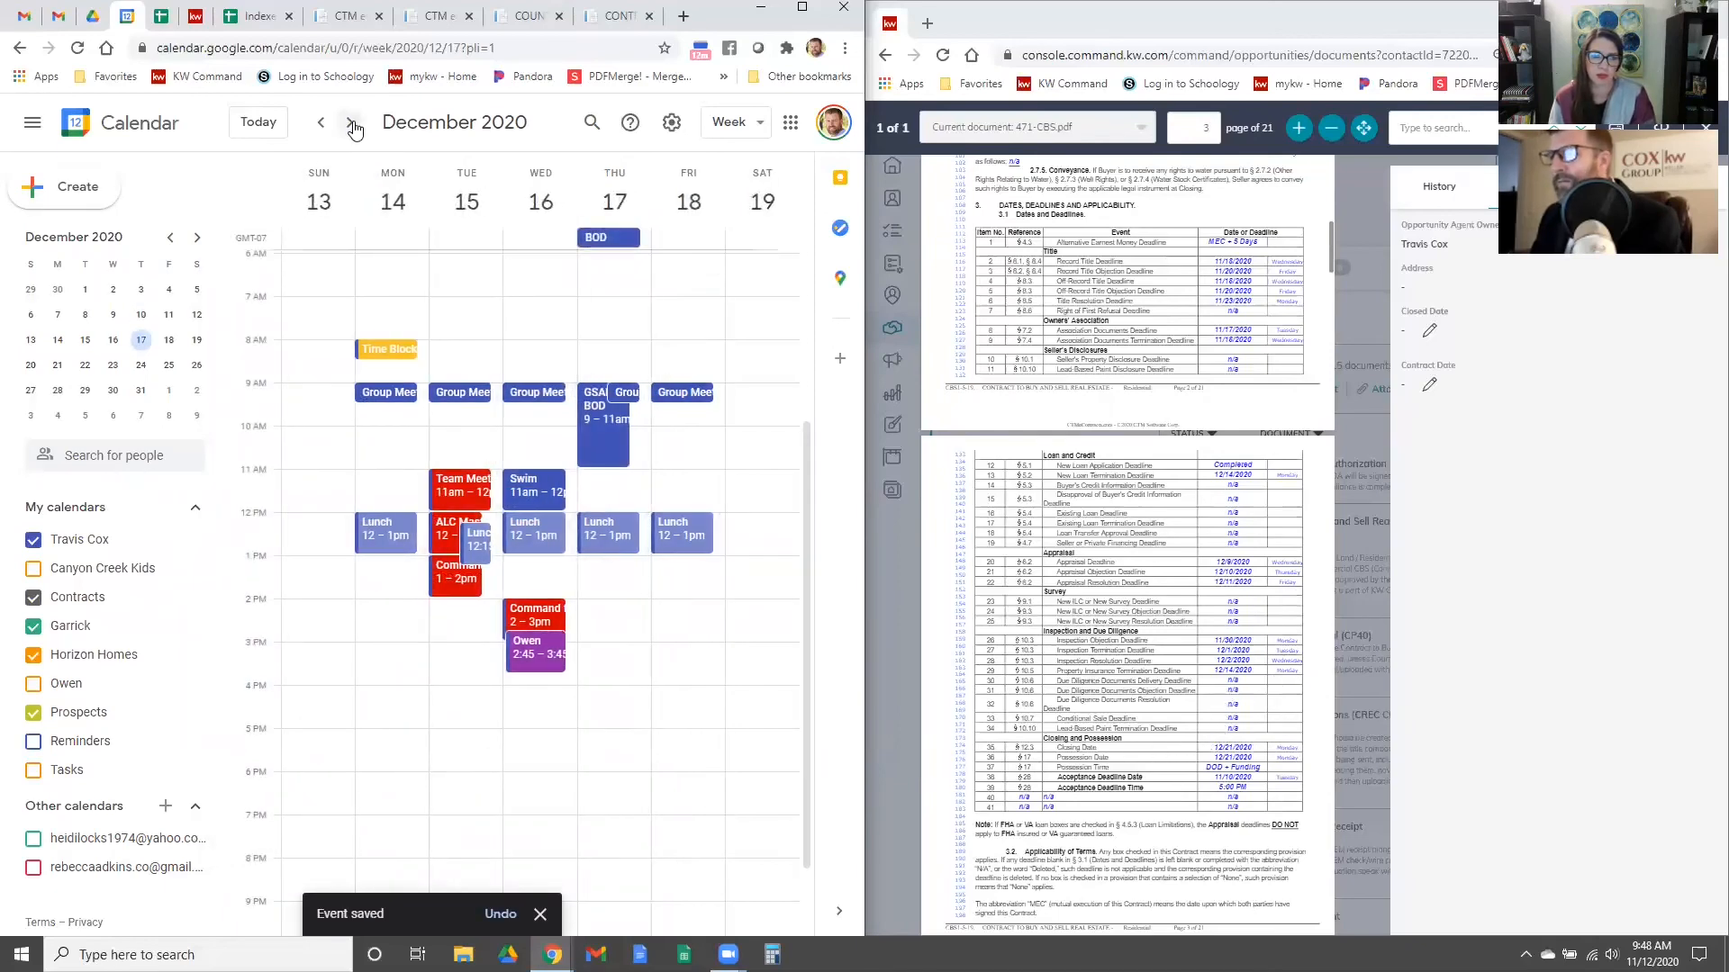
left_click(349, 123)
type("471-Close")
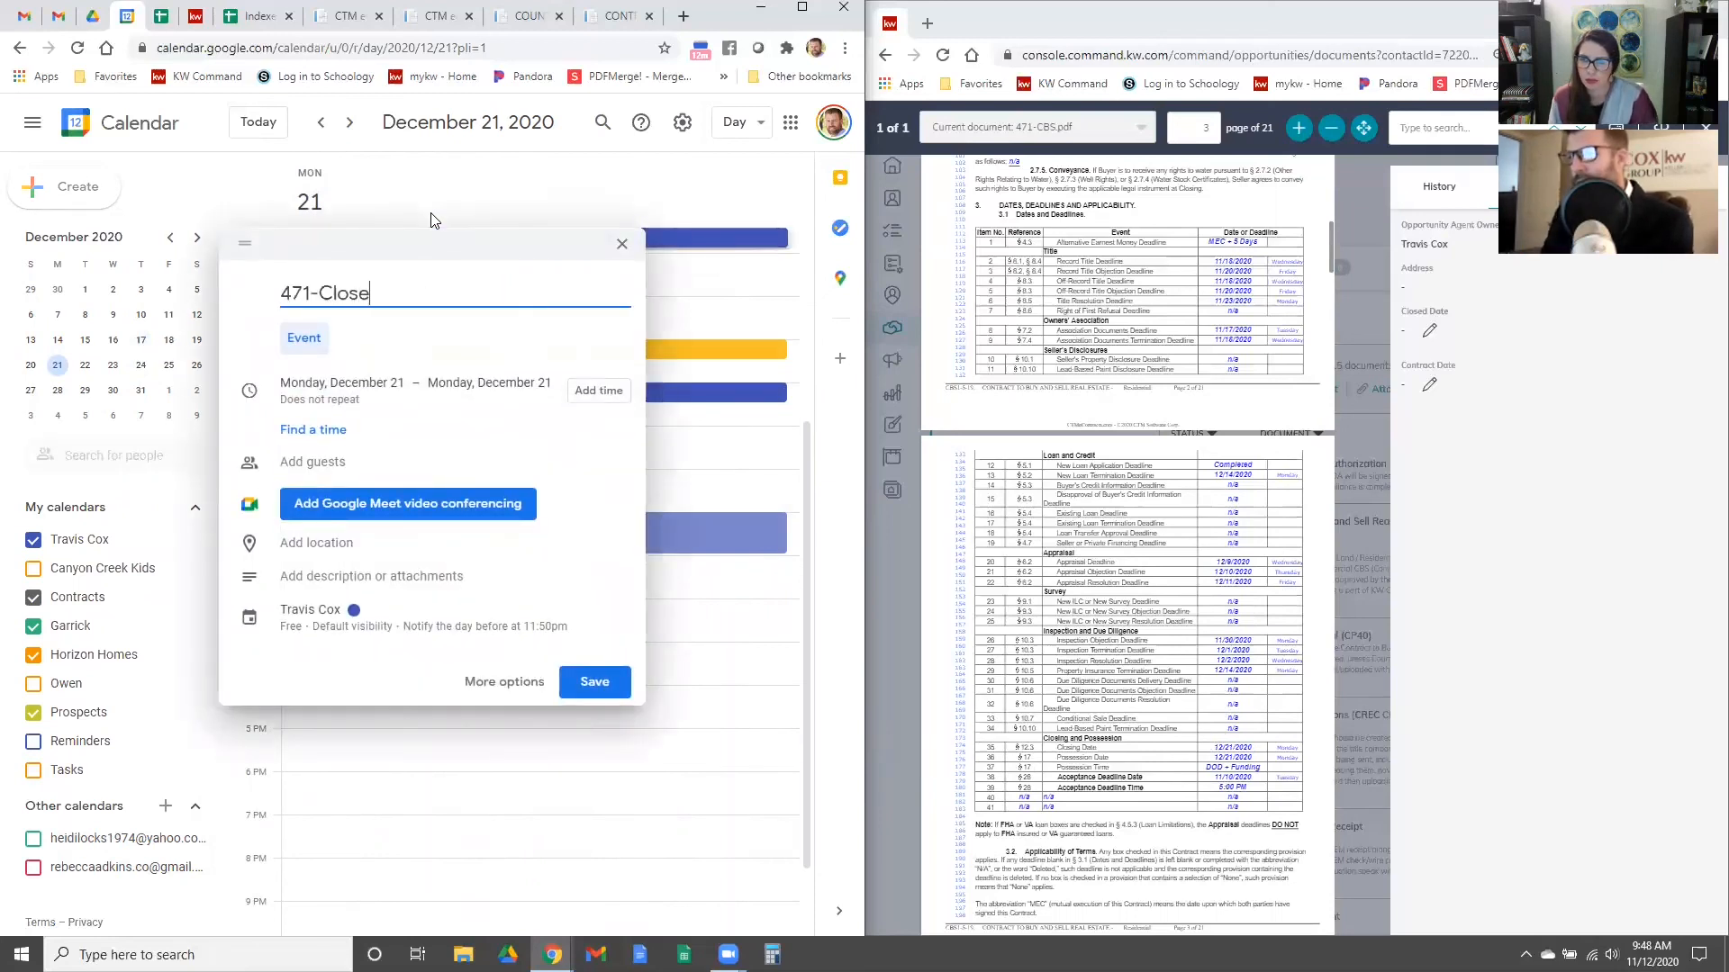
left_click(310, 609)
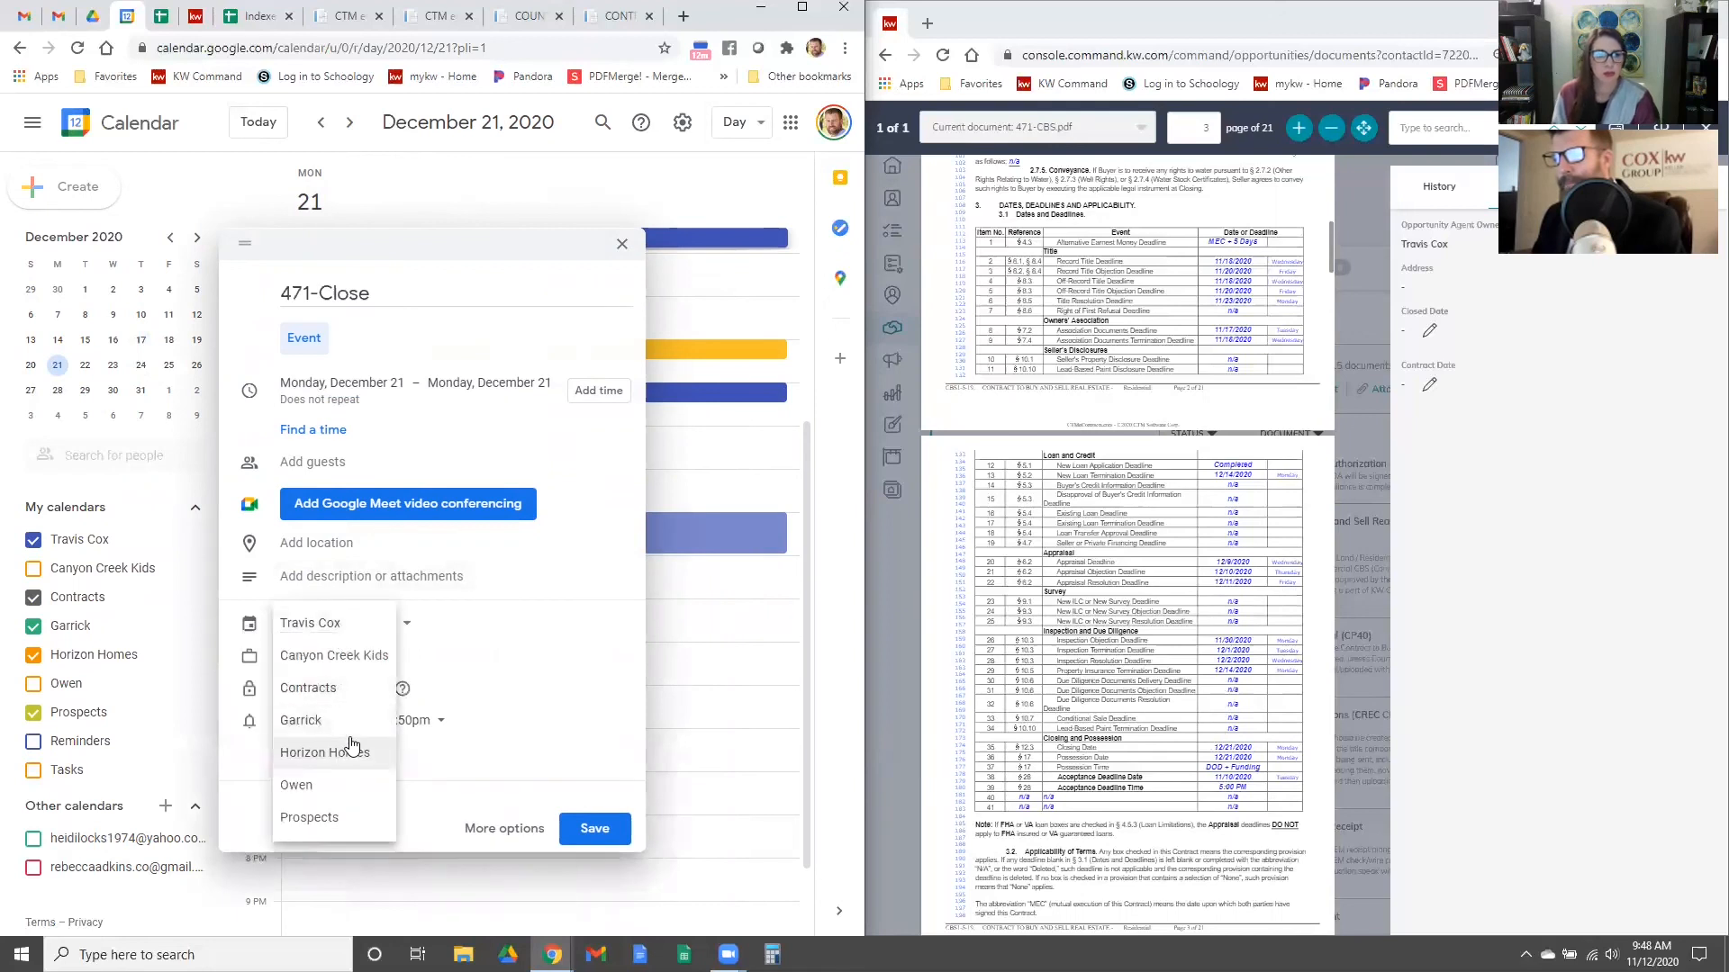
left_click(324, 752)
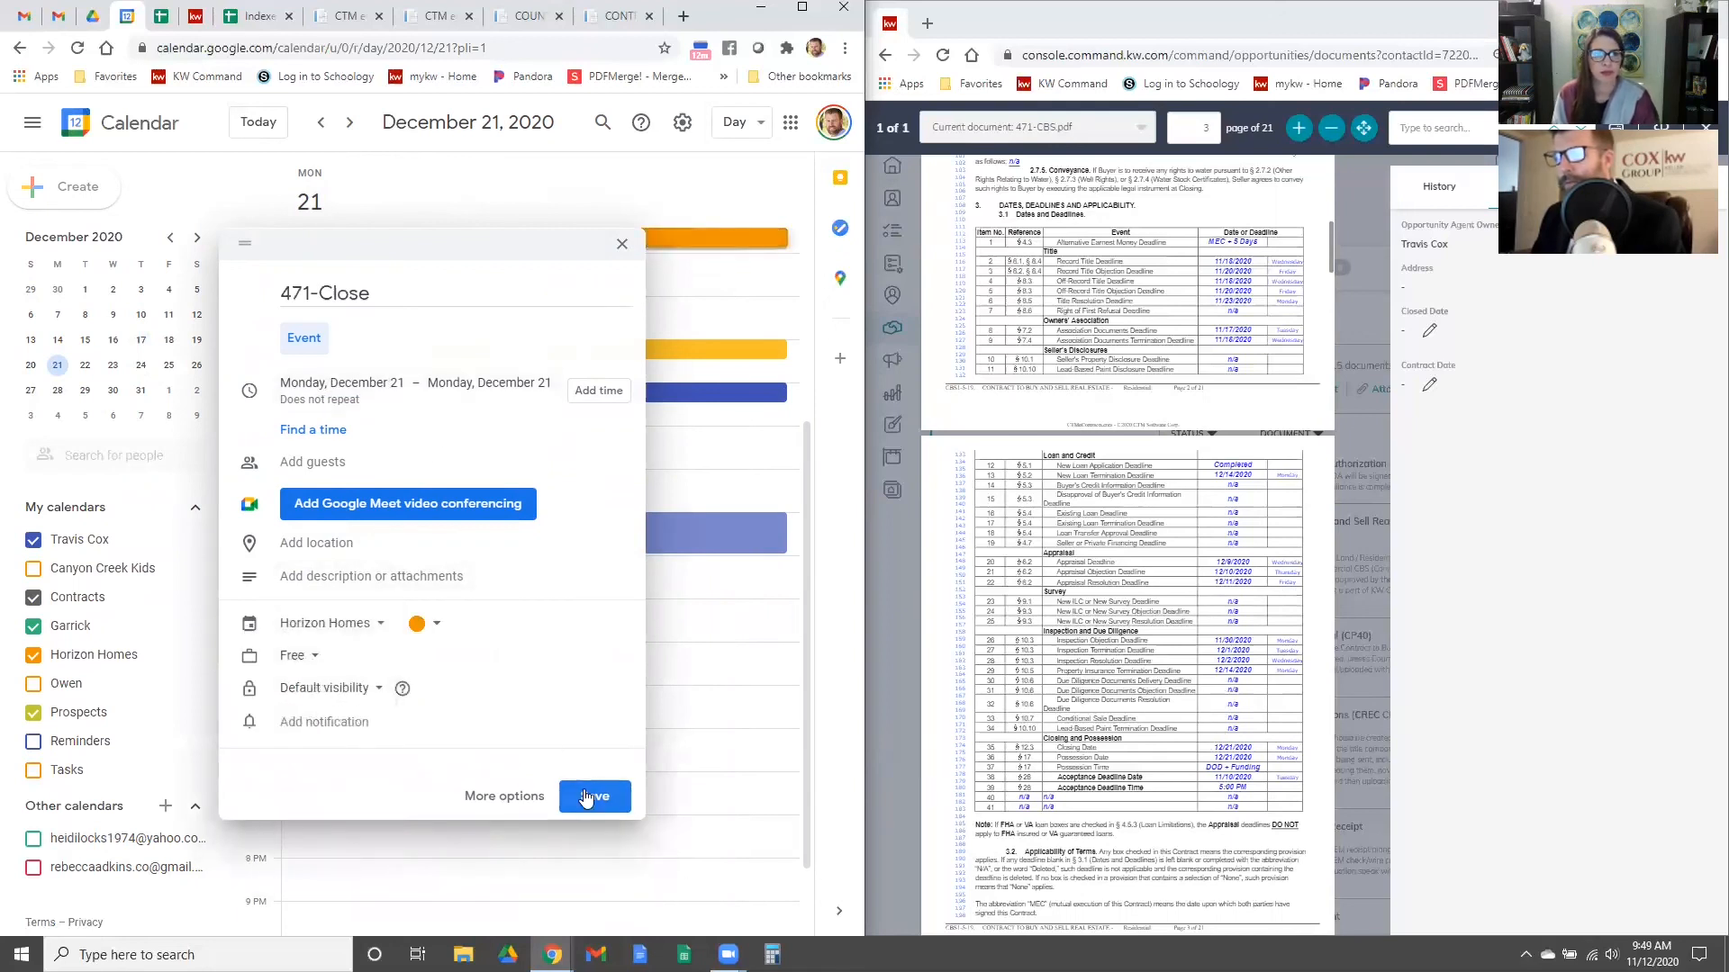
left_click(593, 796)
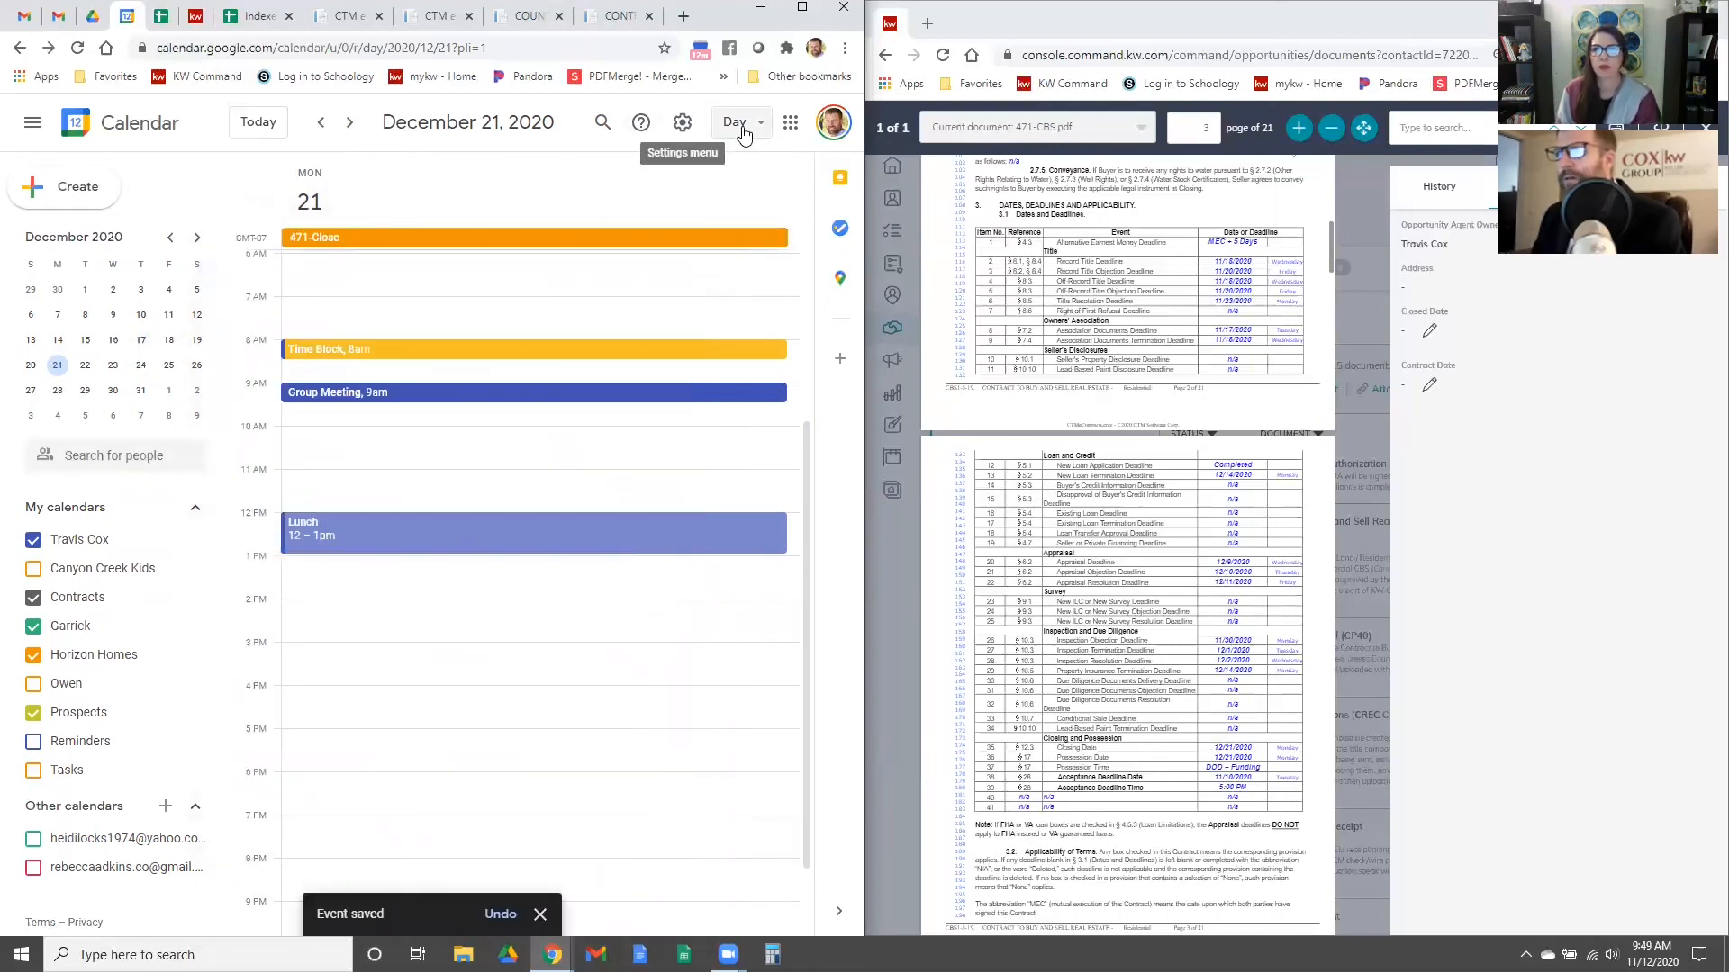
Step: Switch the calendar view back to Week
left_click(735, 121)
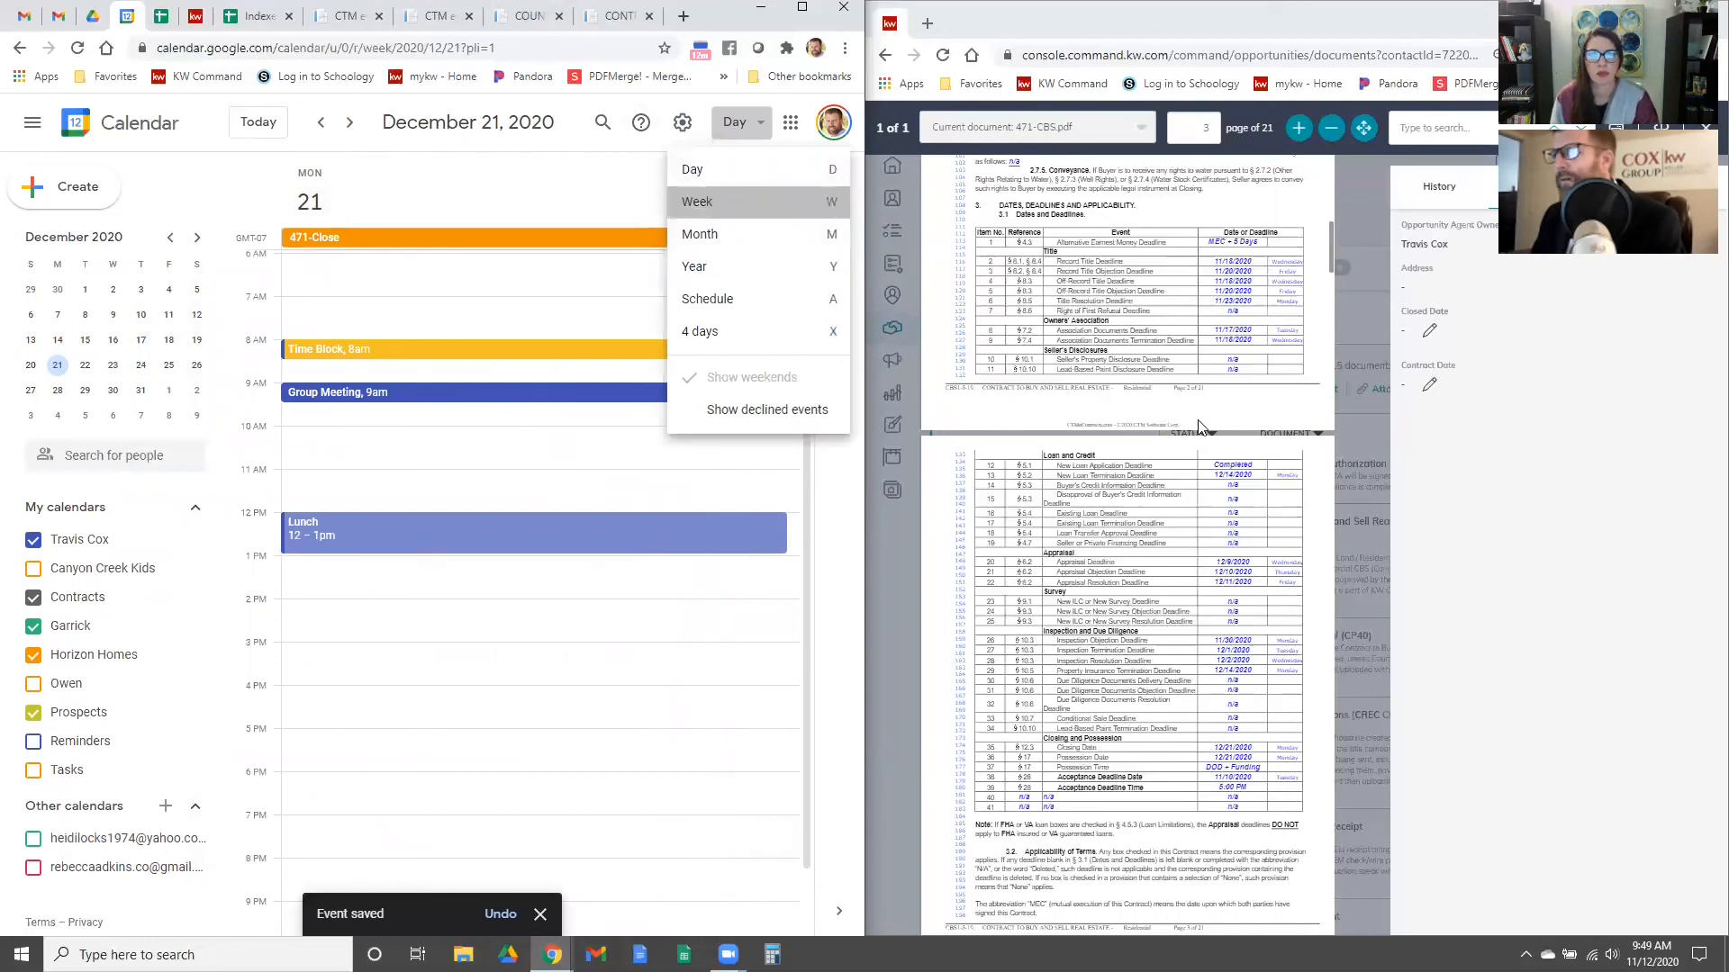
left_click(695, 200)
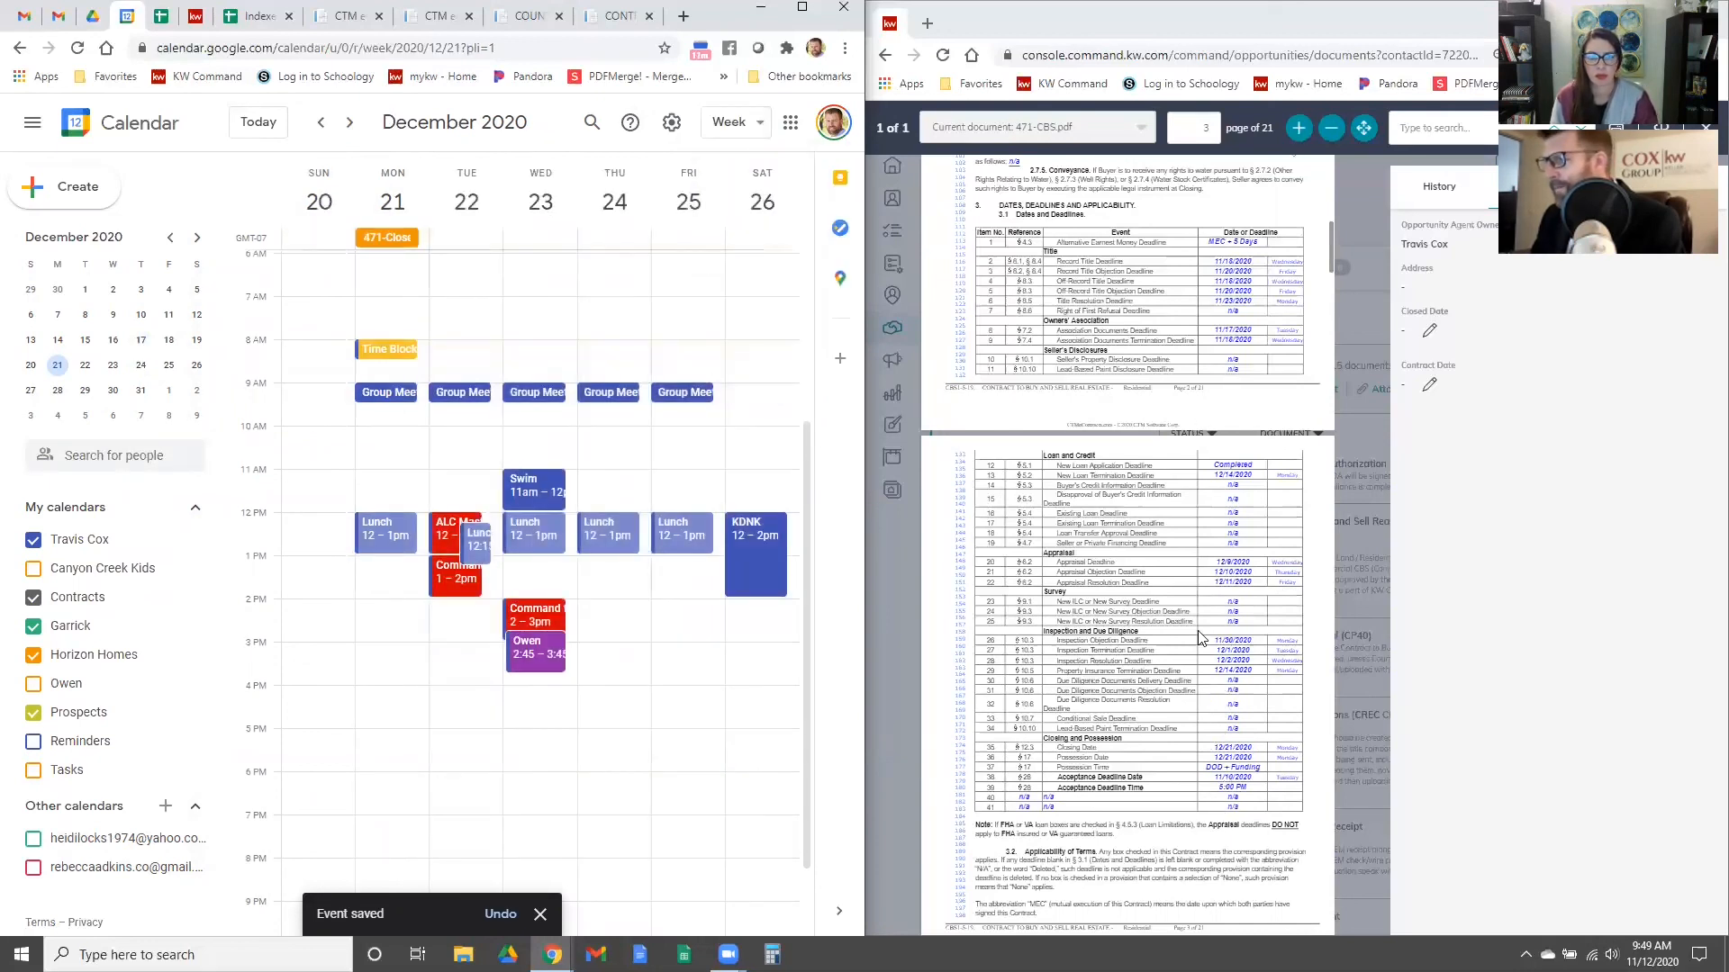